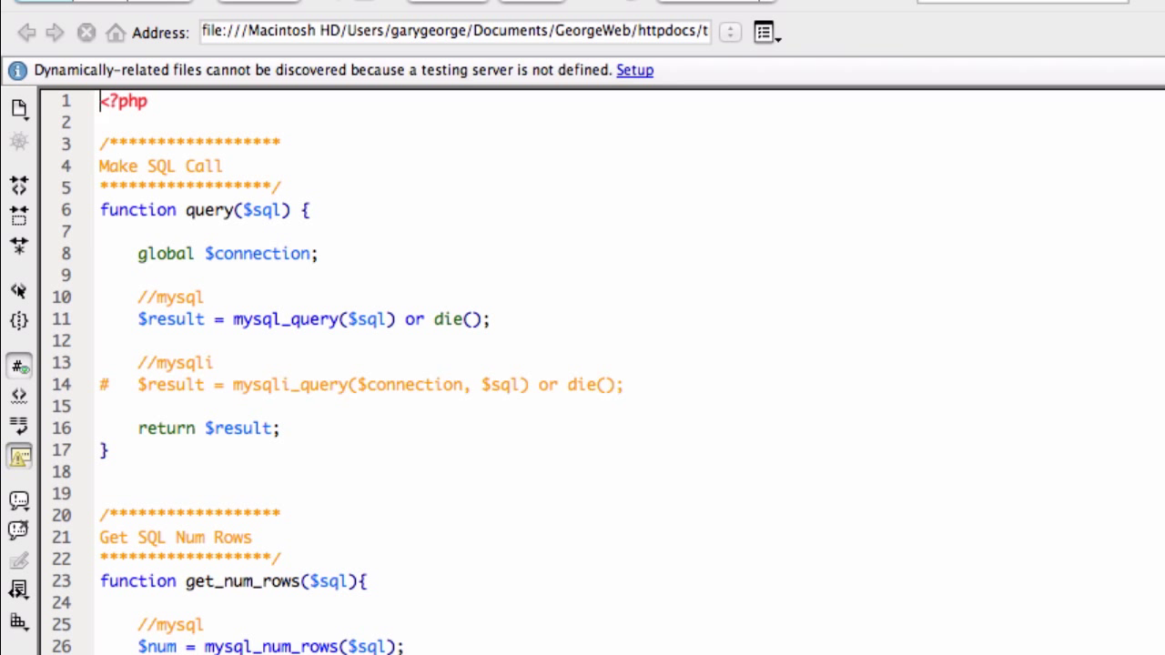
Bring up example.php and land on its require_once connection.php line.
left_click(101, 102)
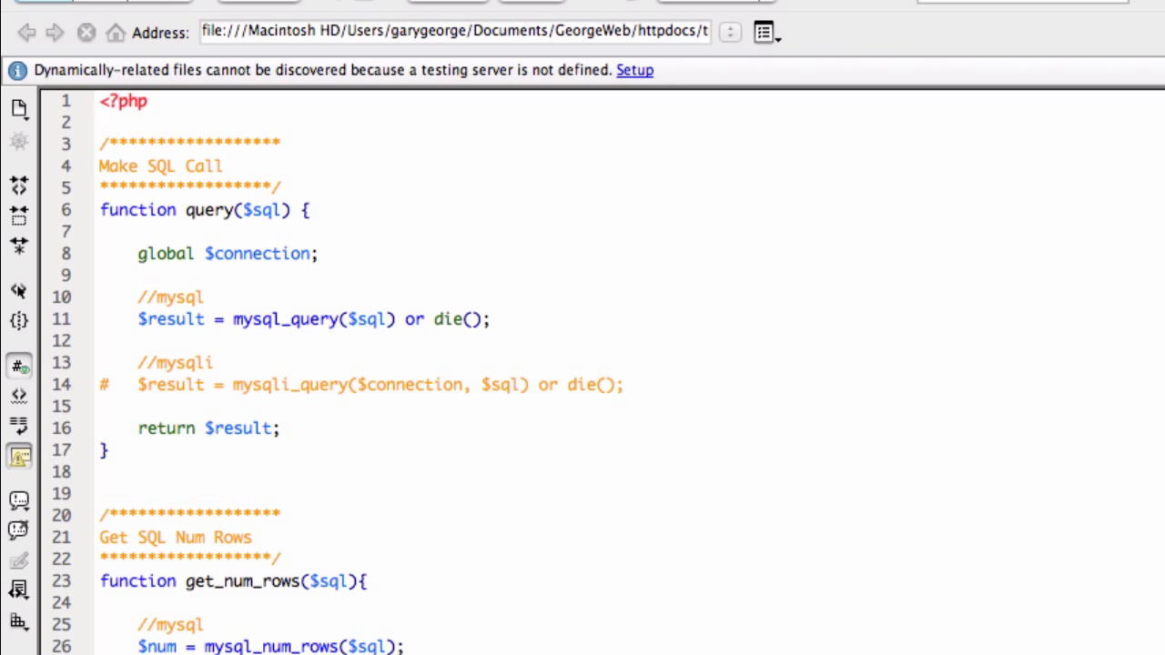
left_click(100, 102)
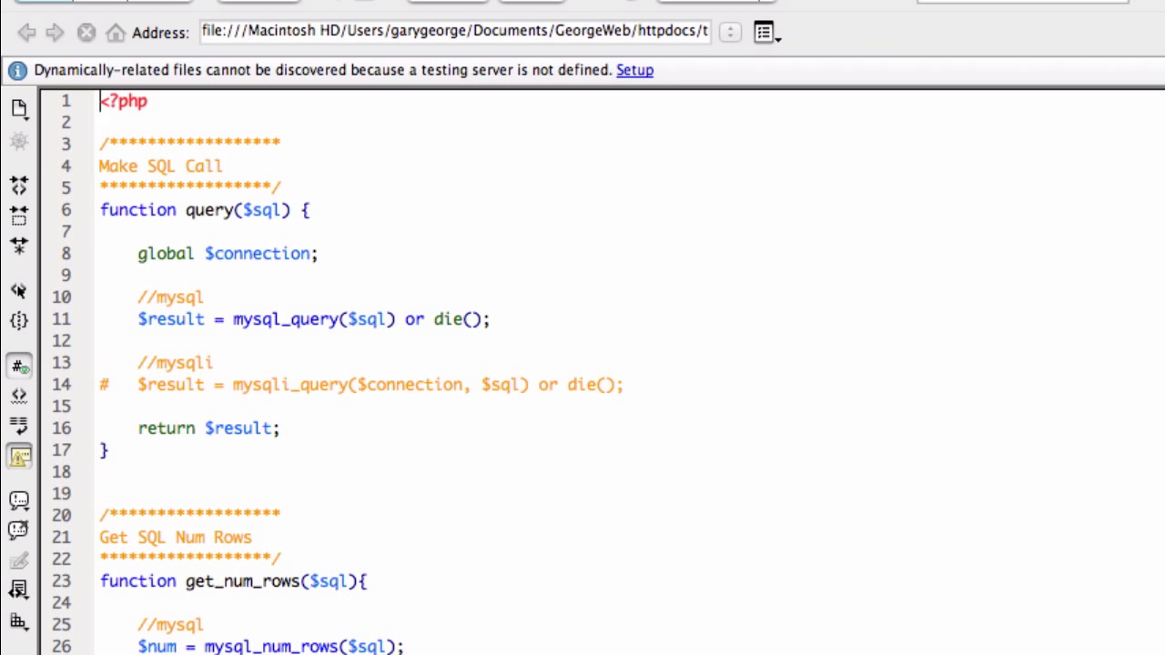
left_click(100, 102)
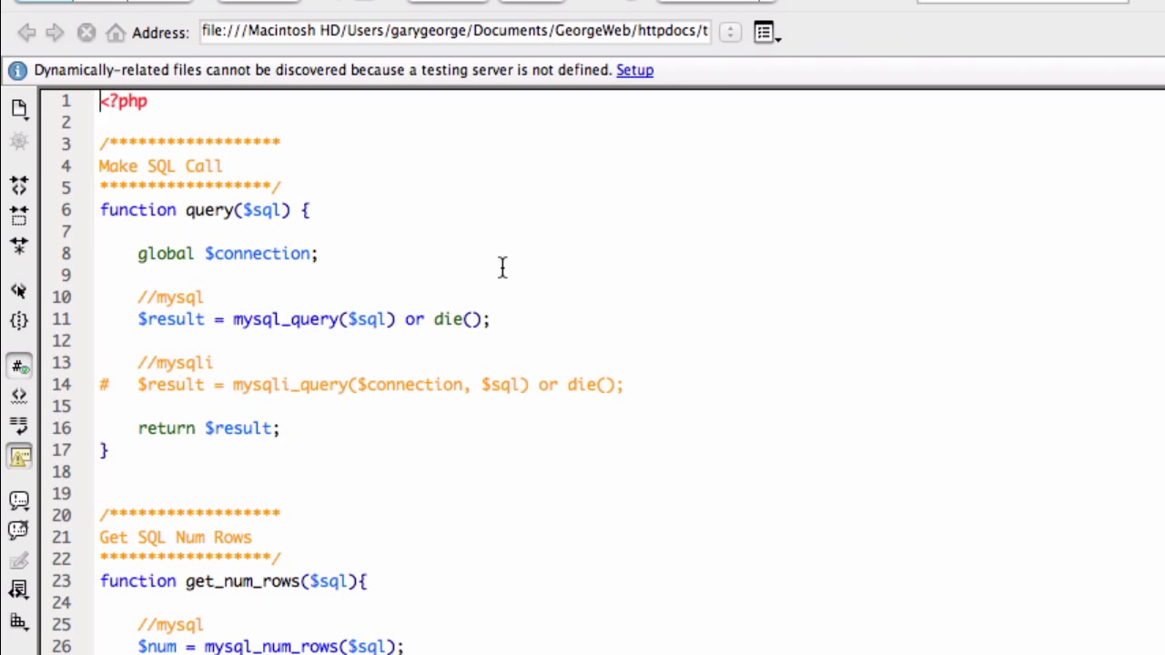
left_click(100, 101)
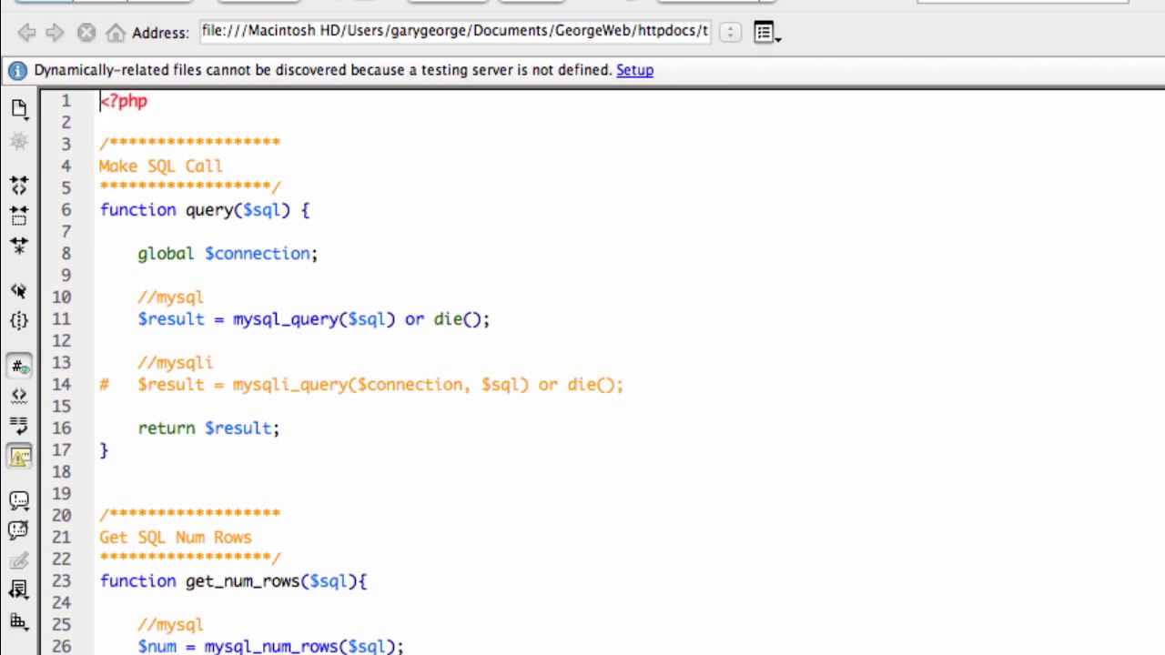
mouse_move(214, 4)
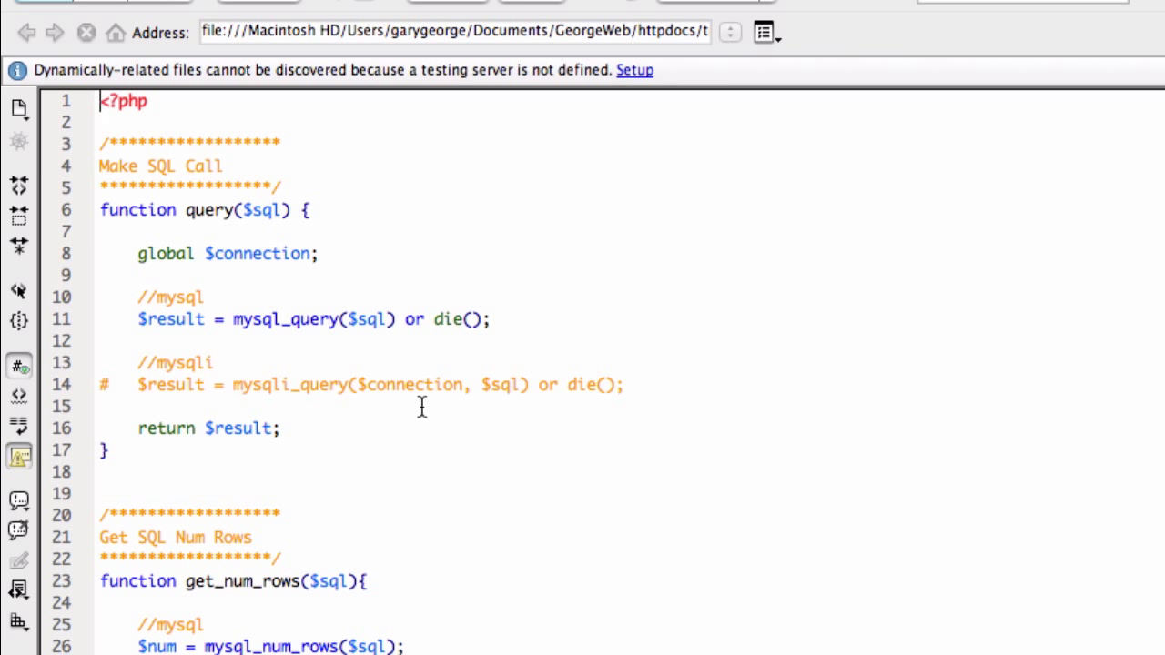
mouse_move(411, 369)
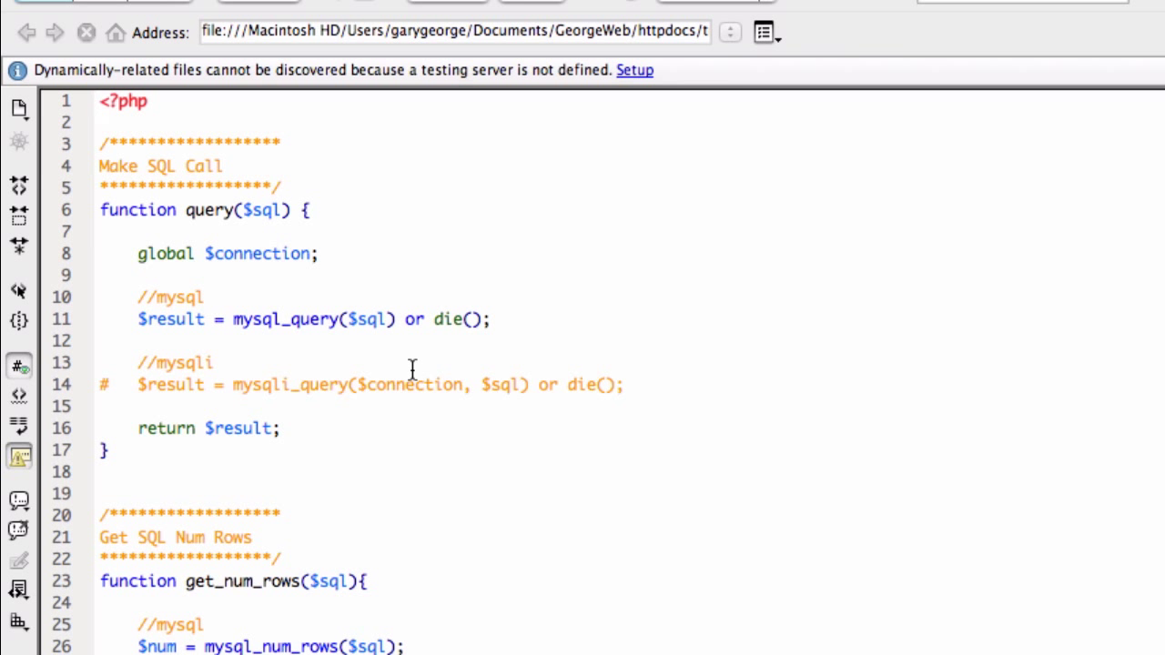
mouse_move(160, 215)
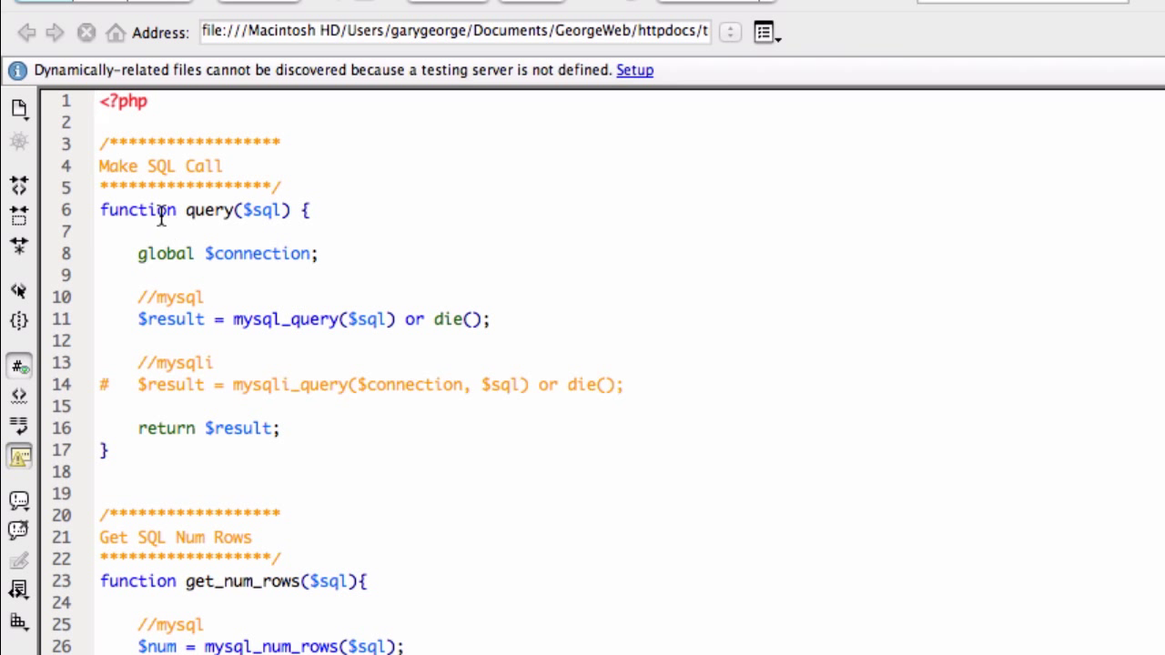
scroll("down", 3)
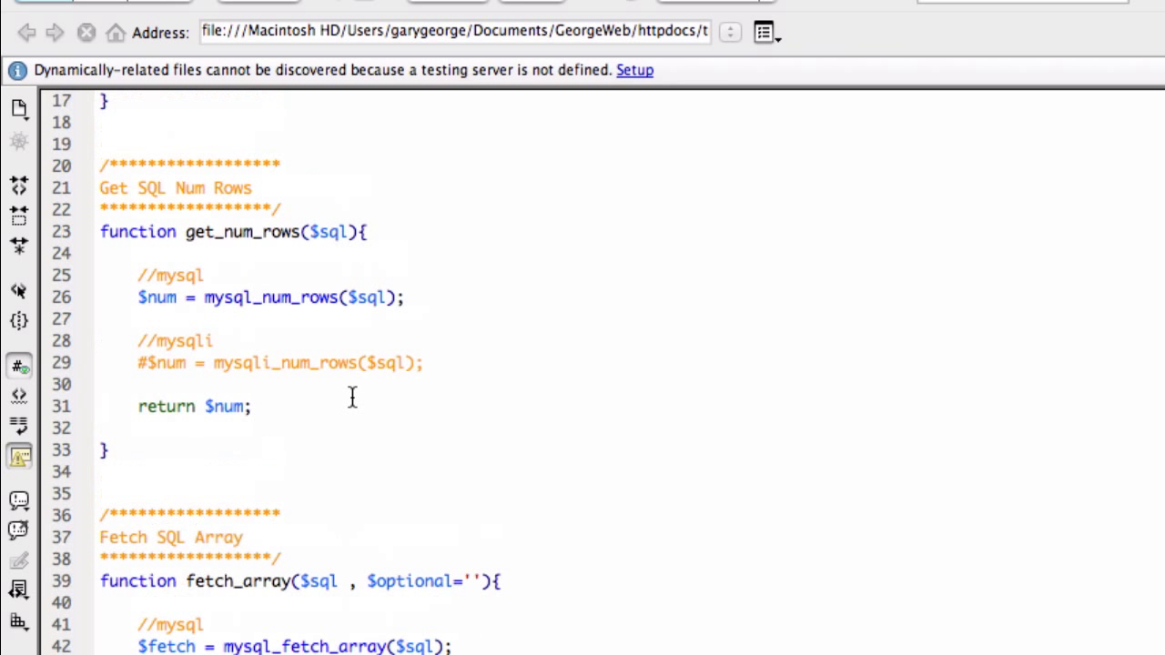
mouse_move(295, 446)
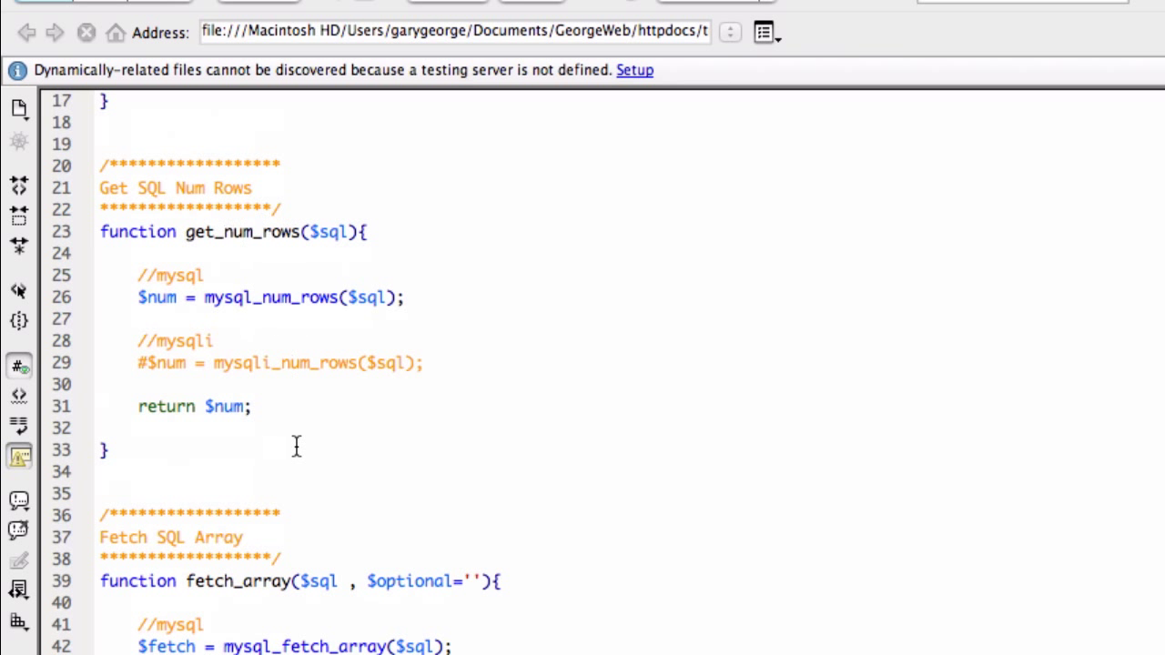
scroll("down", 3)
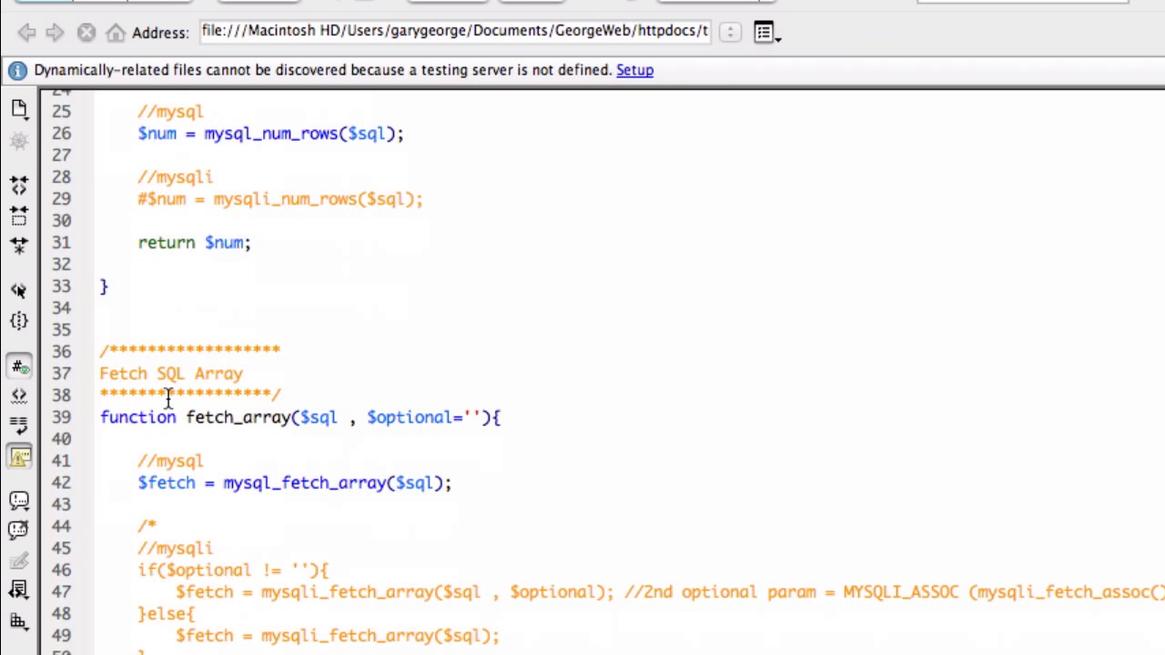
mouse_move(291, 539)
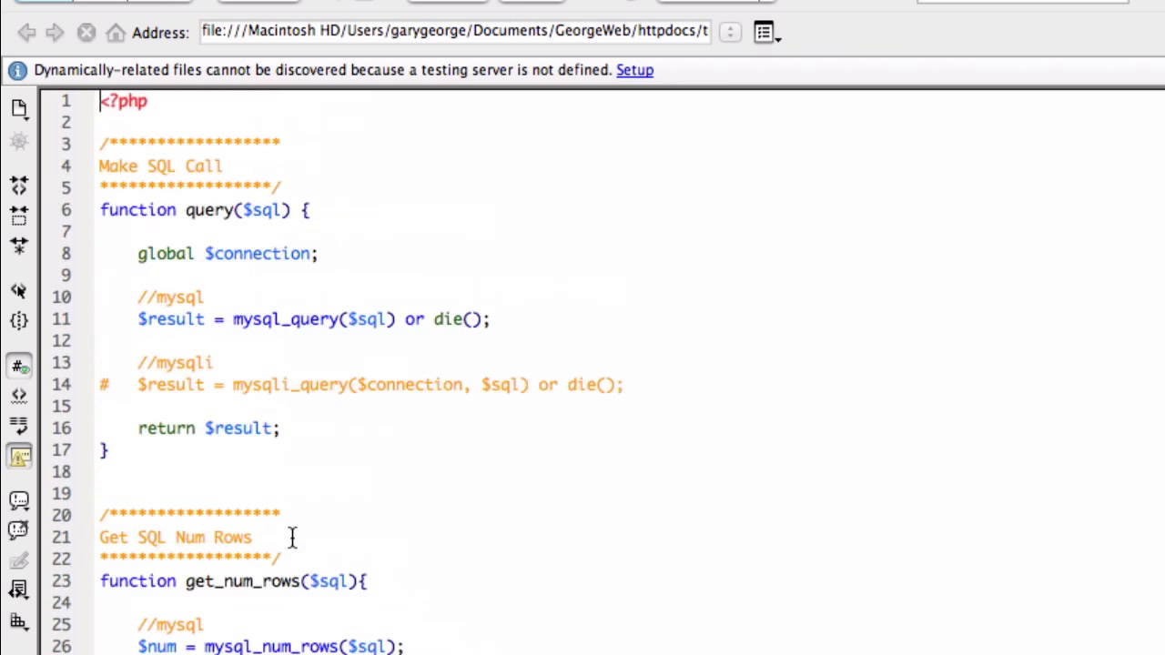
mouse_move(467, 289)
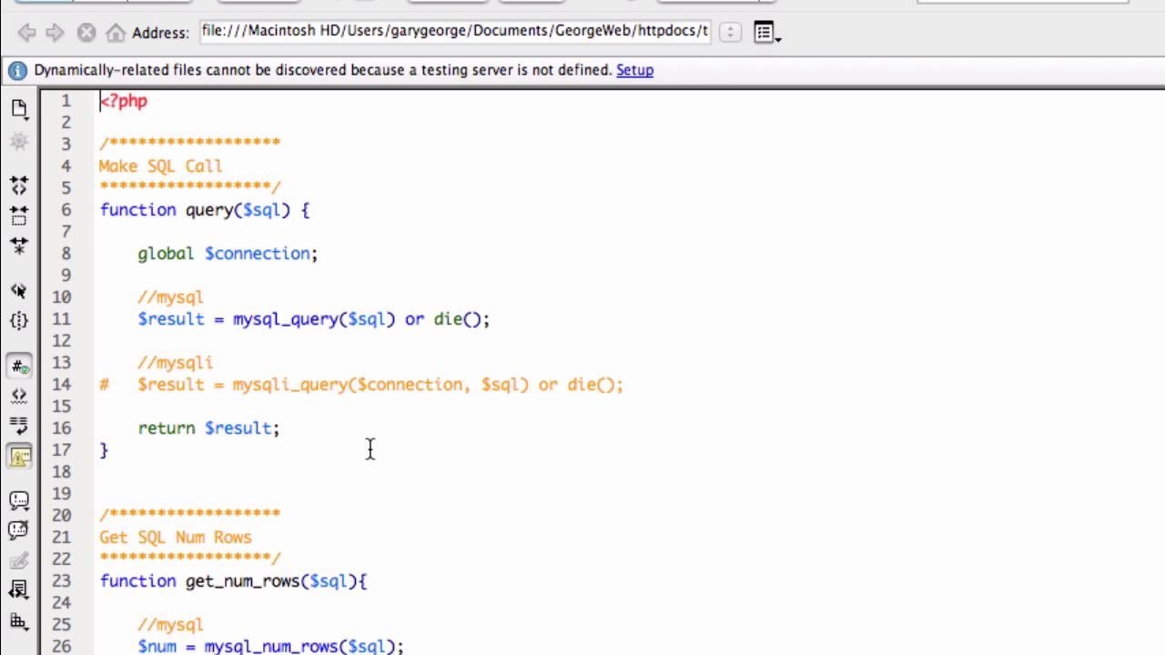
scroll("down", 3)
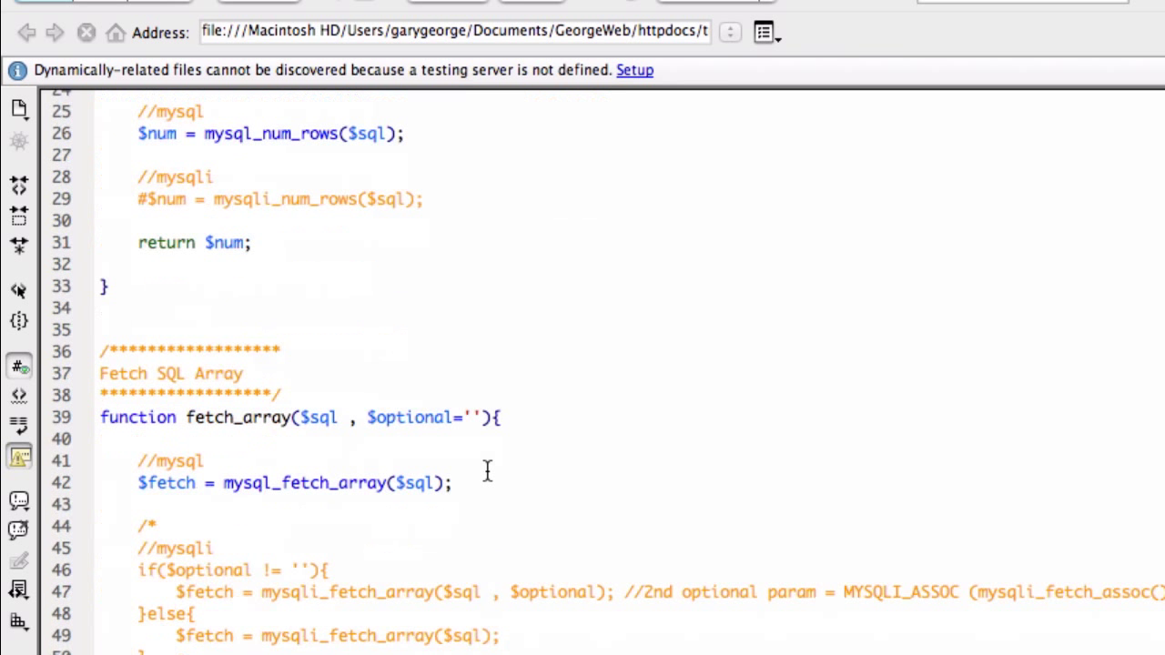
mouse_move(309, 579)
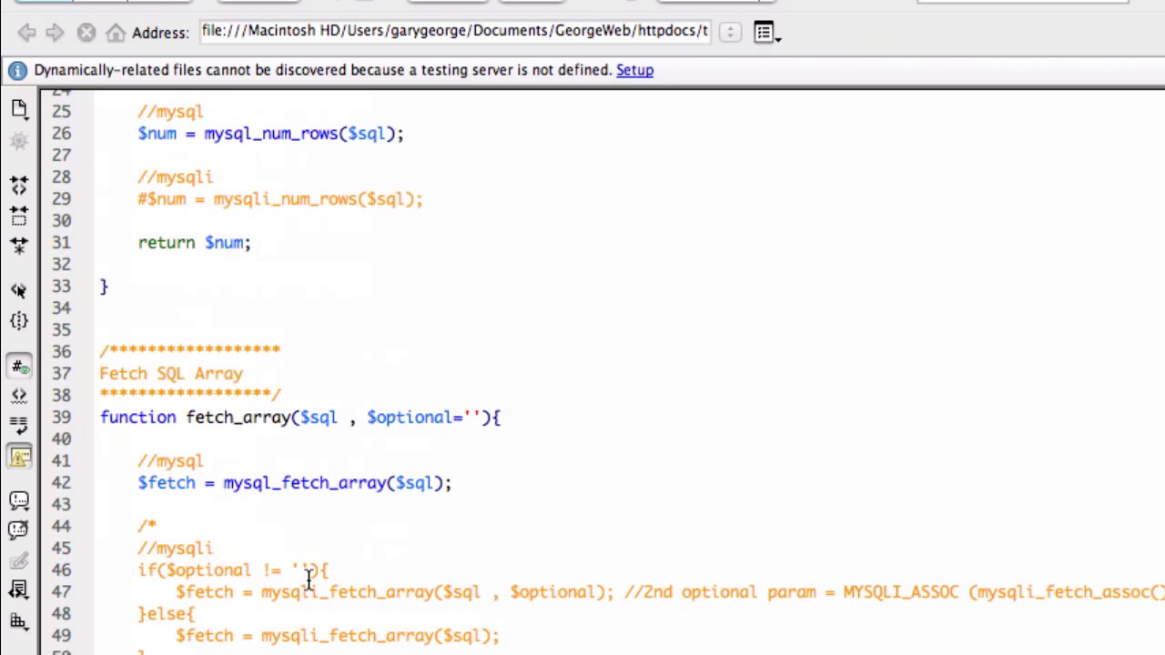
mouse_move(335, 546)
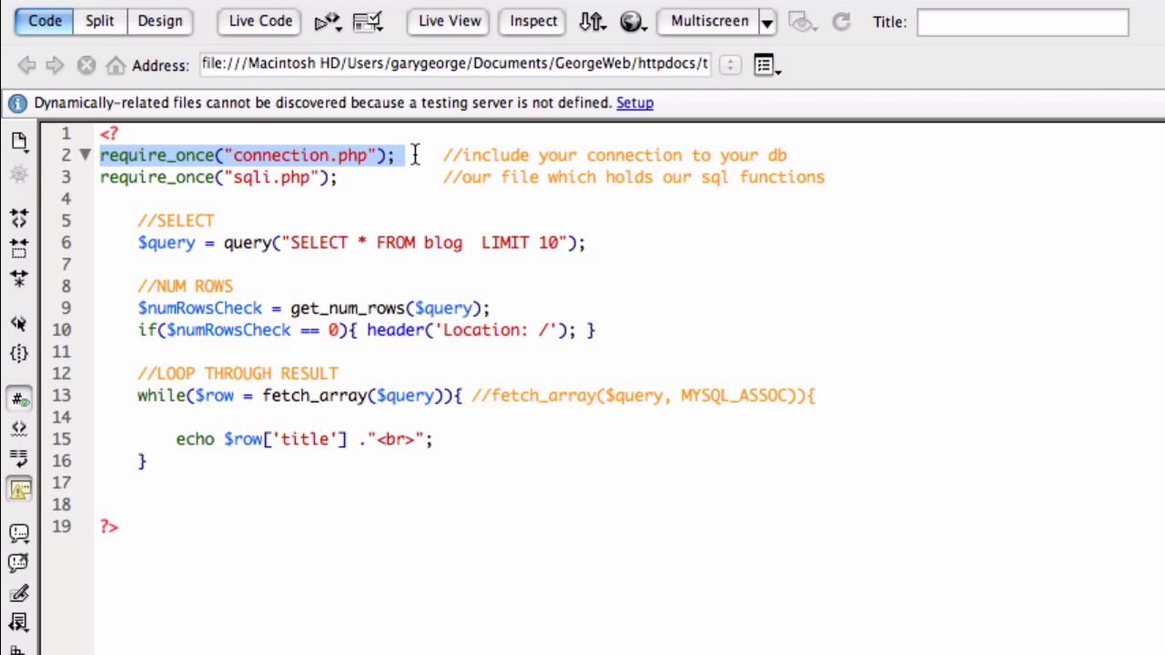
left_click(412, 155)
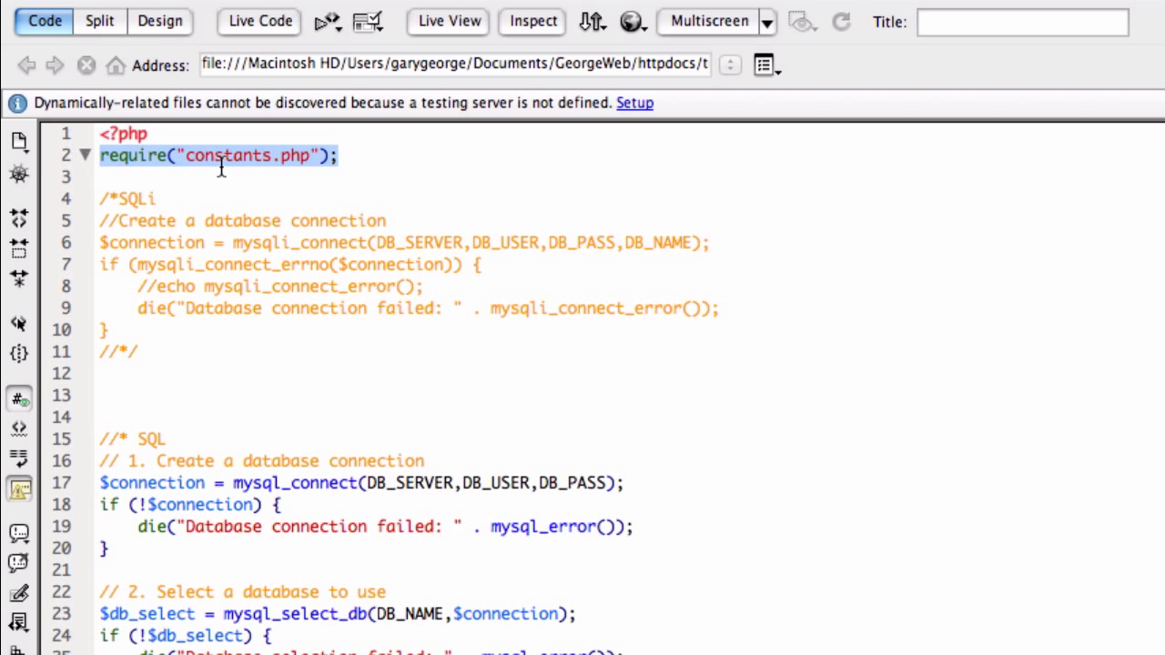
Review connection.php's require line and its commented-out mysqli connection block.
double_click(227, 157)
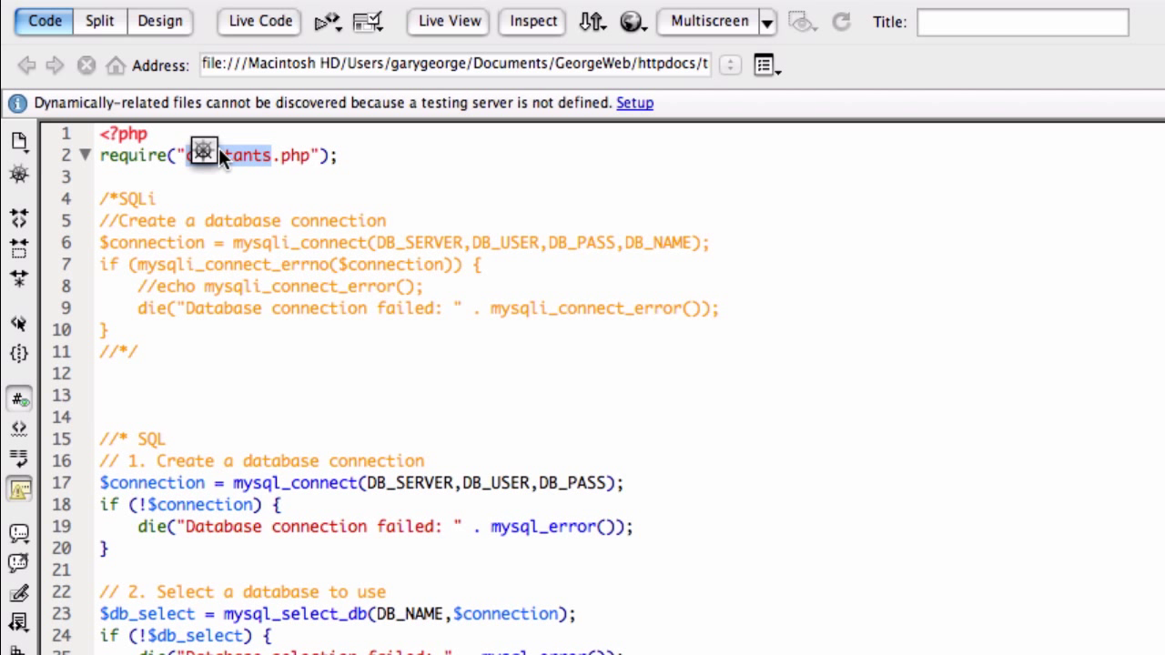
mouse_move(435, 436)
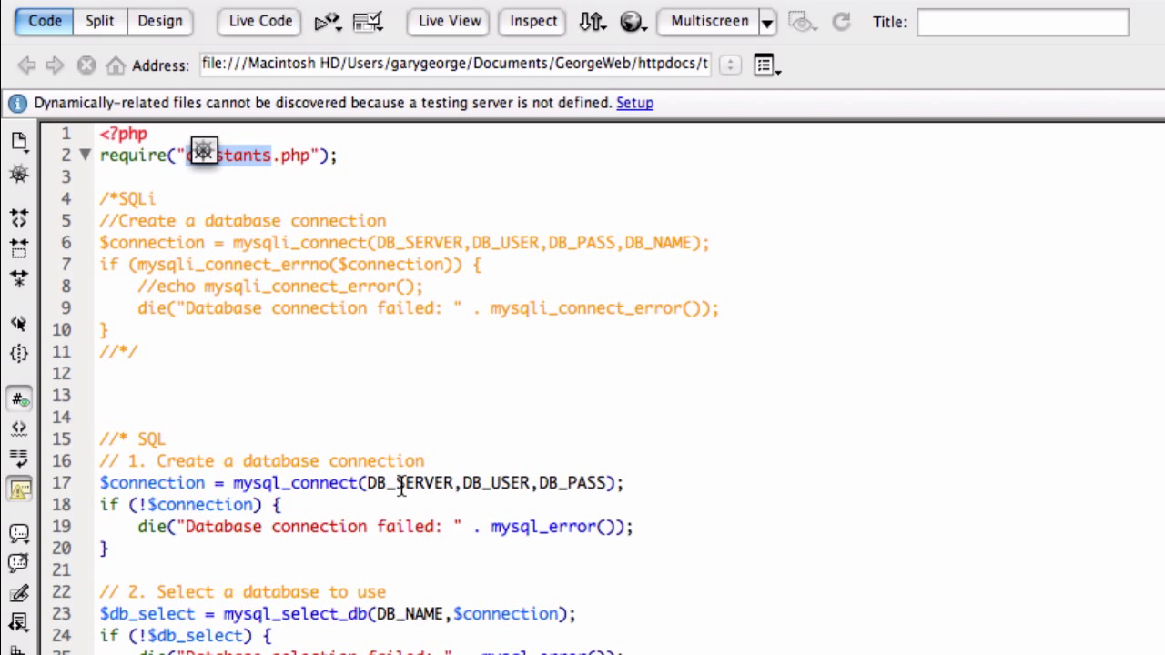
double_click(408, 484)
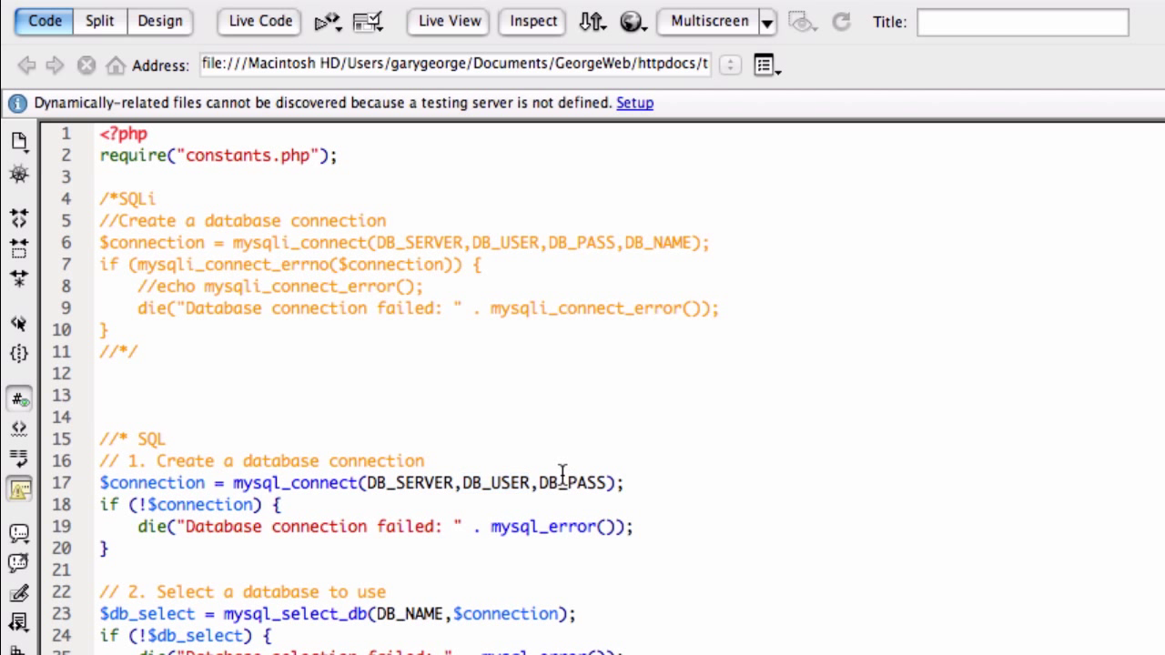
double_click(571, 484)
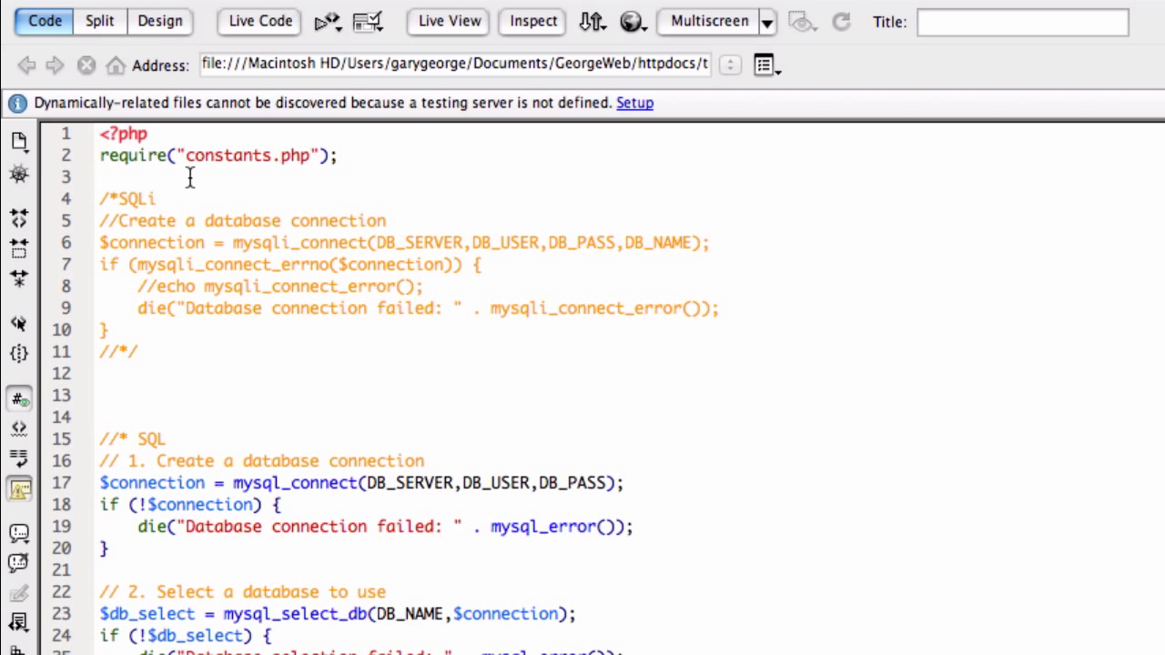
double_click(227, 154)
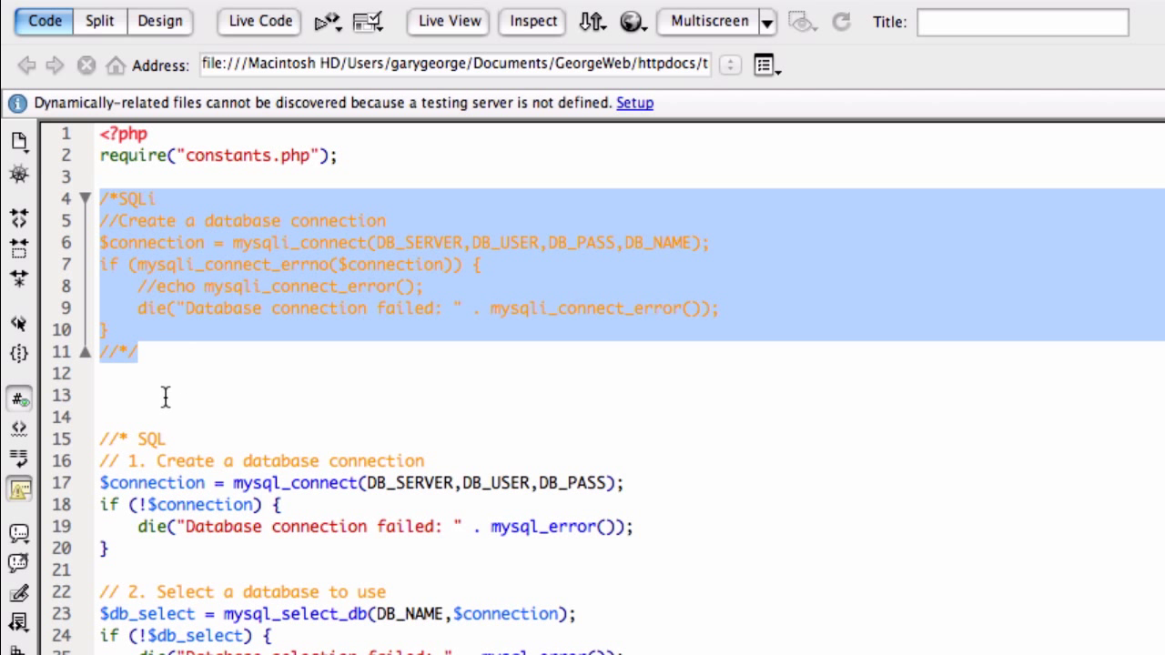
Highlight the active mysql_connect call and the mysql connection block on lines 17–21.
double_click(149, 439)
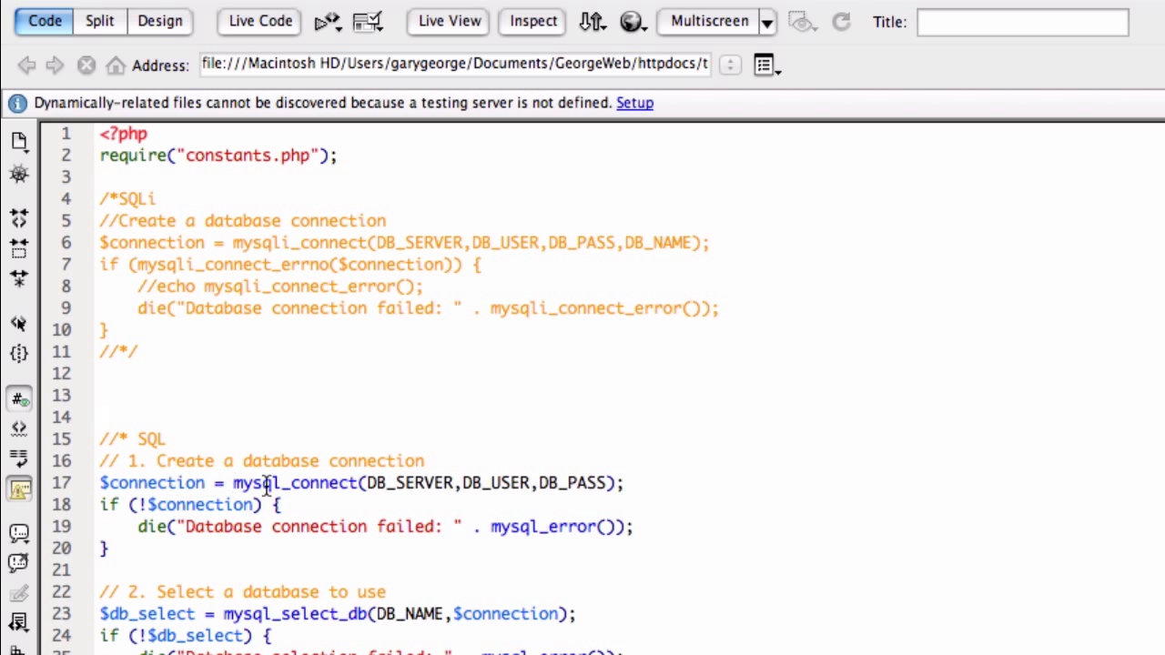
double_click(293, 484)
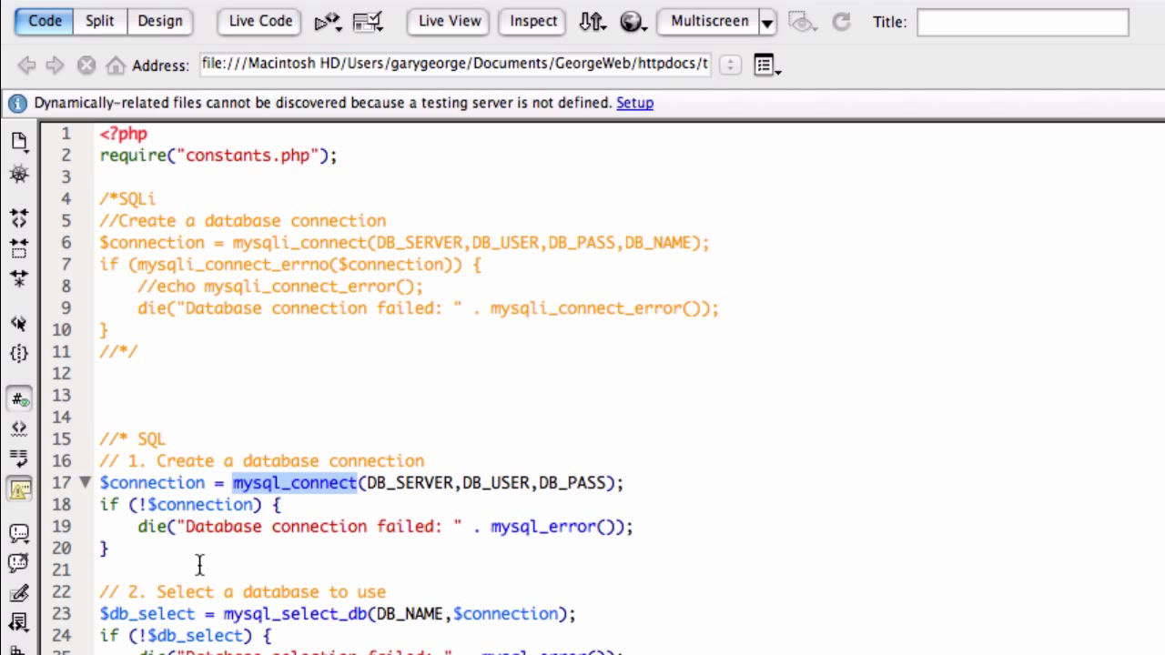
left_click_drag(101, 484, 105, 548)
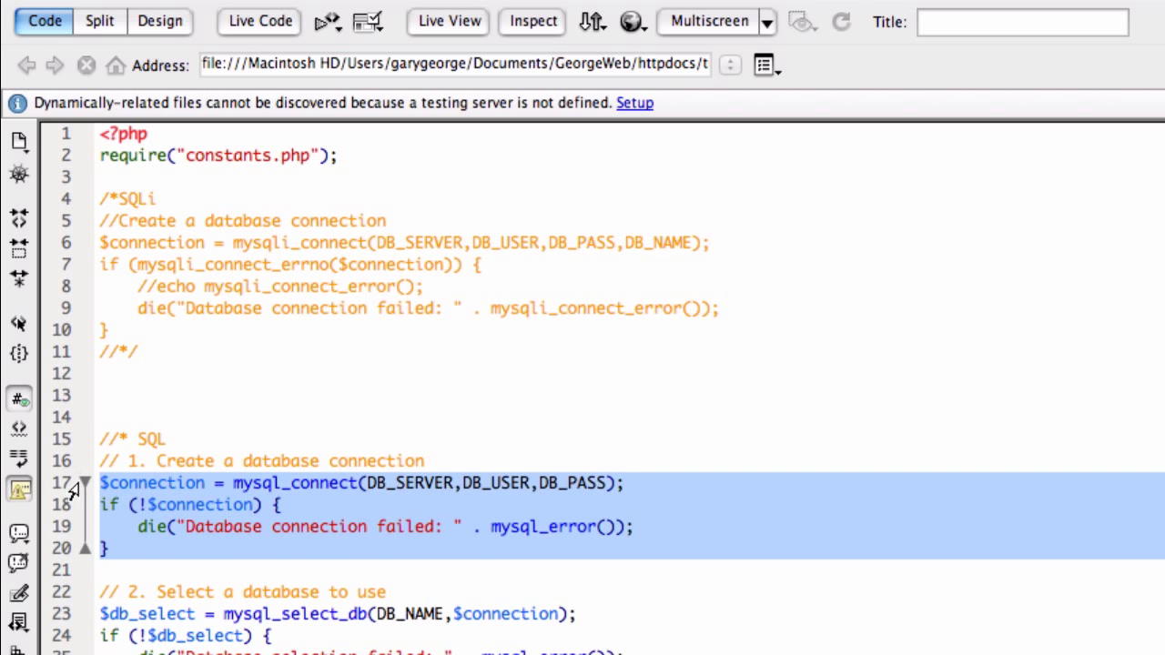
left_click(191, 548)
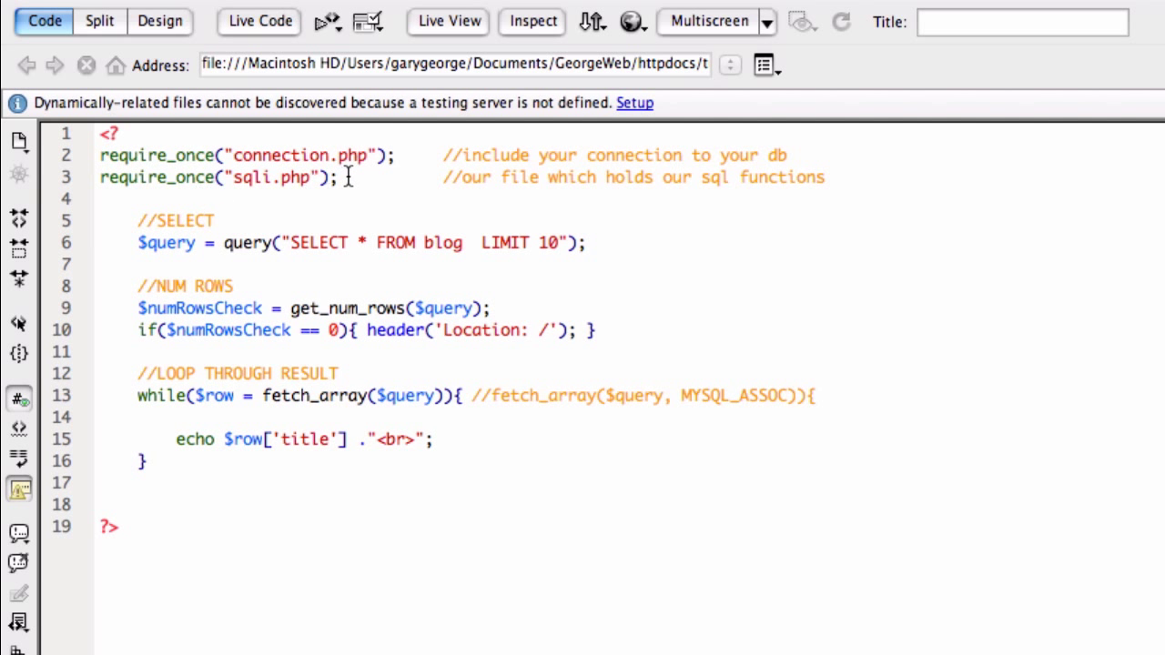
mouse_move(255, 182)
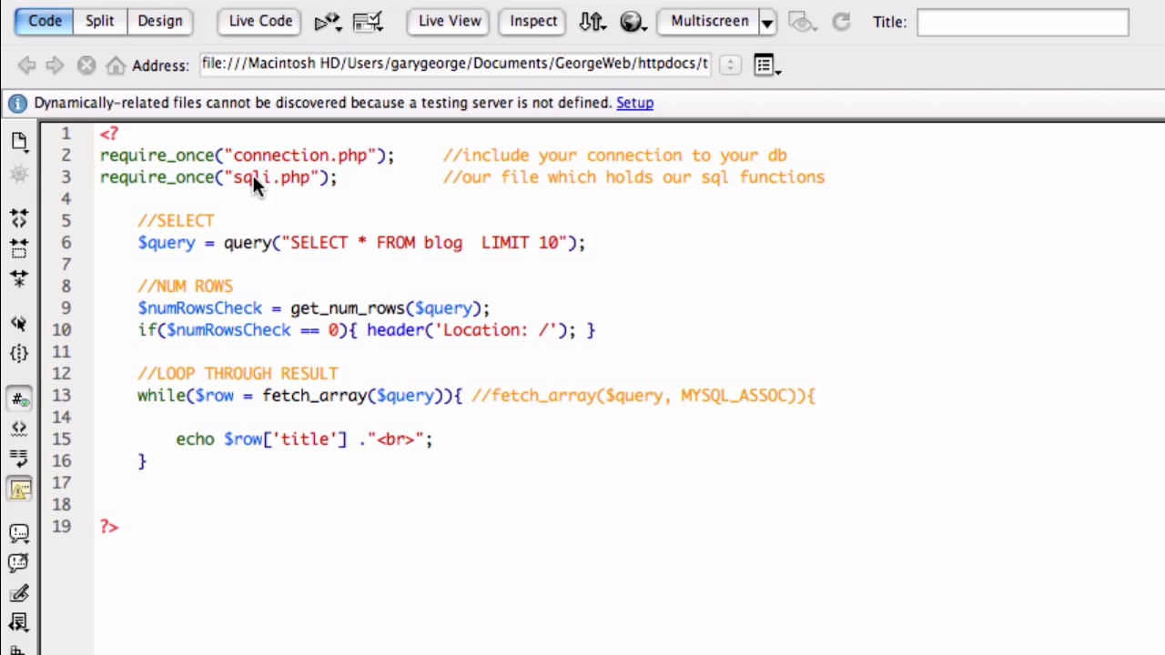
double_click(251, 178)
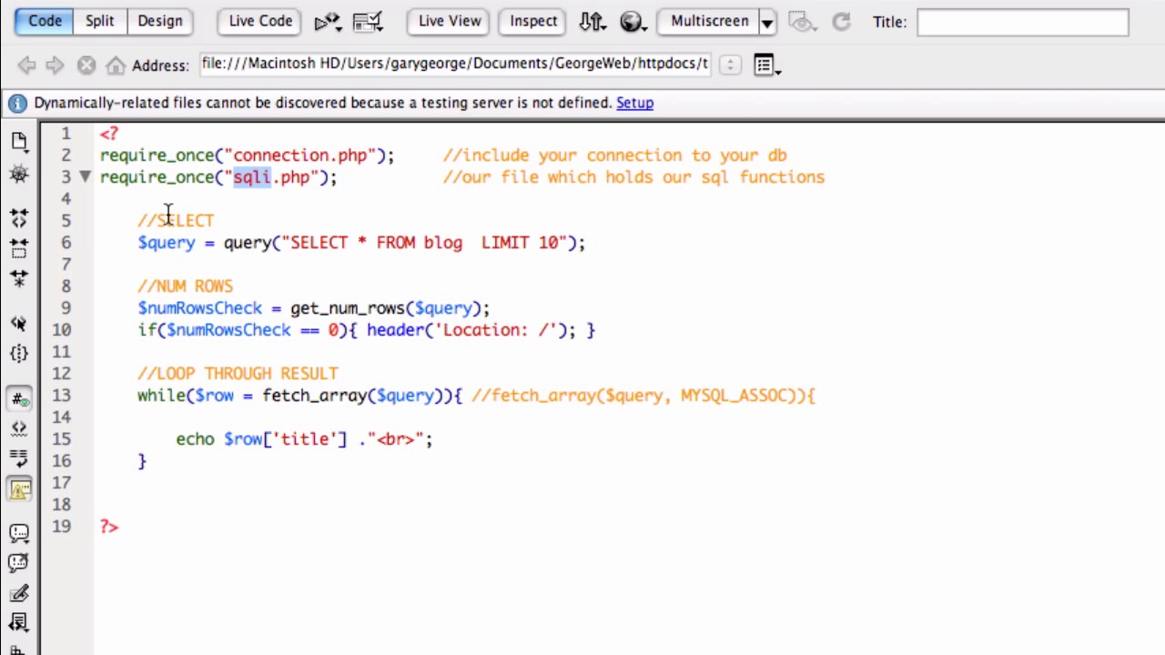
double_click(175, 220)
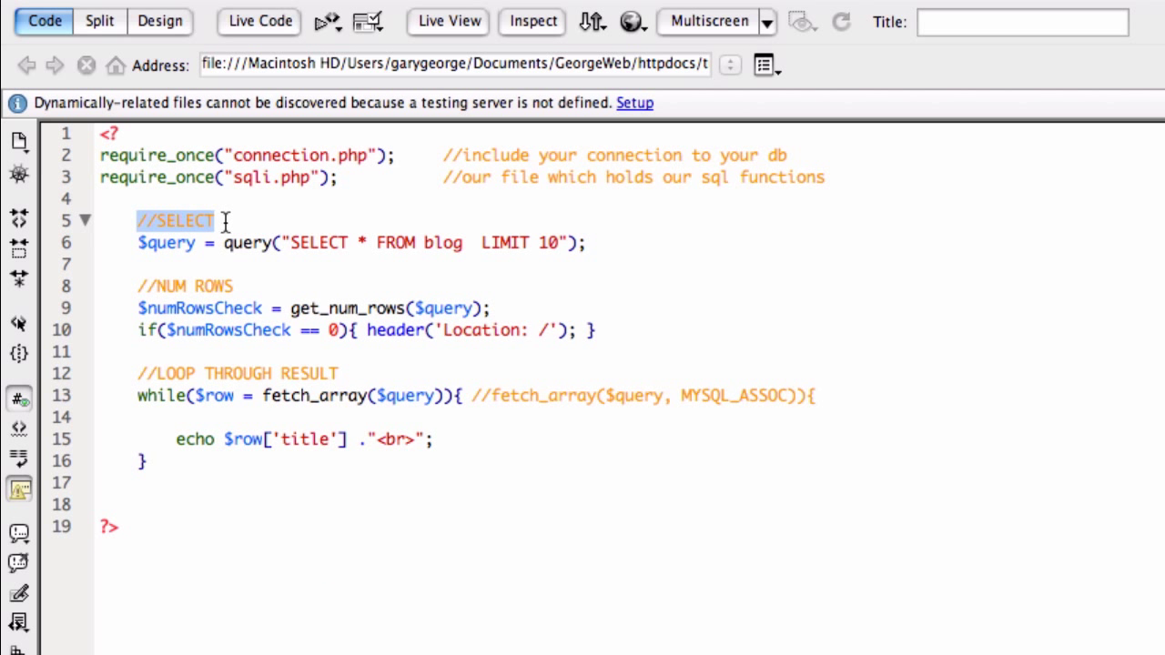
double_click(213, 285)
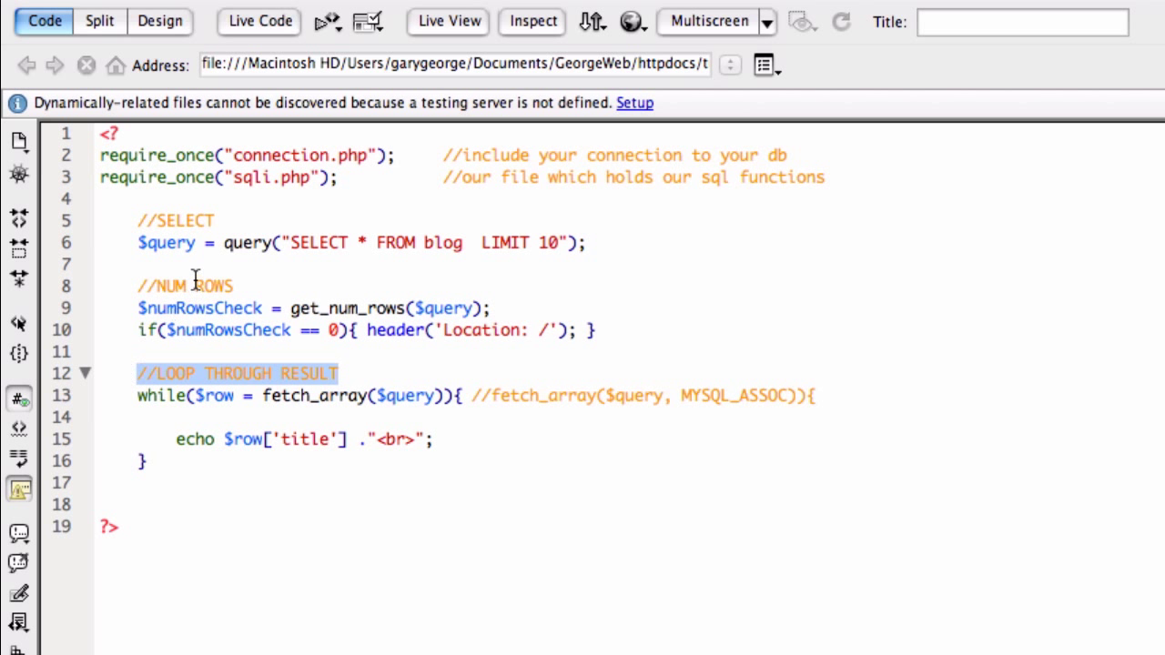
left_click(193, 244)
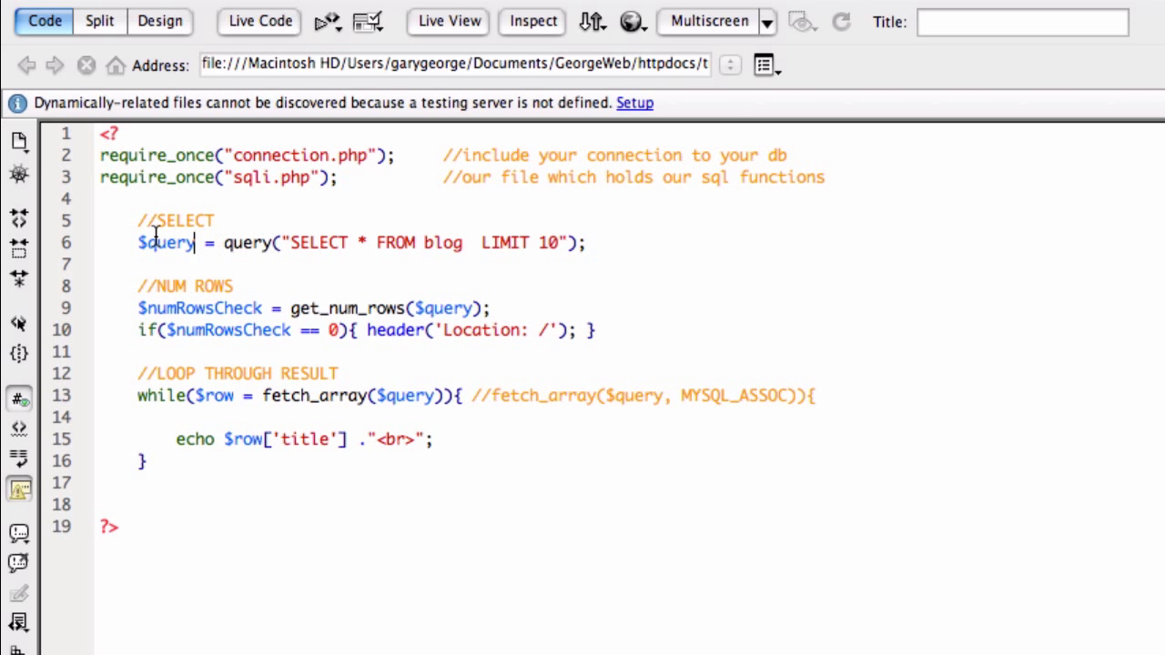
double_click(244, 243)
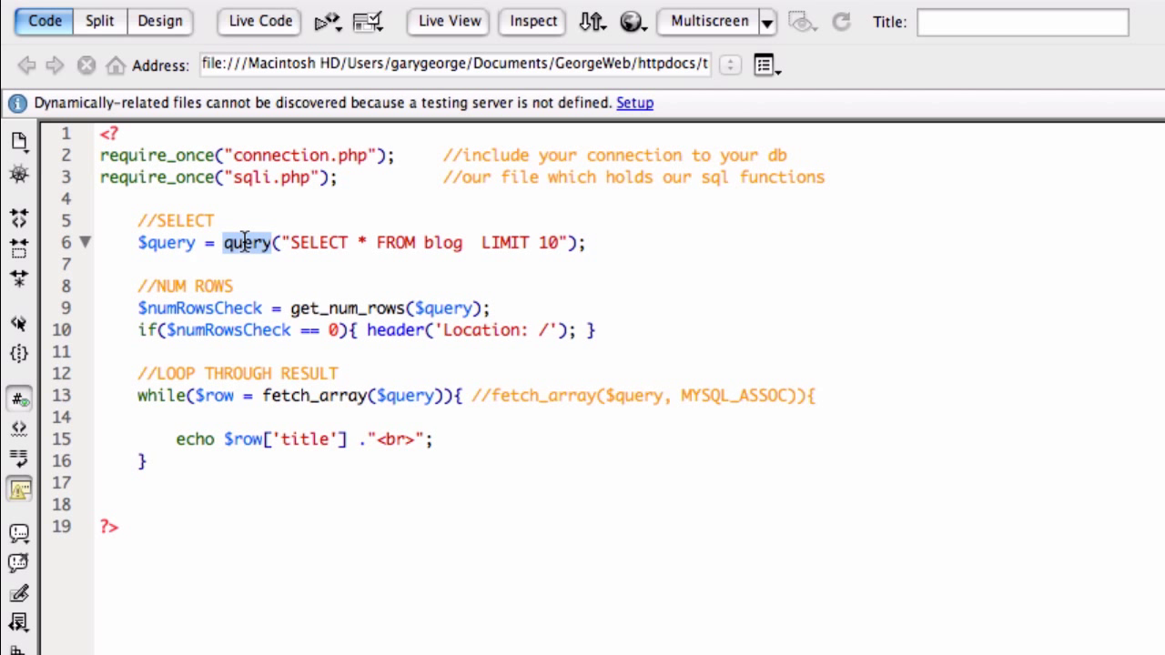
double_click(317, 244)
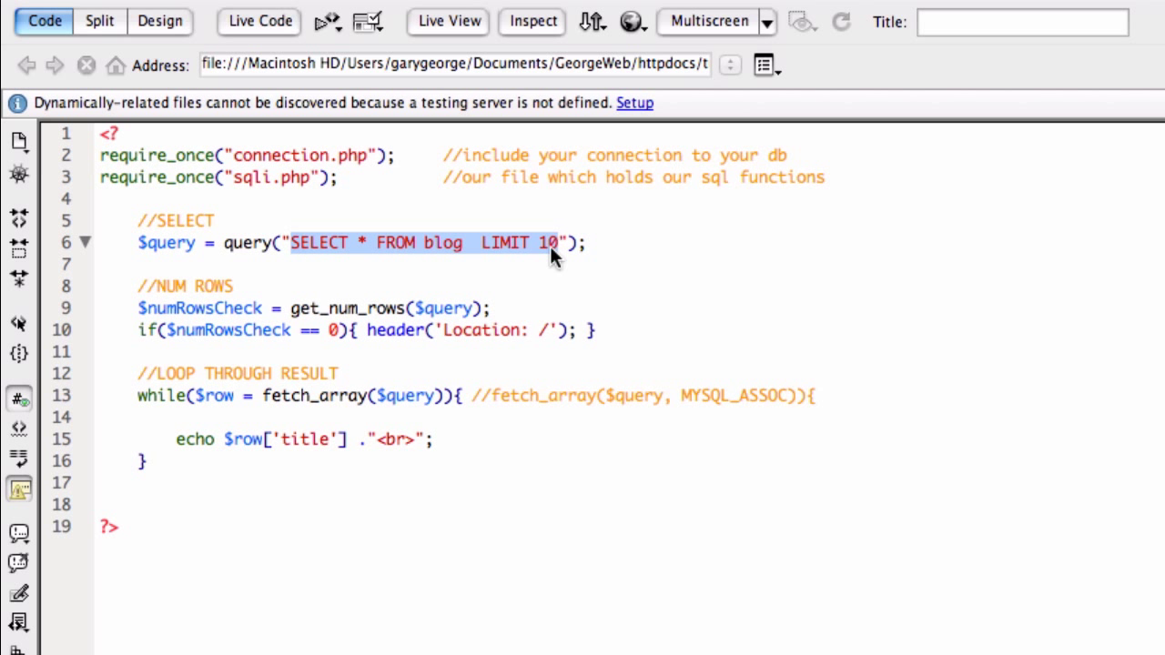
left_click(400, 242)
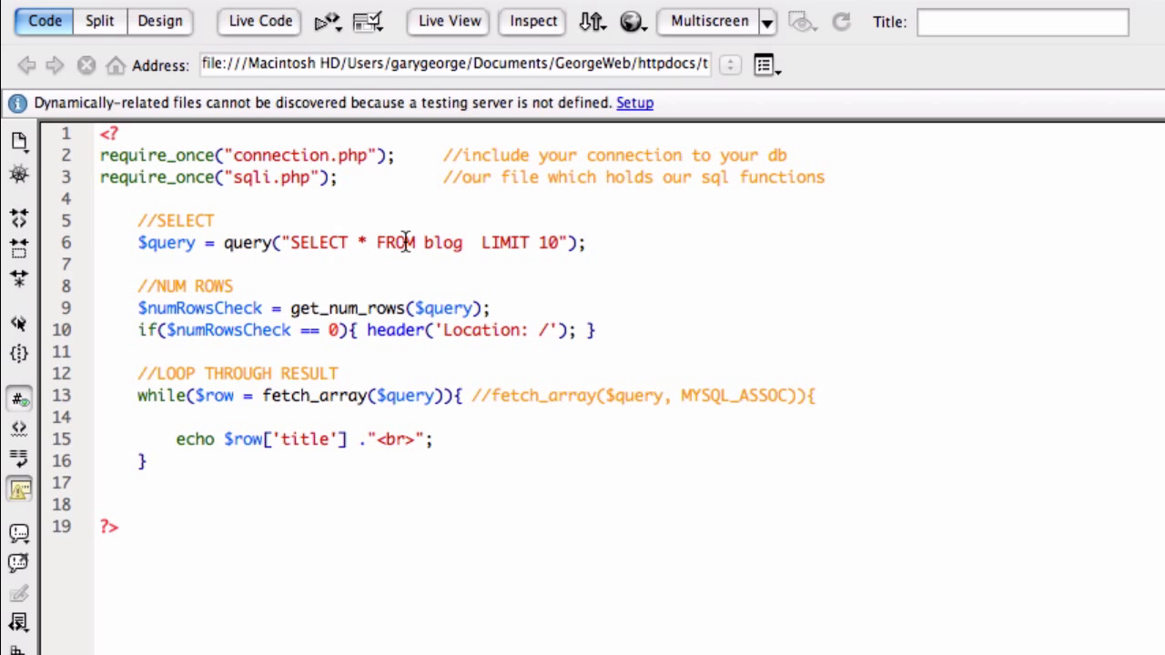
double_click(443, 242)
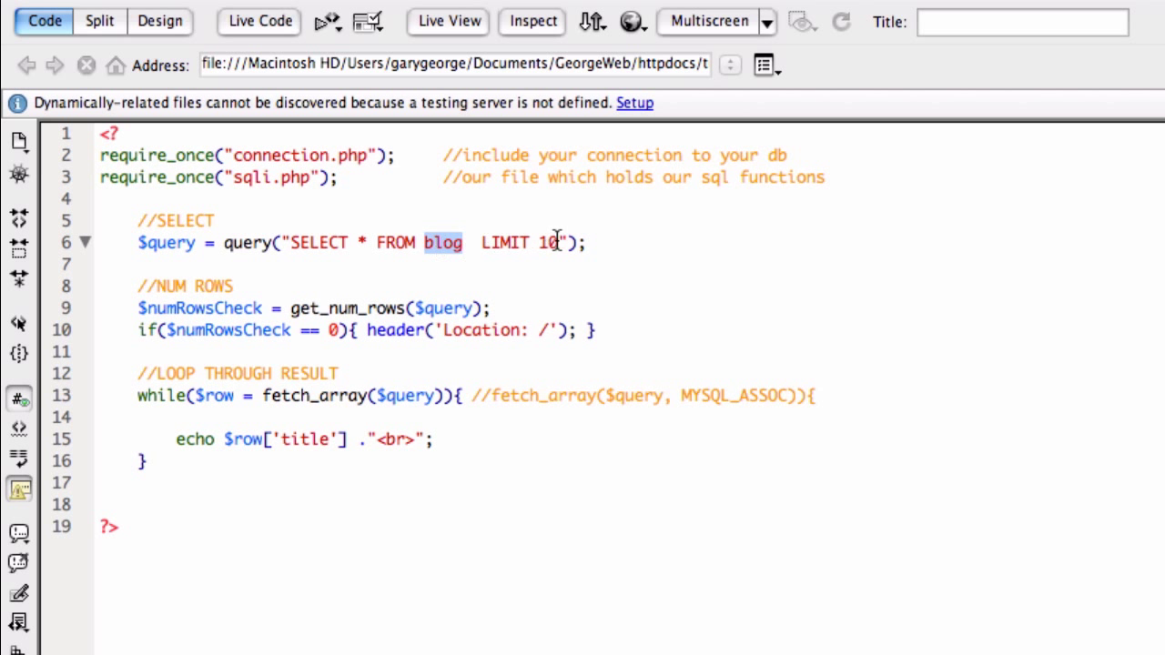
left_click(546, 242)
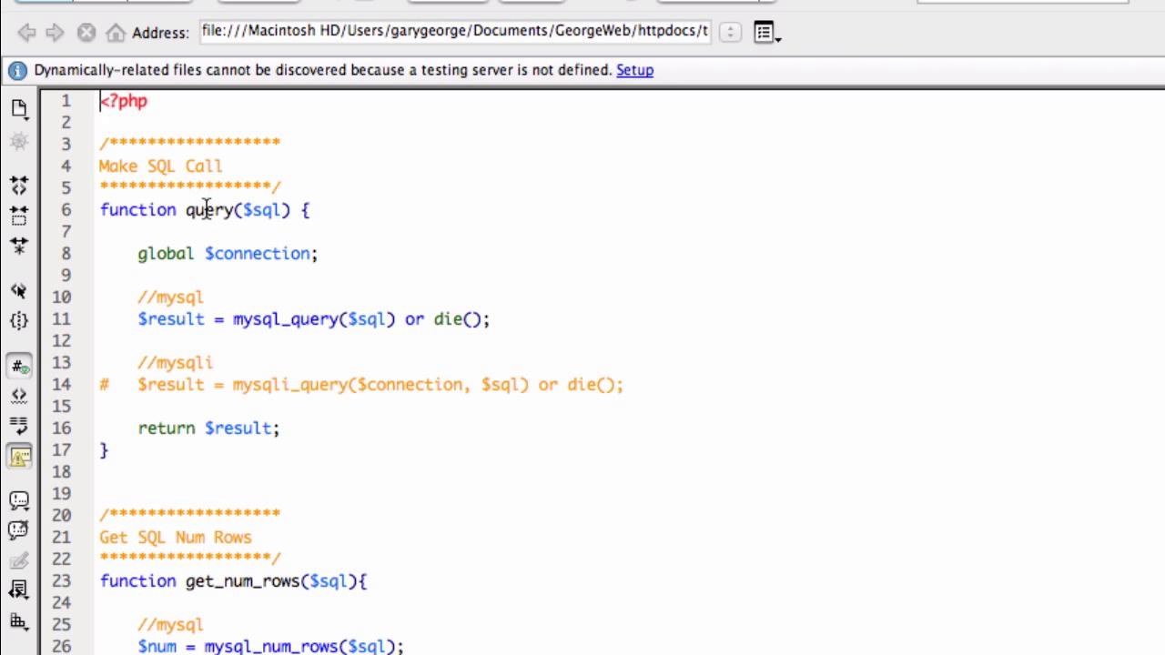
mouse_move(280, 211)
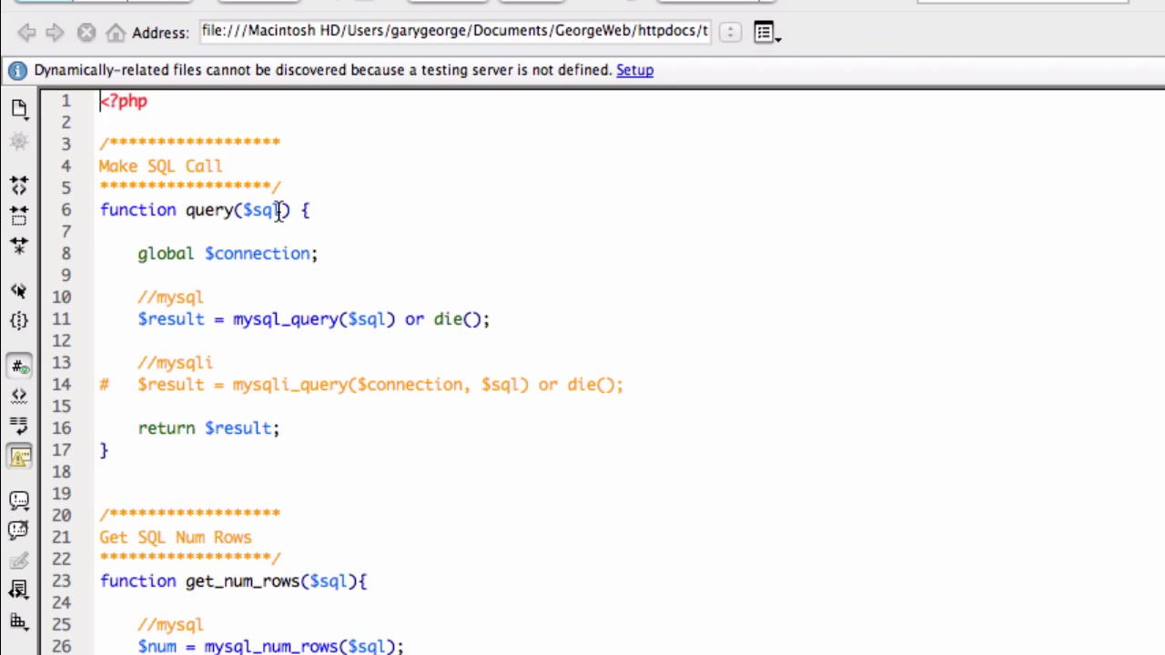
Examine the query function's $sql parameter and its mysql_query result line in sqli.php.
double_click(262, 211)
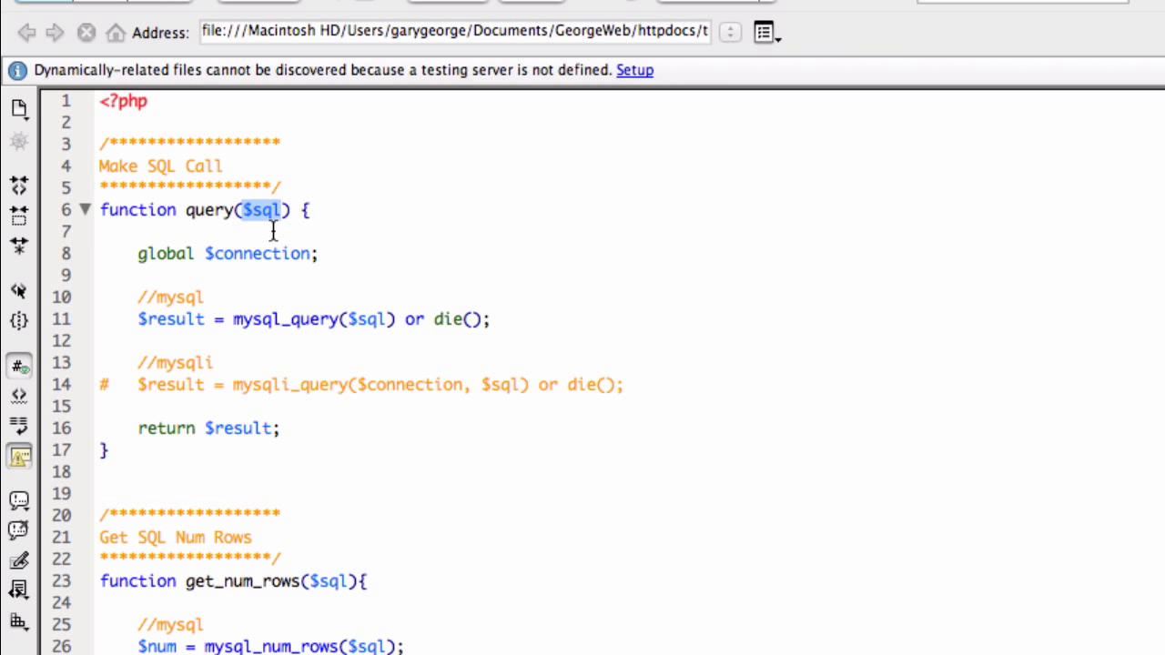
mouse_move(215, 317)
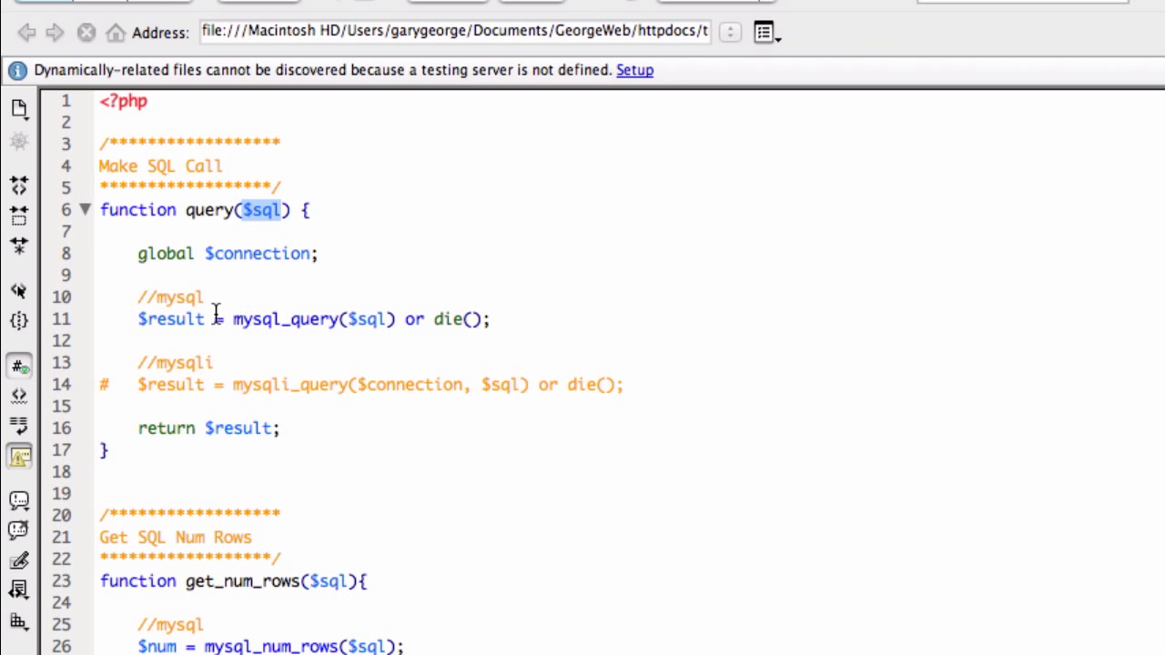
double_click(284, 321)
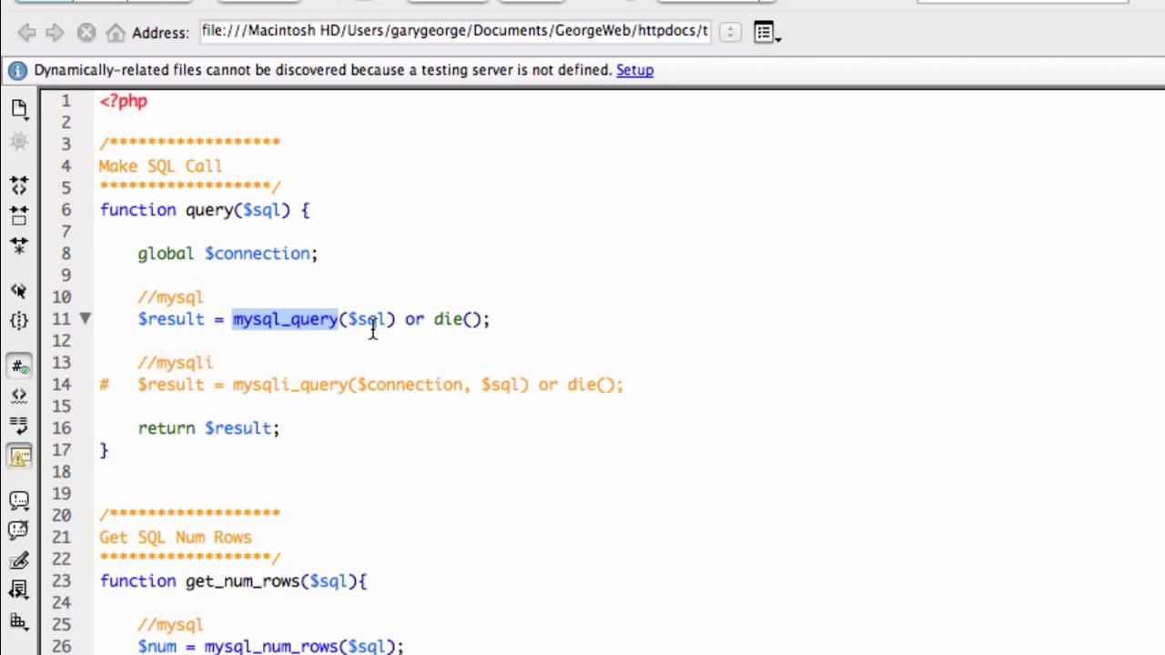
left_click(368, 320)
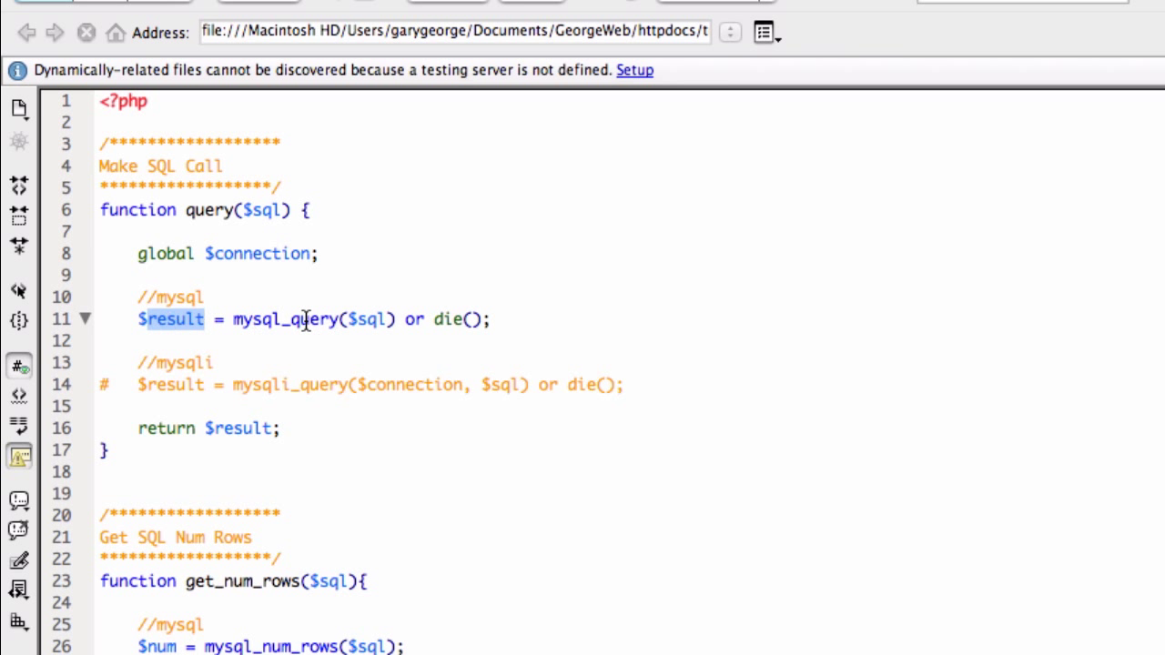
mouse_move(213, 386)
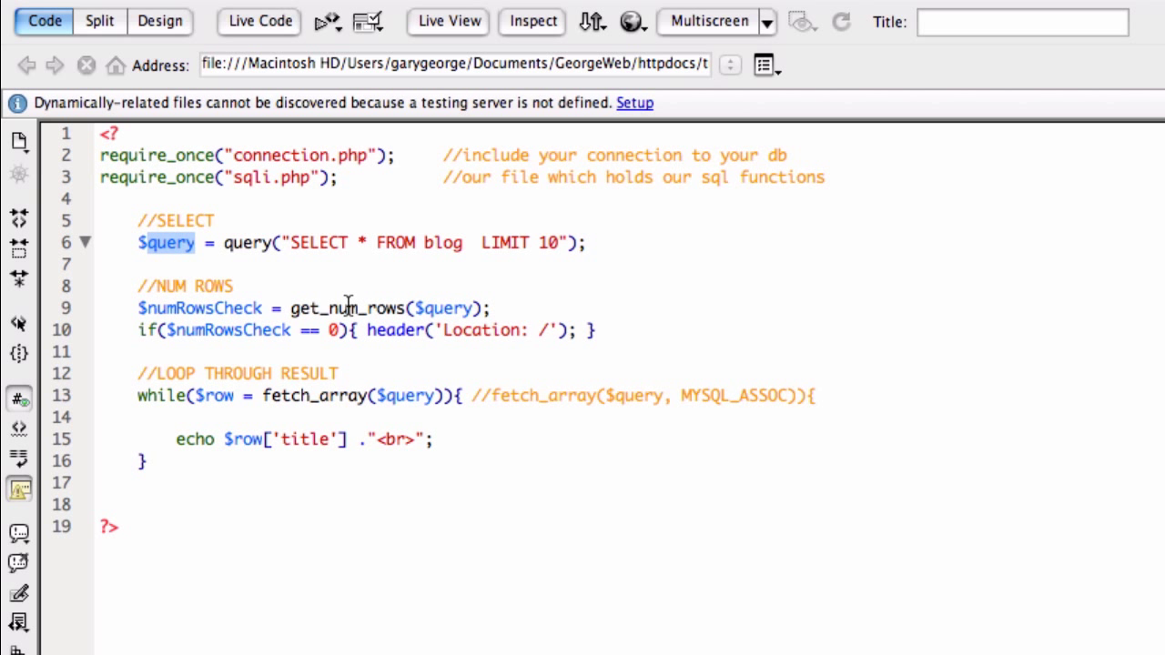
Follow the get_num_rows call into the helper's row-count function and its returned $num.
double_click(348, 308)
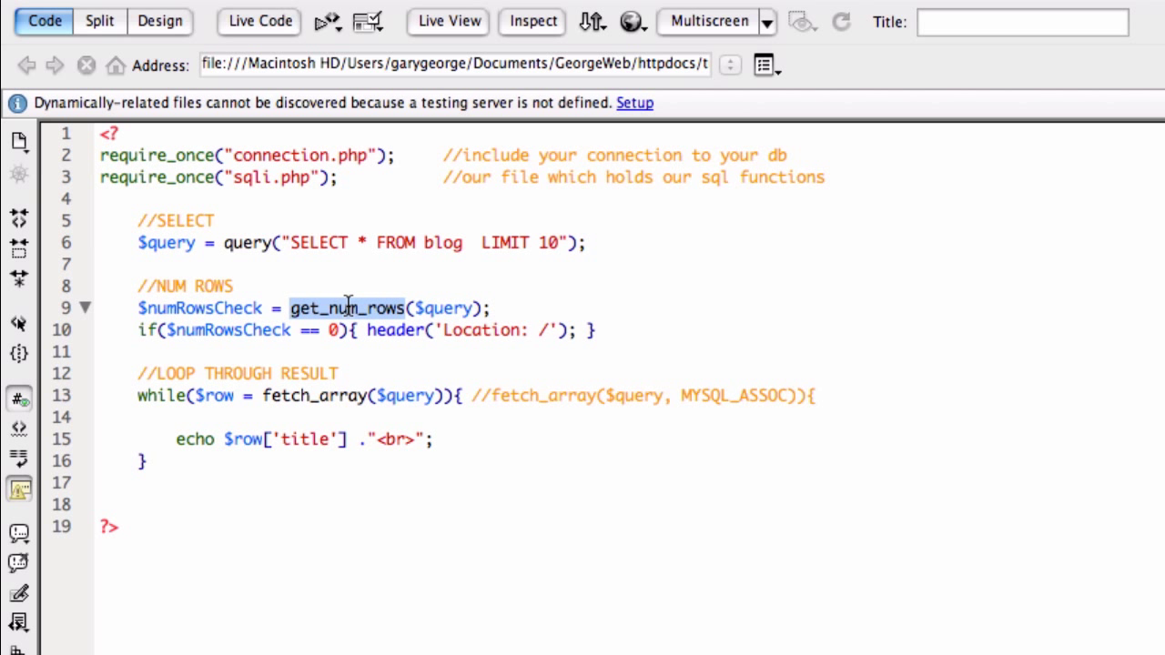
mouse_move(440, 313)
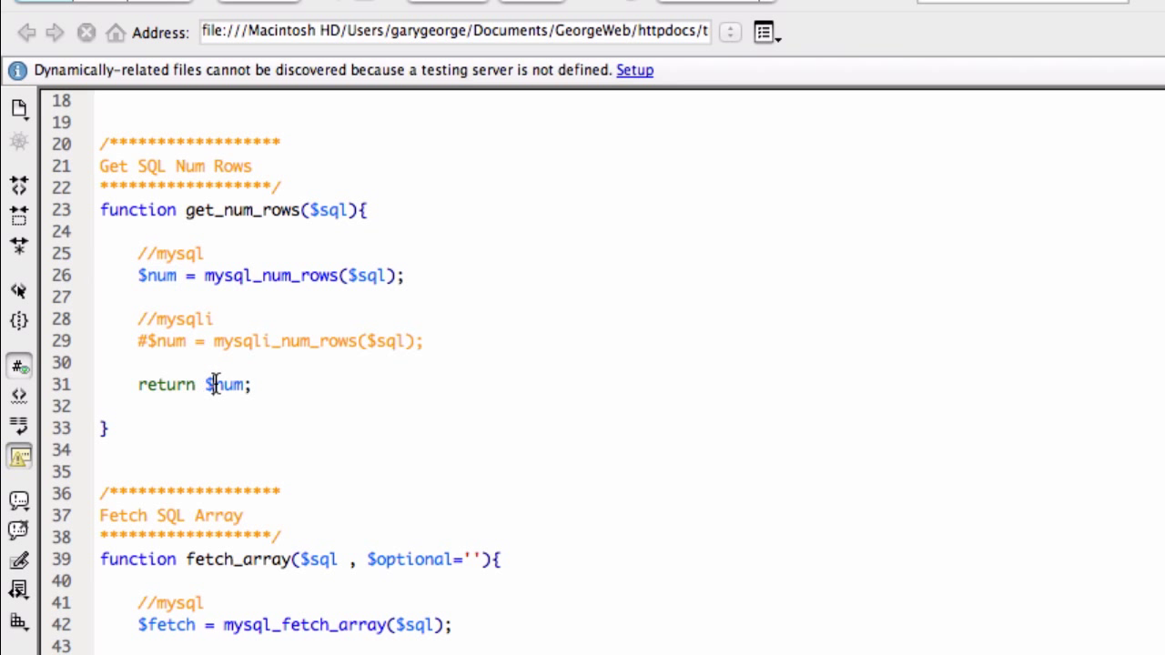
double_click(226, 383)
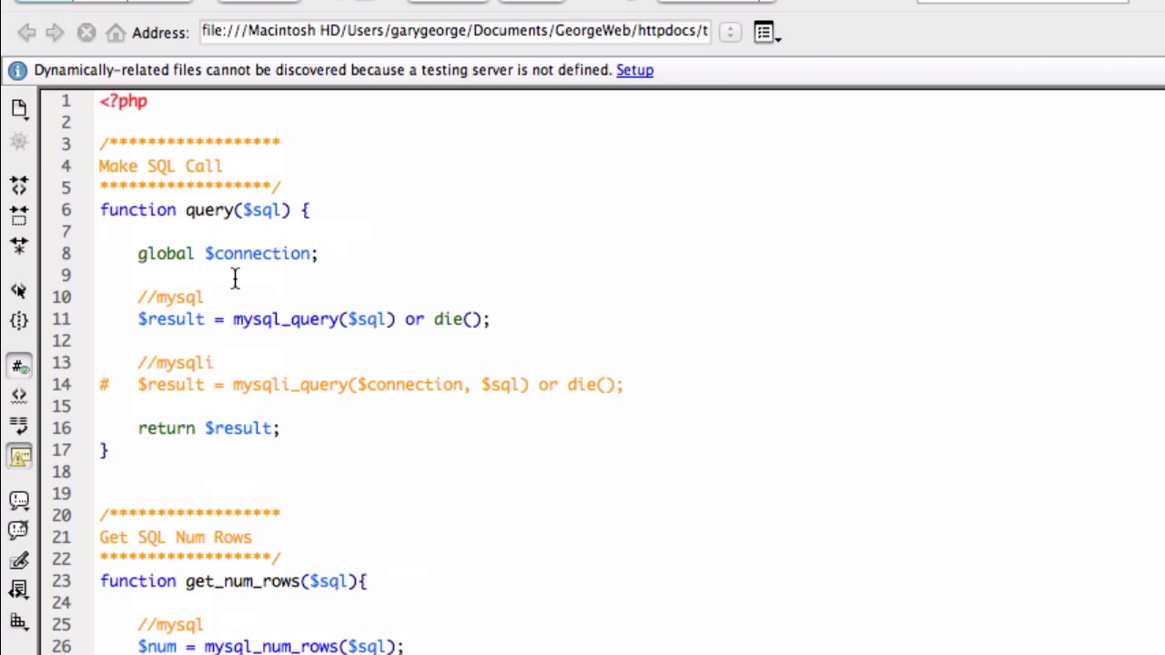
Review the query function name, then example.php's fetch_array loop call.
double_click(208, 211)
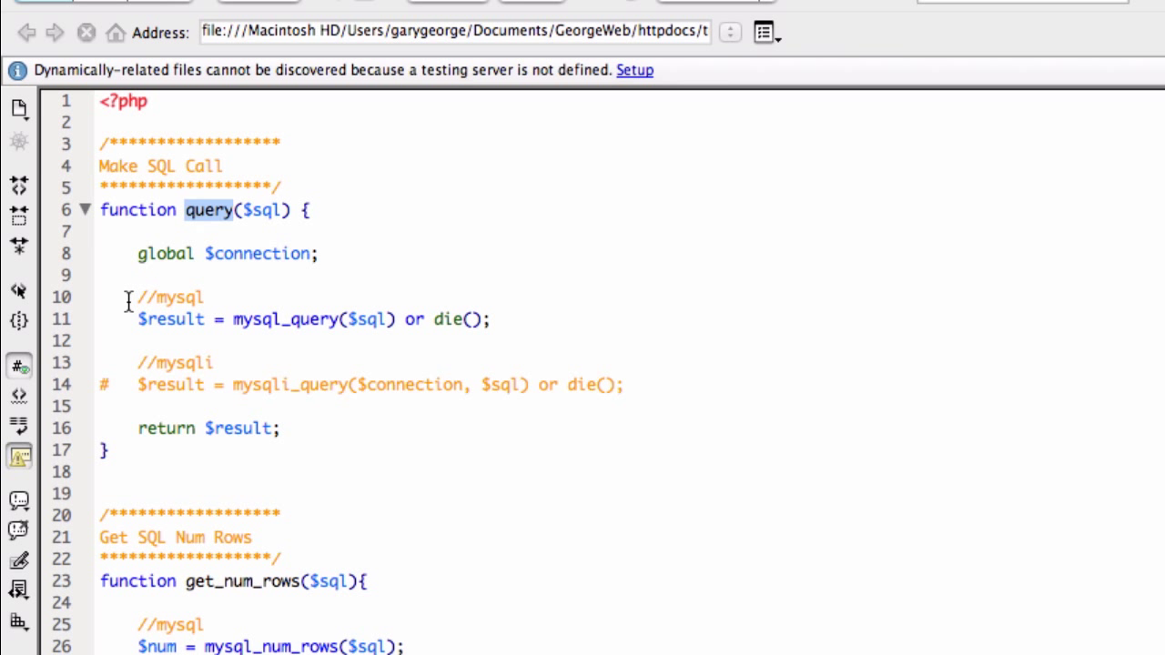
double_click(175, 297)
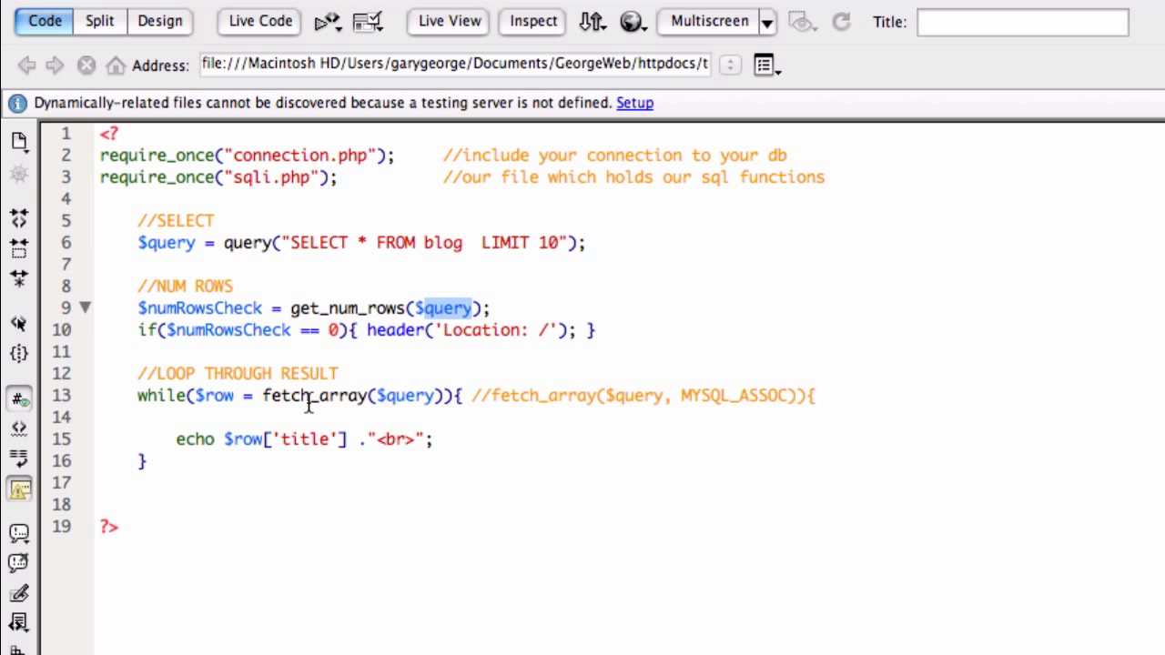
mouse_move(166, 404)
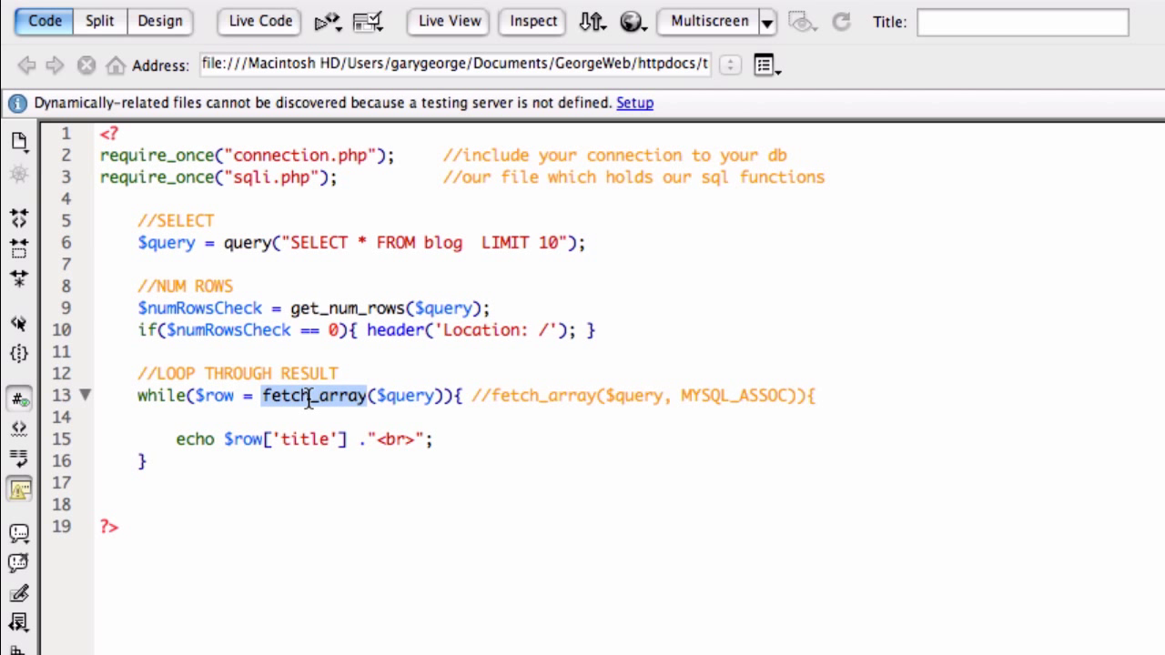
double_click(404, 394)
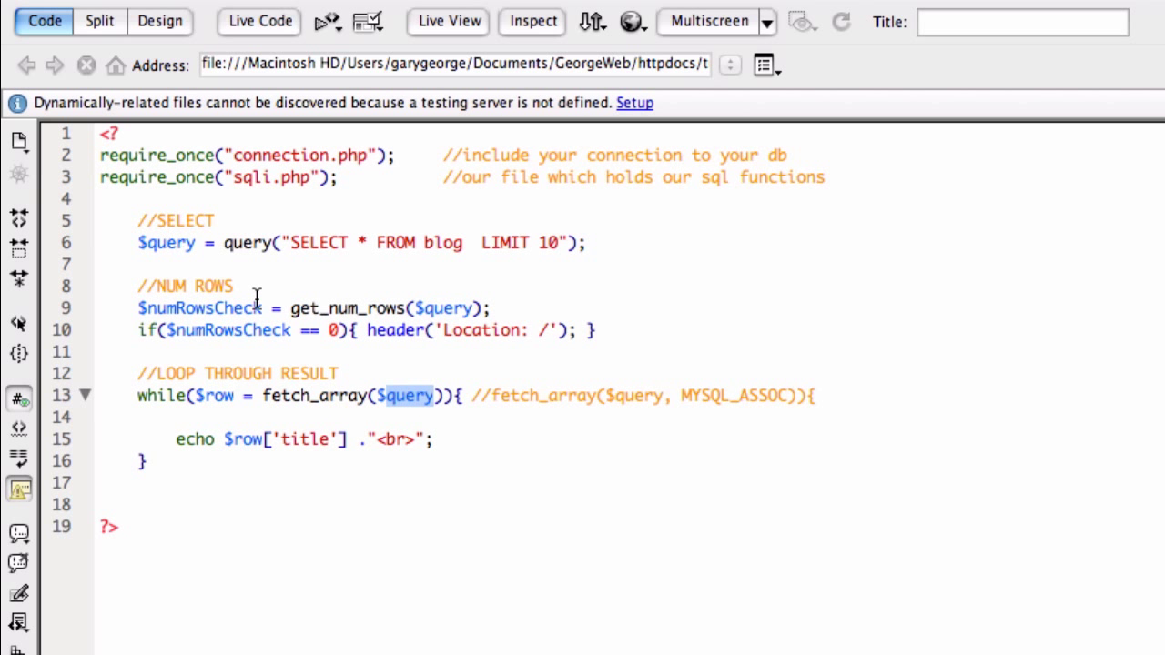
scroll("down", 3)
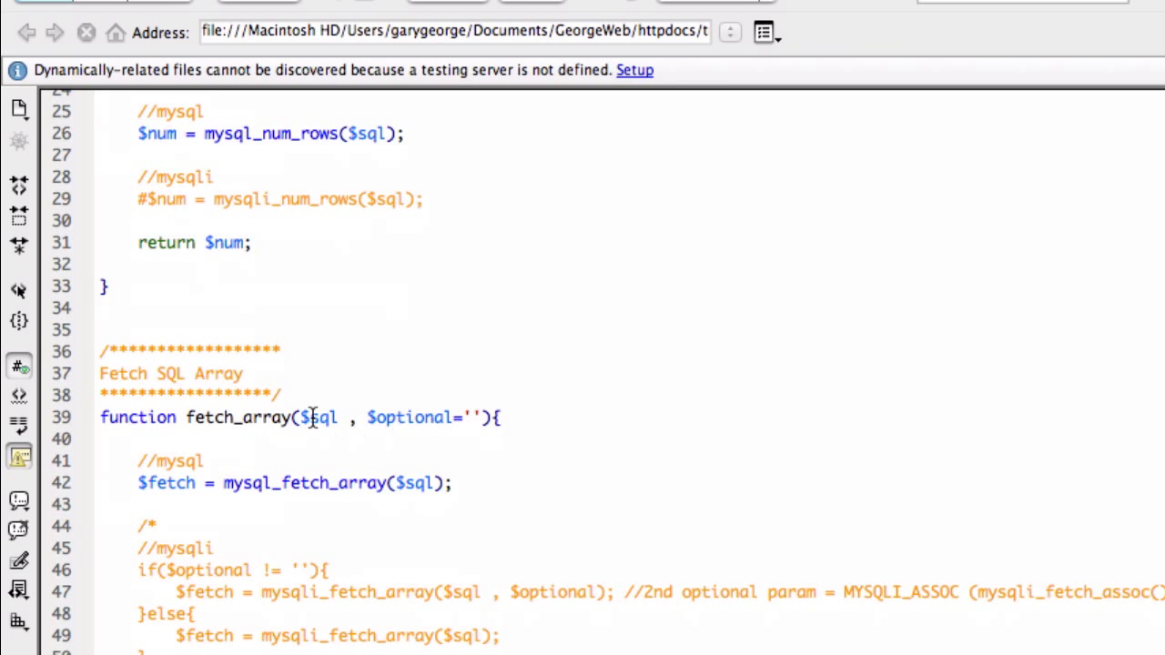
mouse_move(313, 416)
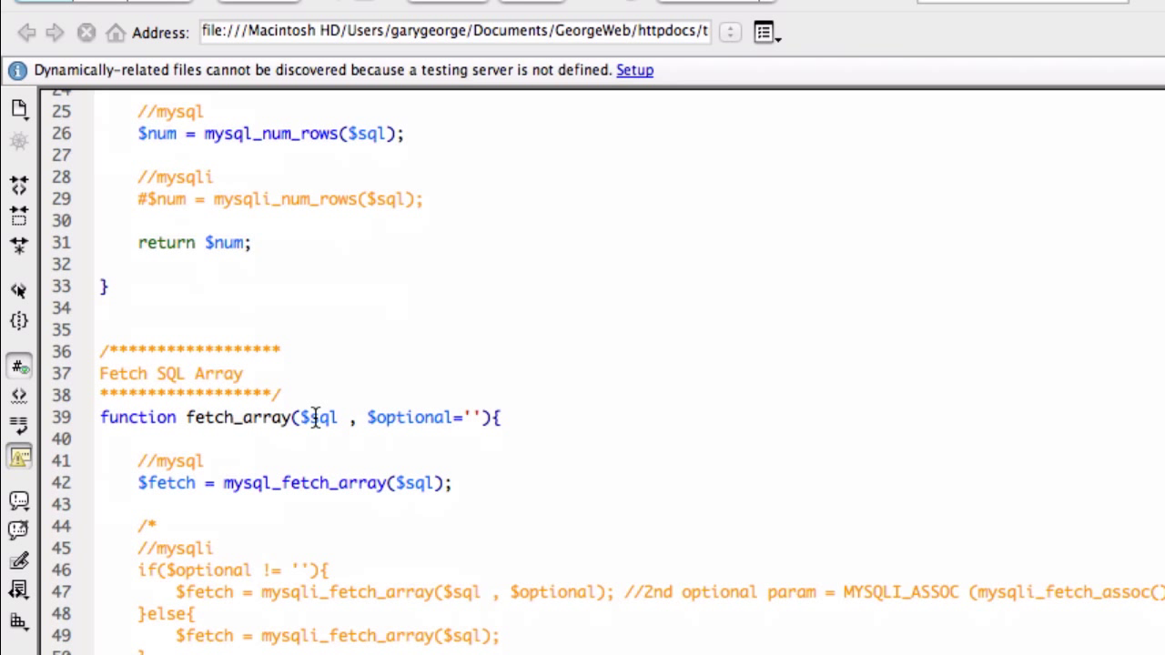
Examine fetch_array's $sql and $optional parameters in the helper file.
double_click(320, 416)
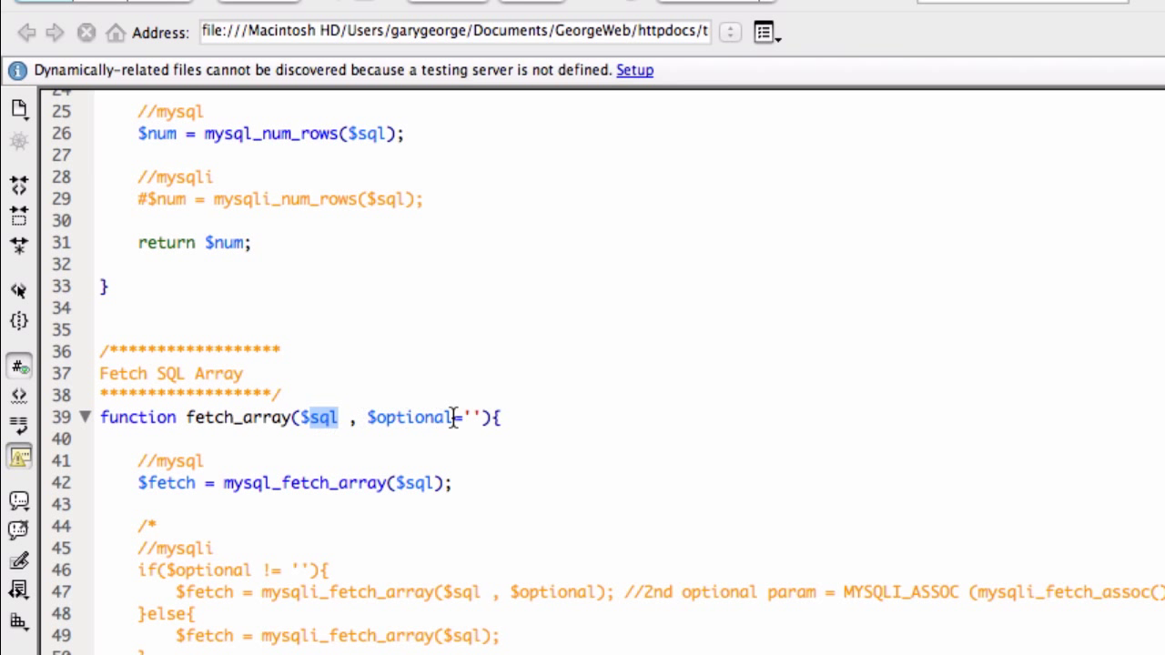
double_click(410, 417)
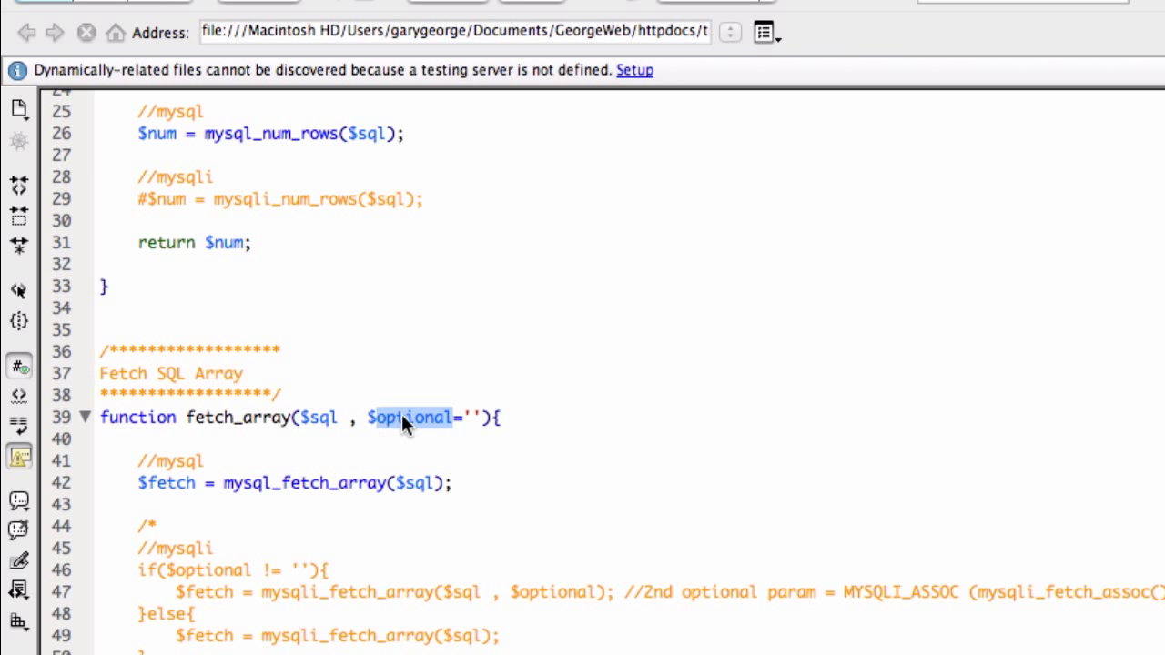
mouse_move(429, 439)
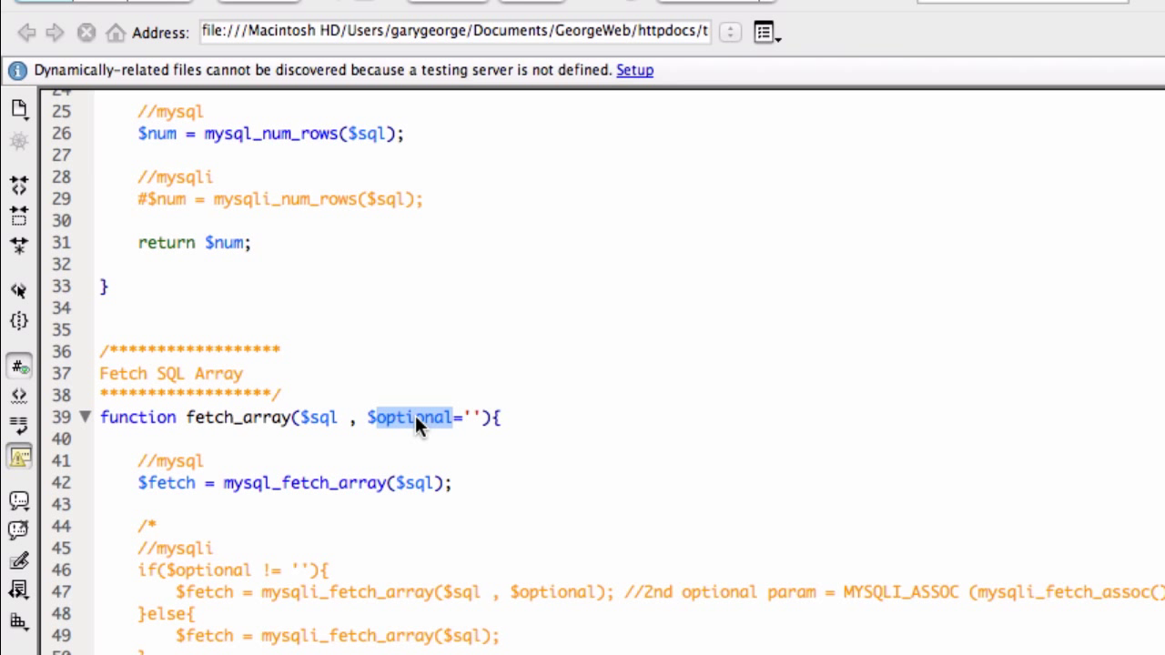
mouse_move(271, 455)
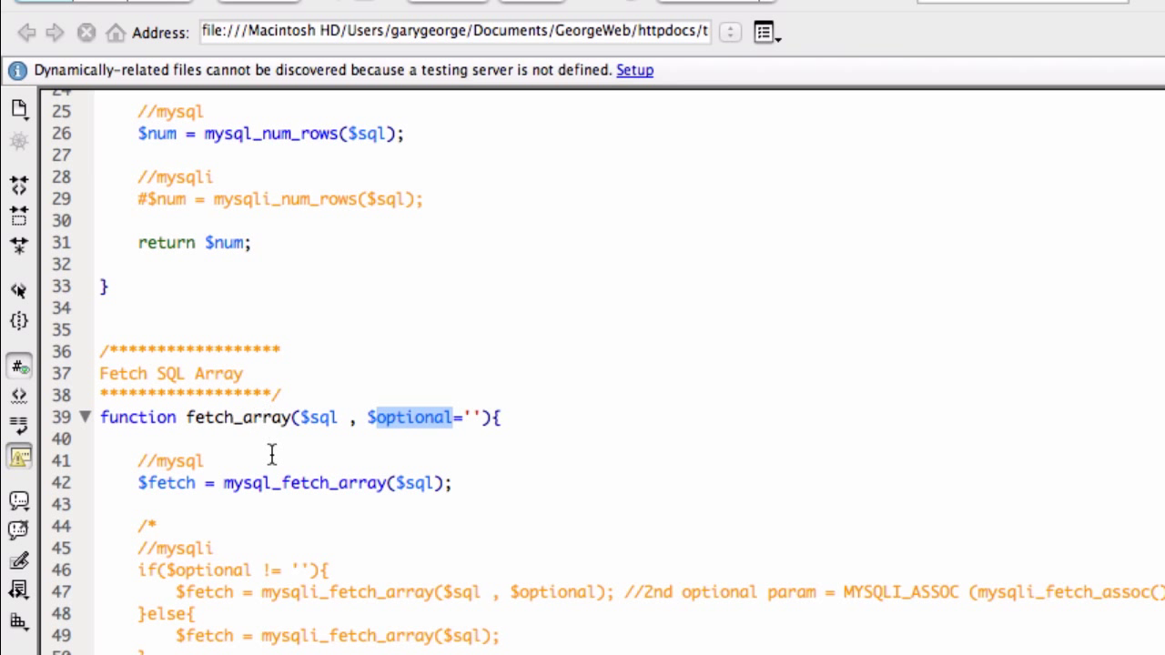
double_click(304, 484)
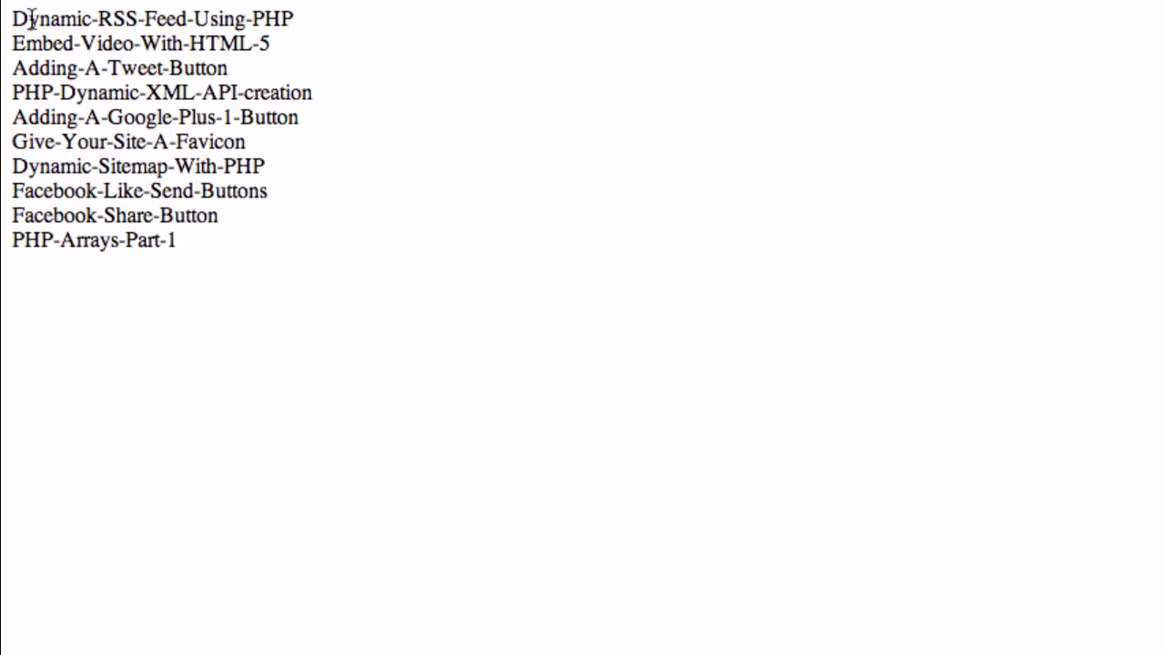
left_click_drag(30, 18, 216, 241)
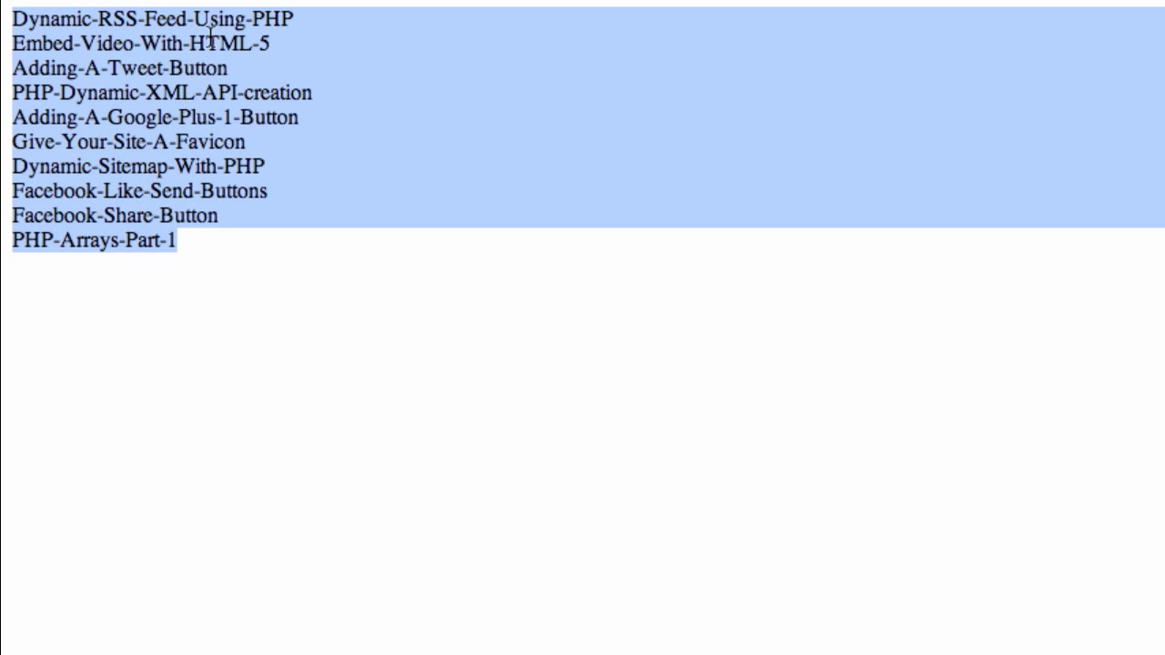
left_click(254, 373)
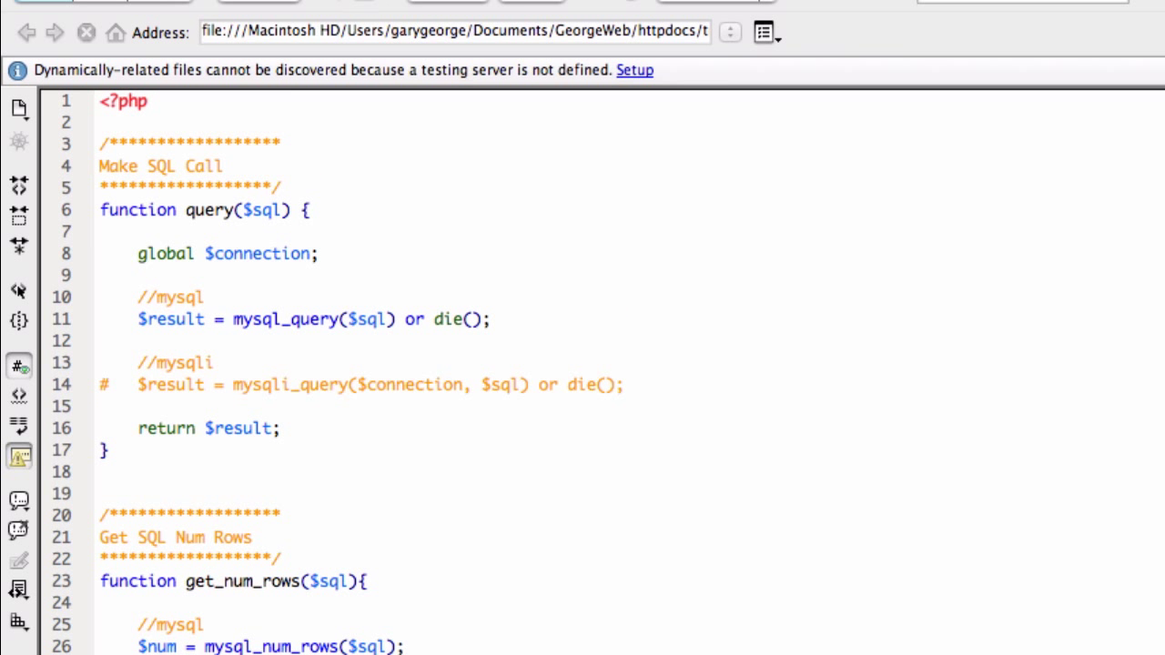
mouse_move(435, 624)
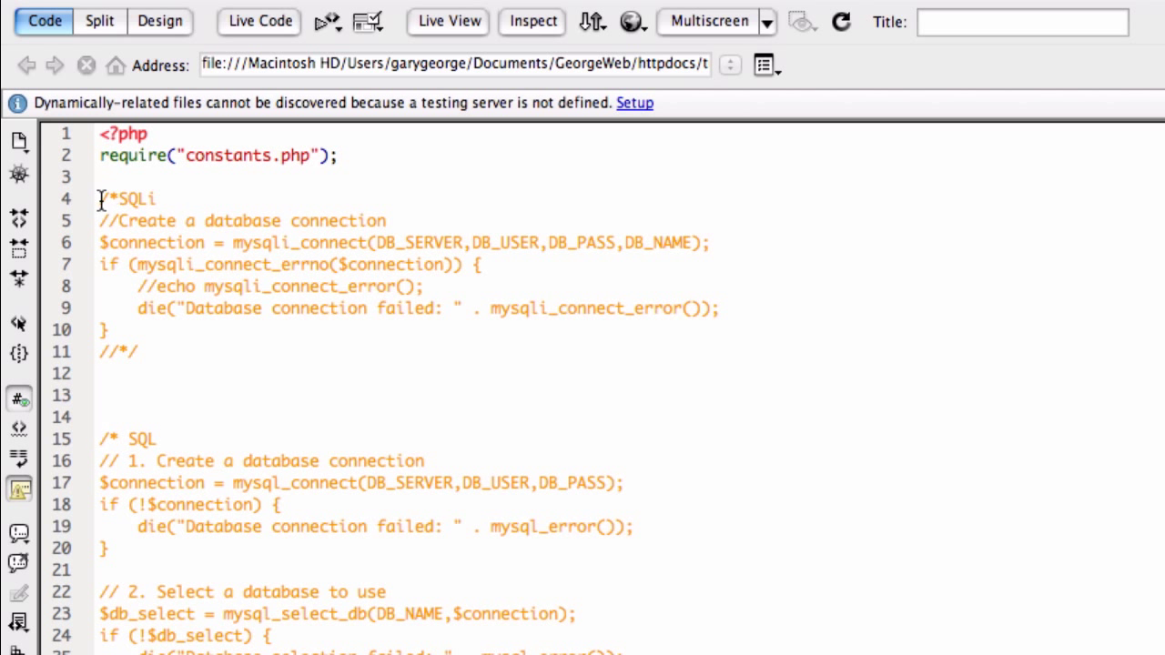
Uncomment the /*SQLi block with // and review mysqli_connect's DB_SERVER and added DB_NAME arguments.
type("//")
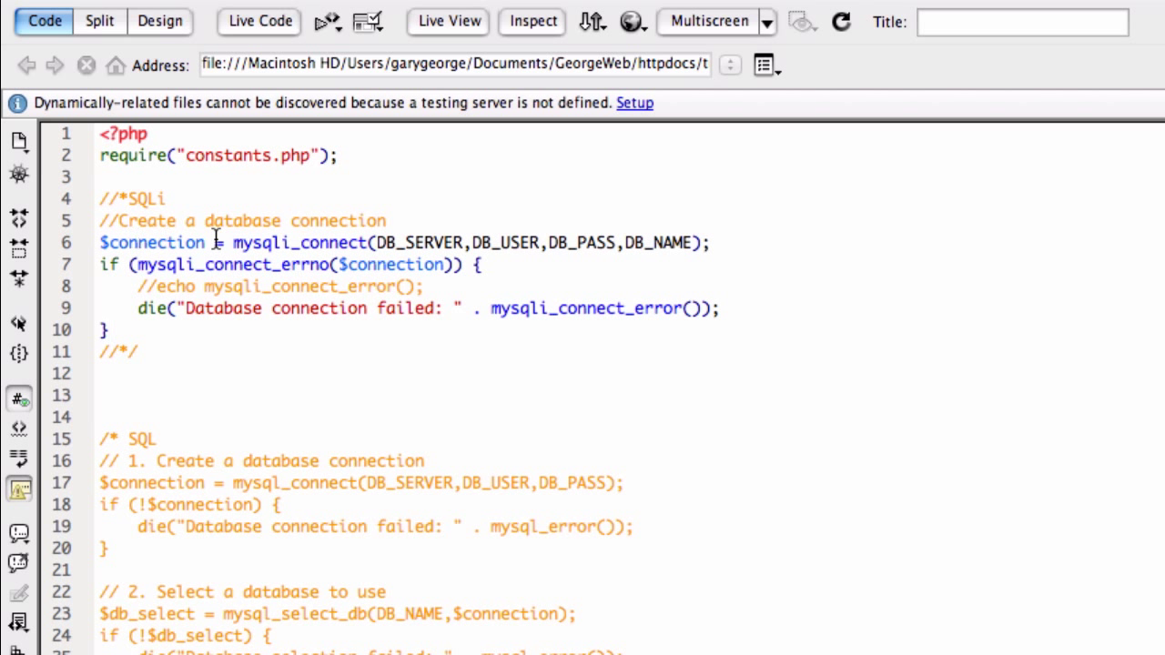
double_click(298, 242)
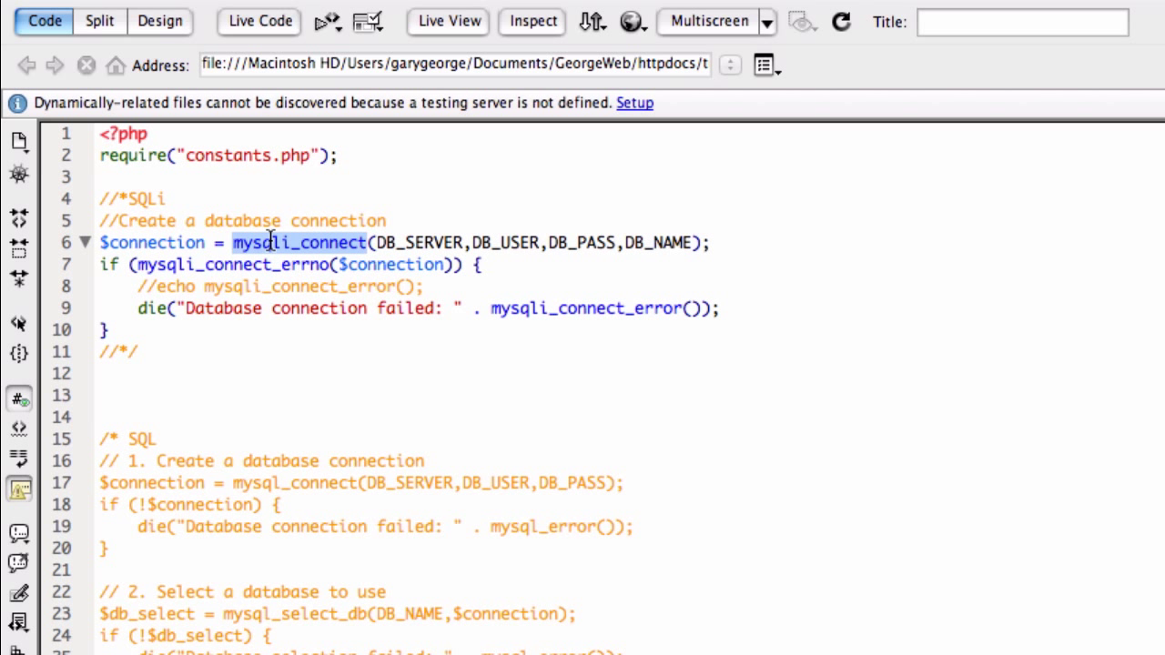
mouse_move(426, 242)
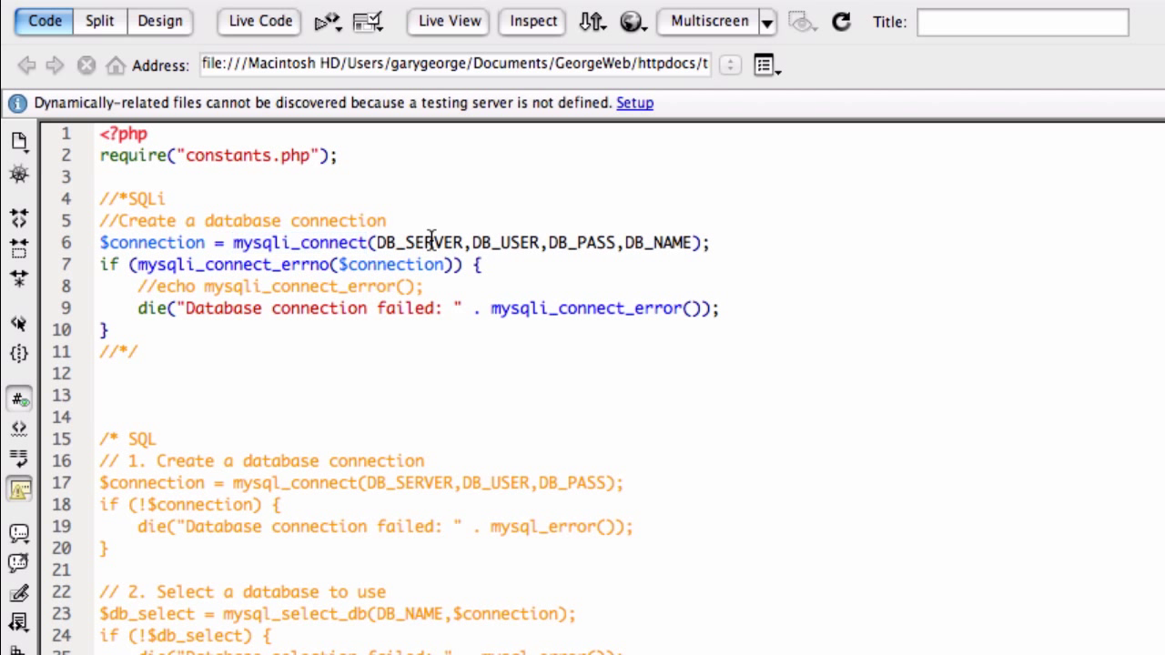
double_click(417, 243)
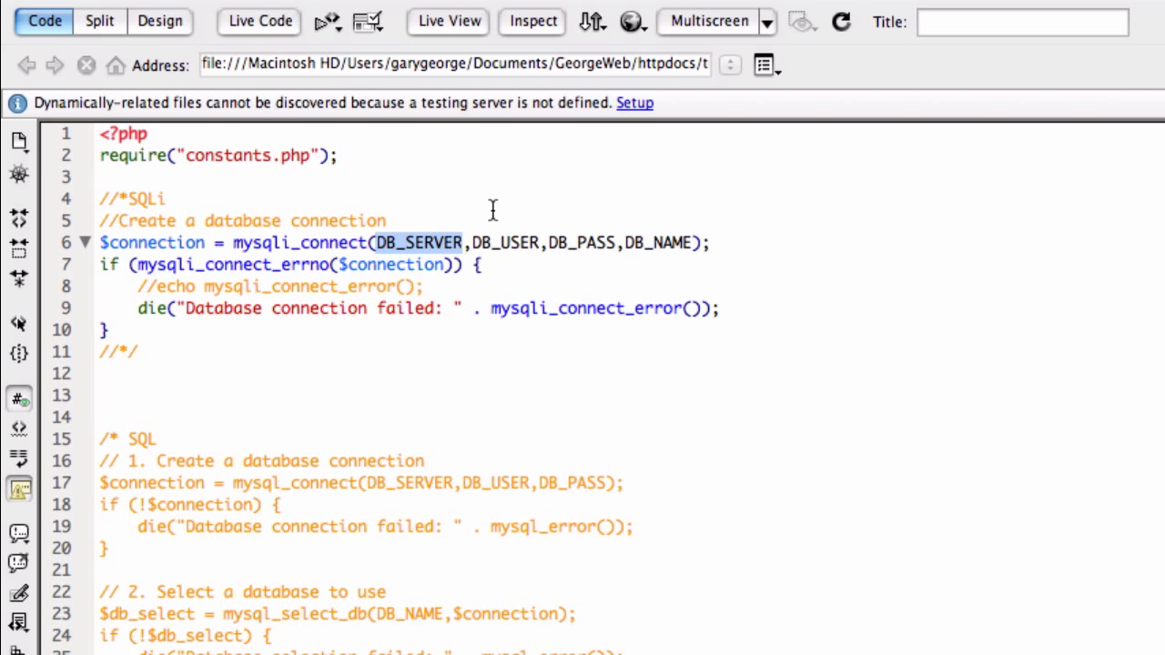
double_click(503, 243)
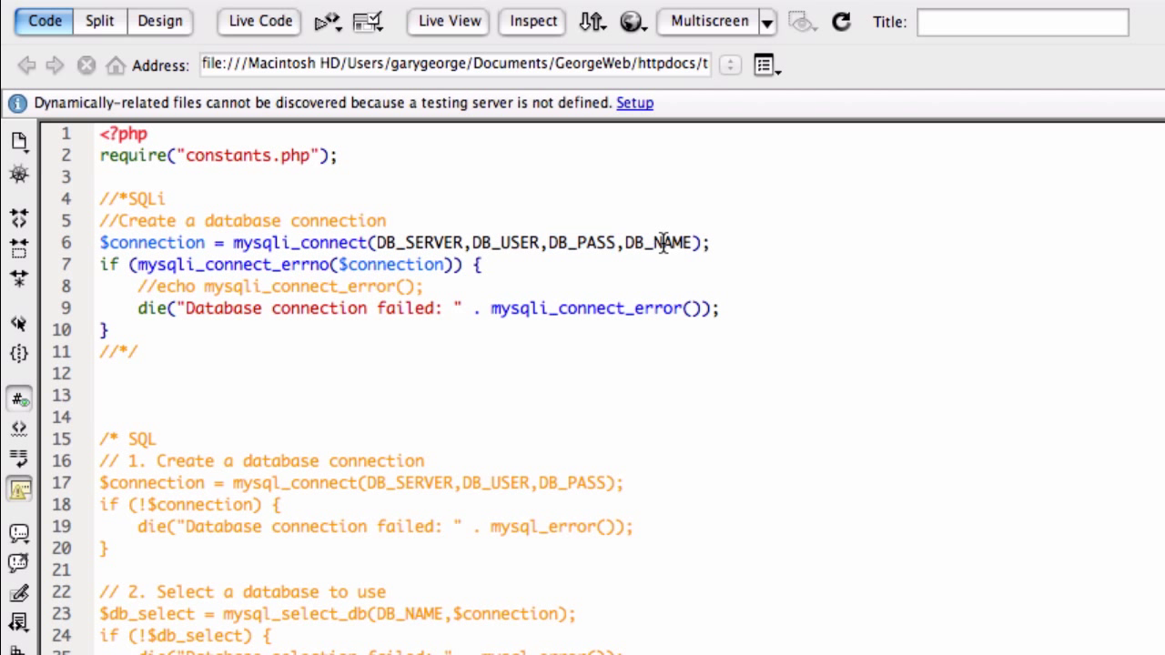
double_click(657, 244)
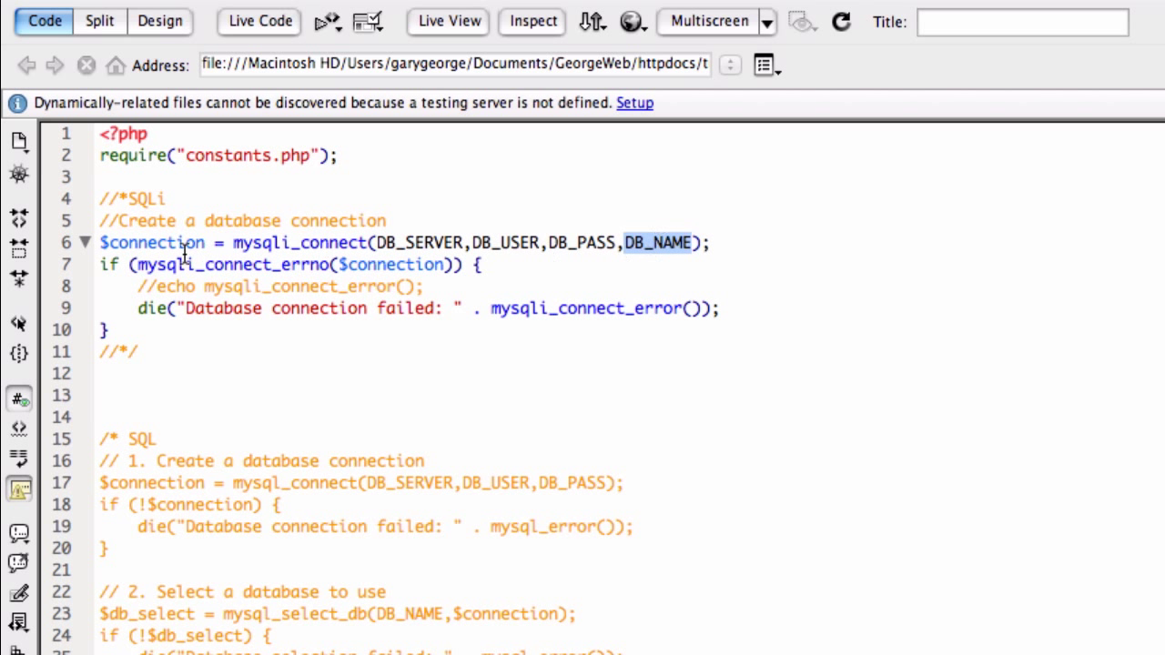
mouse_move(127, 270)
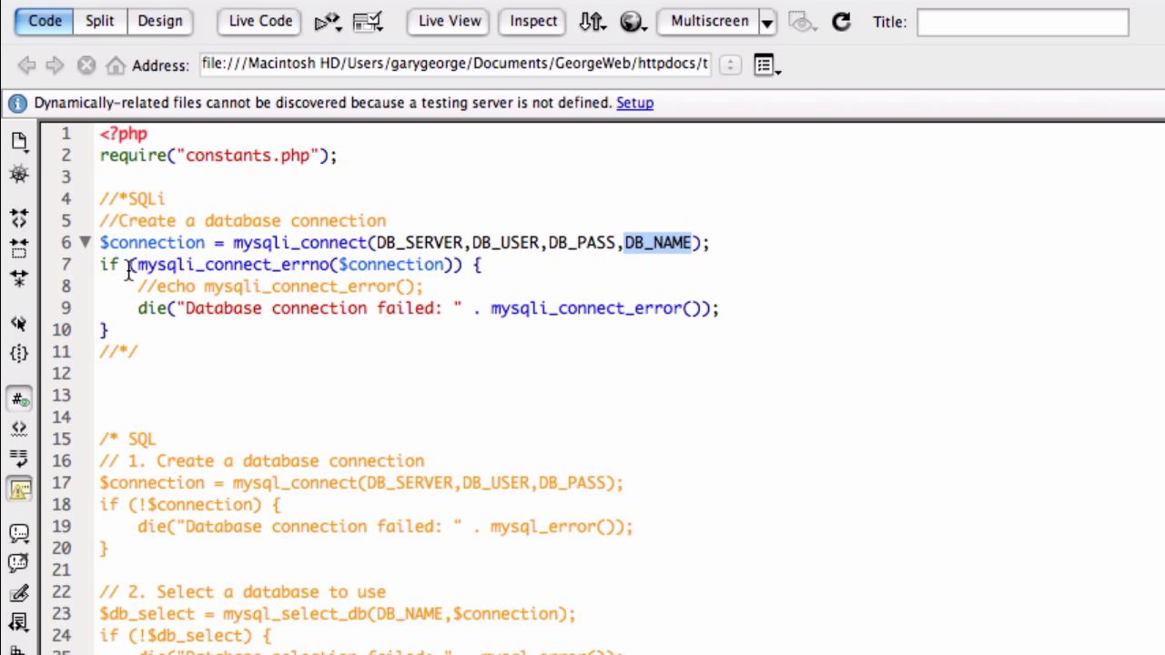
Review the mysqli_connect_errno check, its failure message and the $connection variable.
double_click(233, 266)
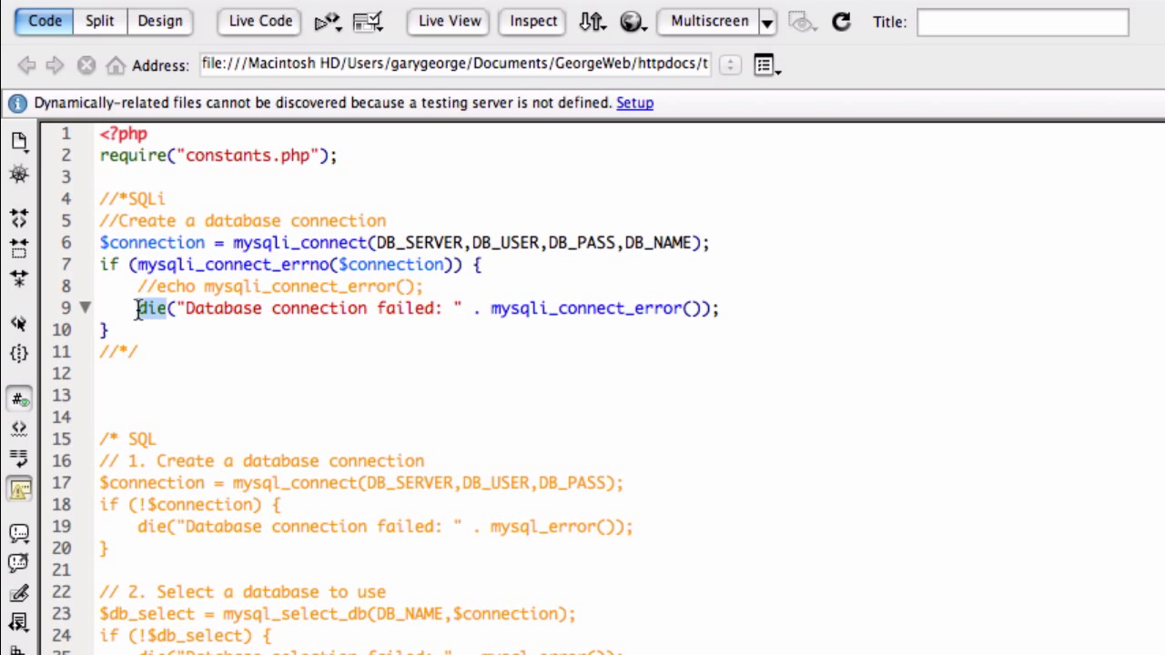
double_click(317, 309)
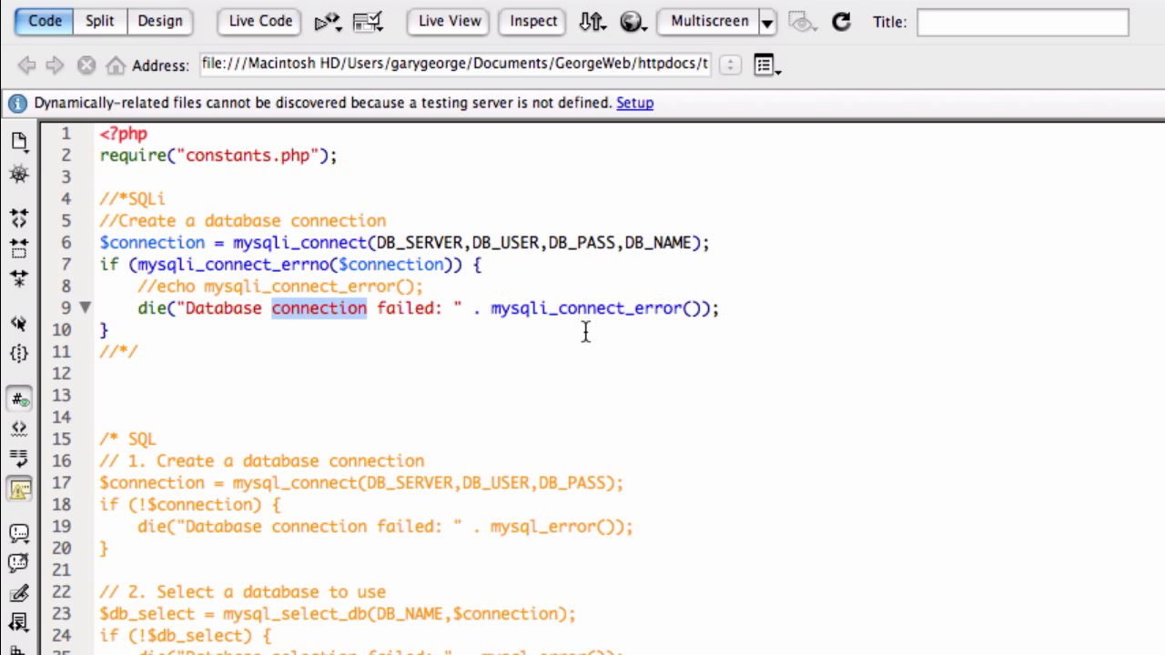
mouse_move(116, 286)
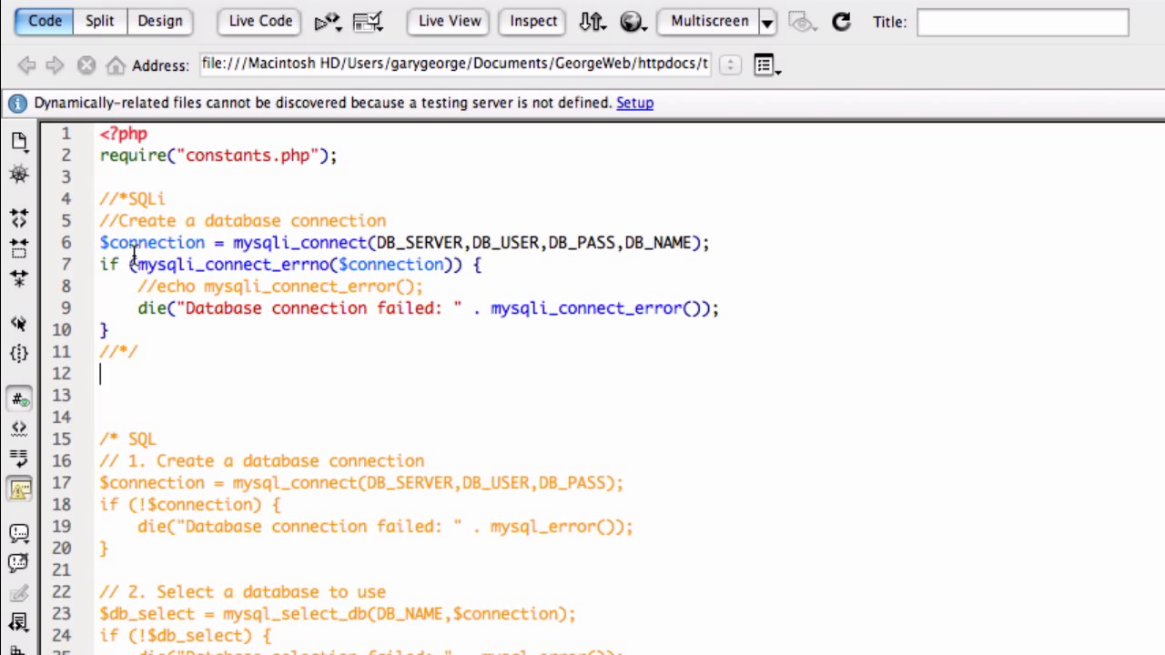
double_click(155, 242)
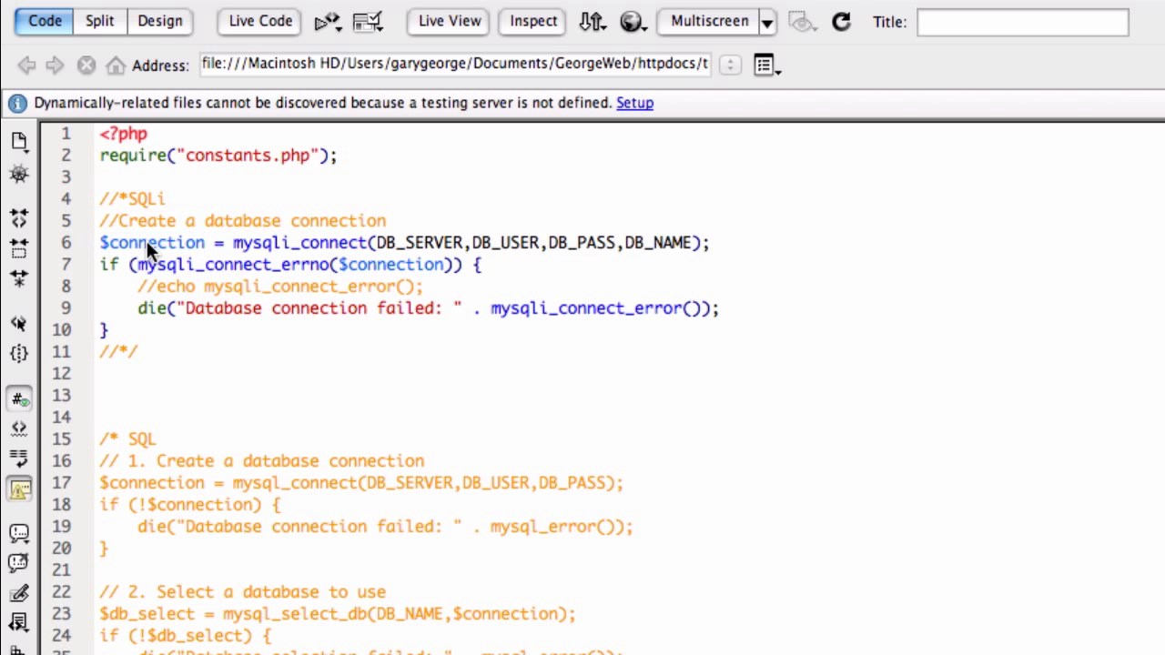
double_click(153, 244)
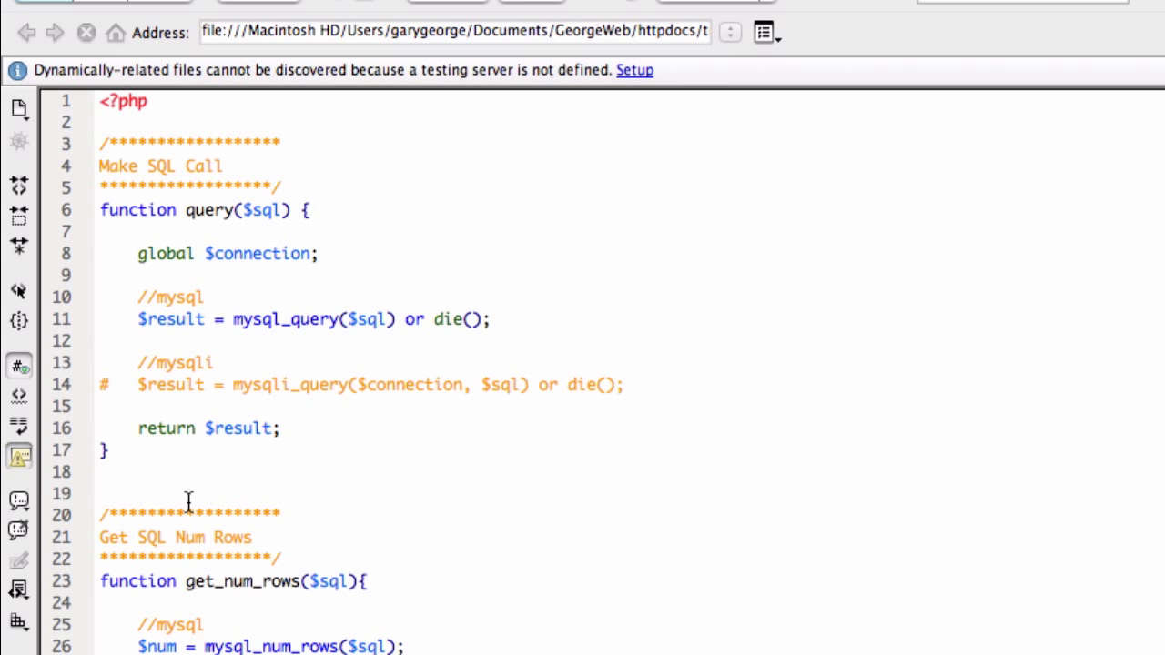
Note the global $connection declaration and swap query to its mysqli_query line.
double_click(167, 253)
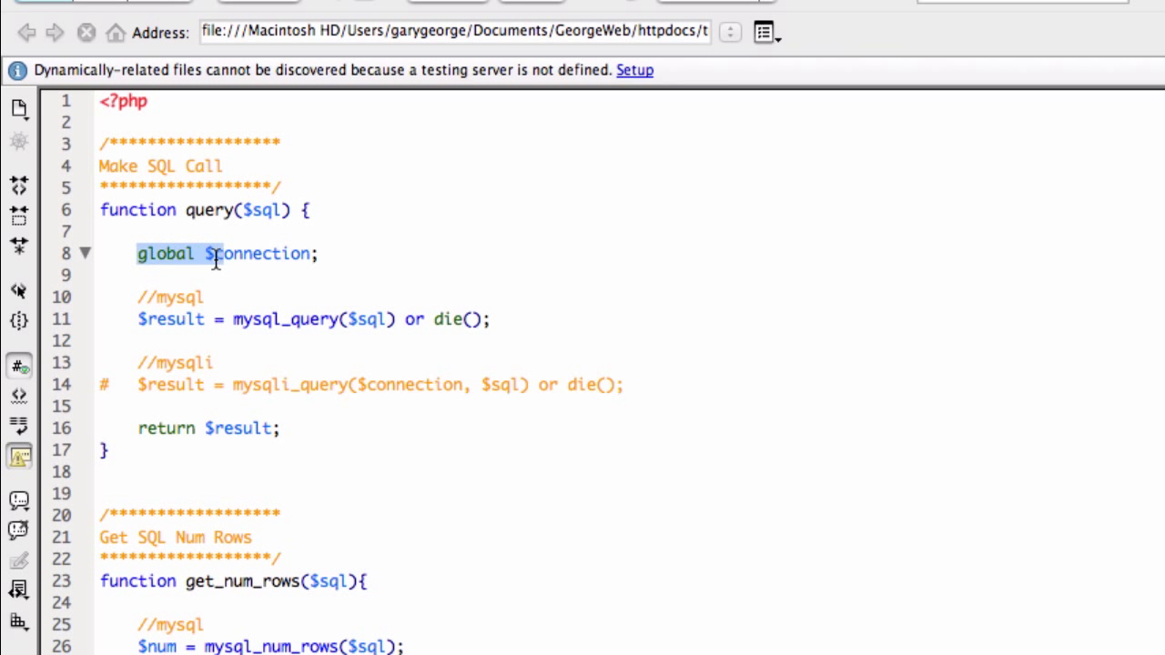
double_click(258, 253)
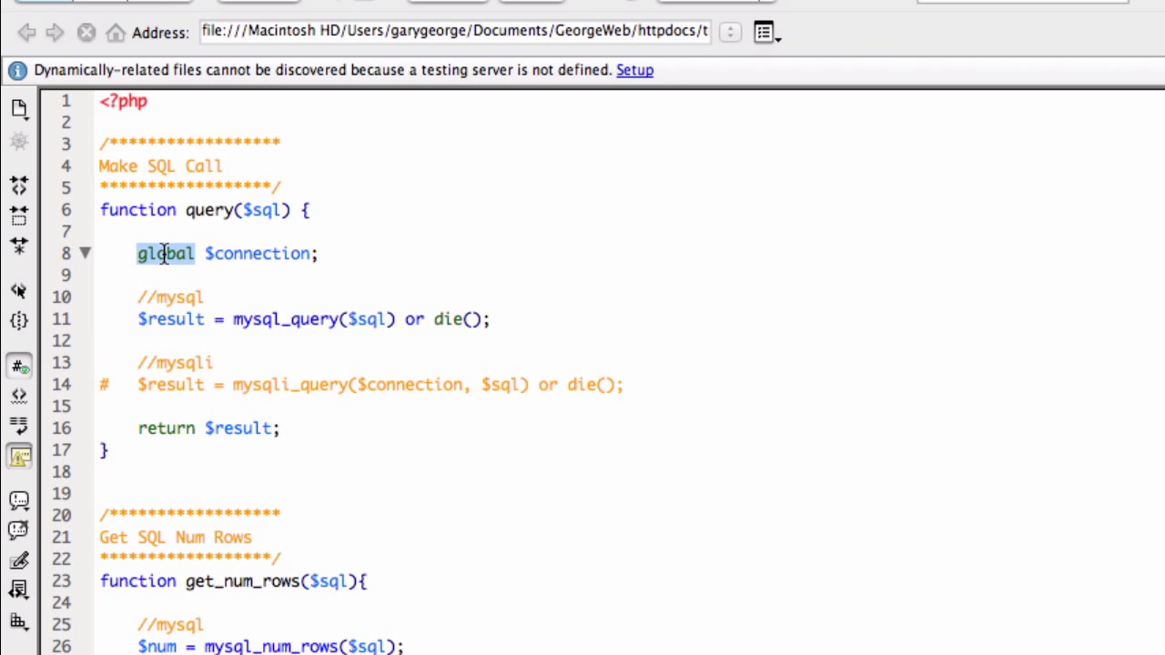
double_click(259, 253)
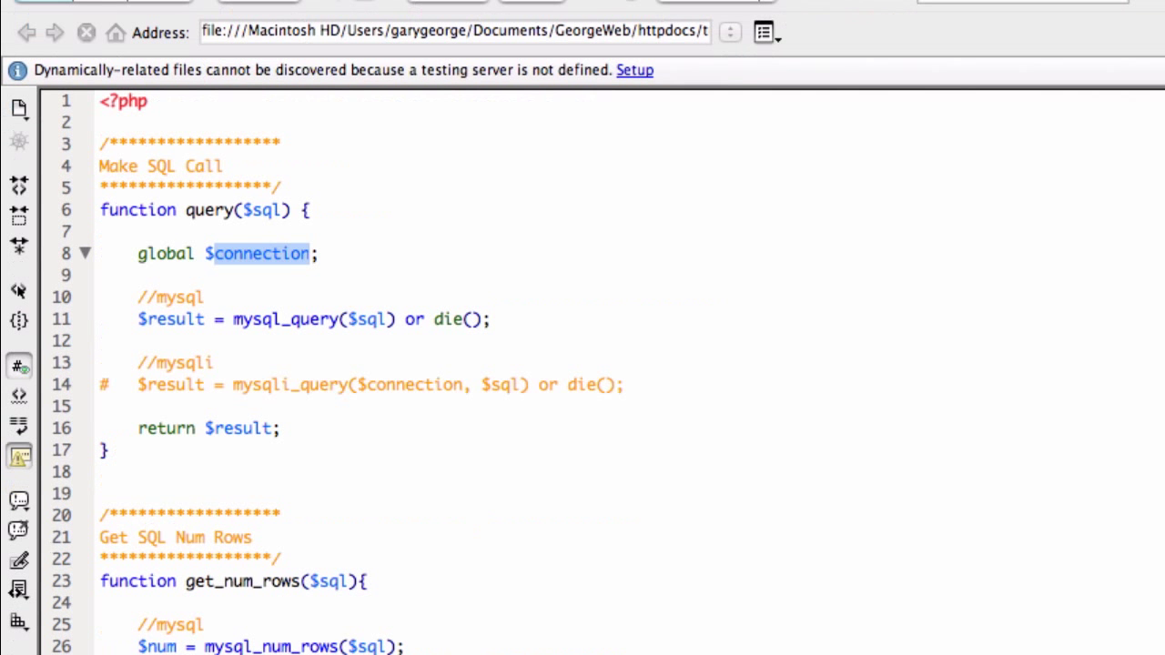
left_click(120, 318)
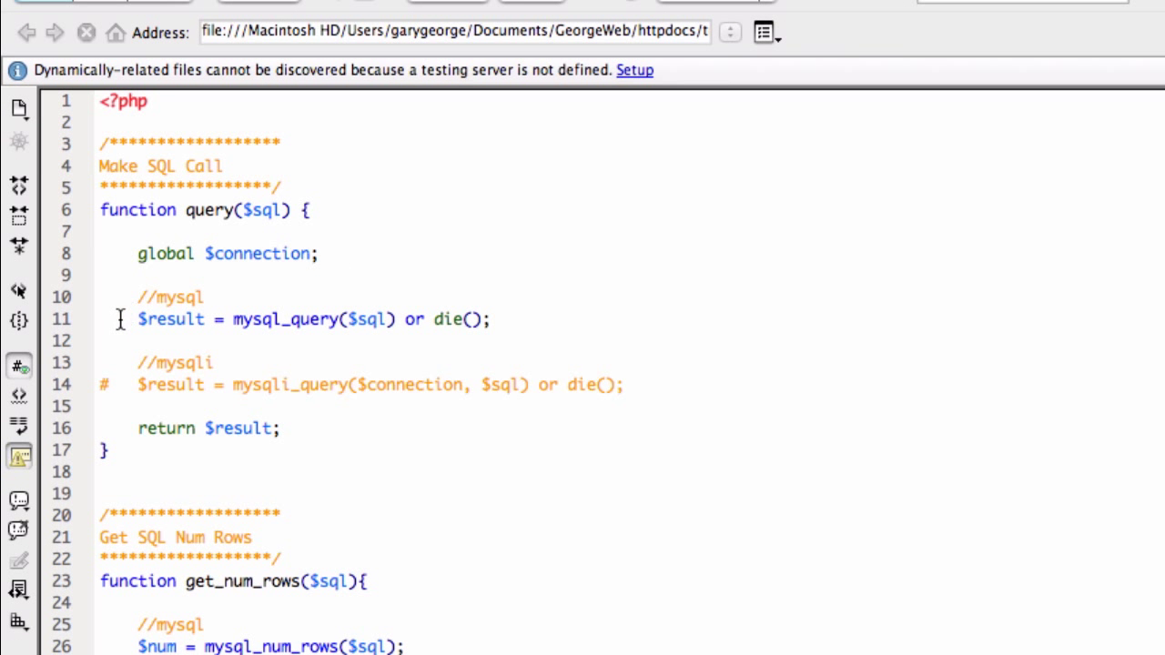
left_click(135, 320)
type("#")
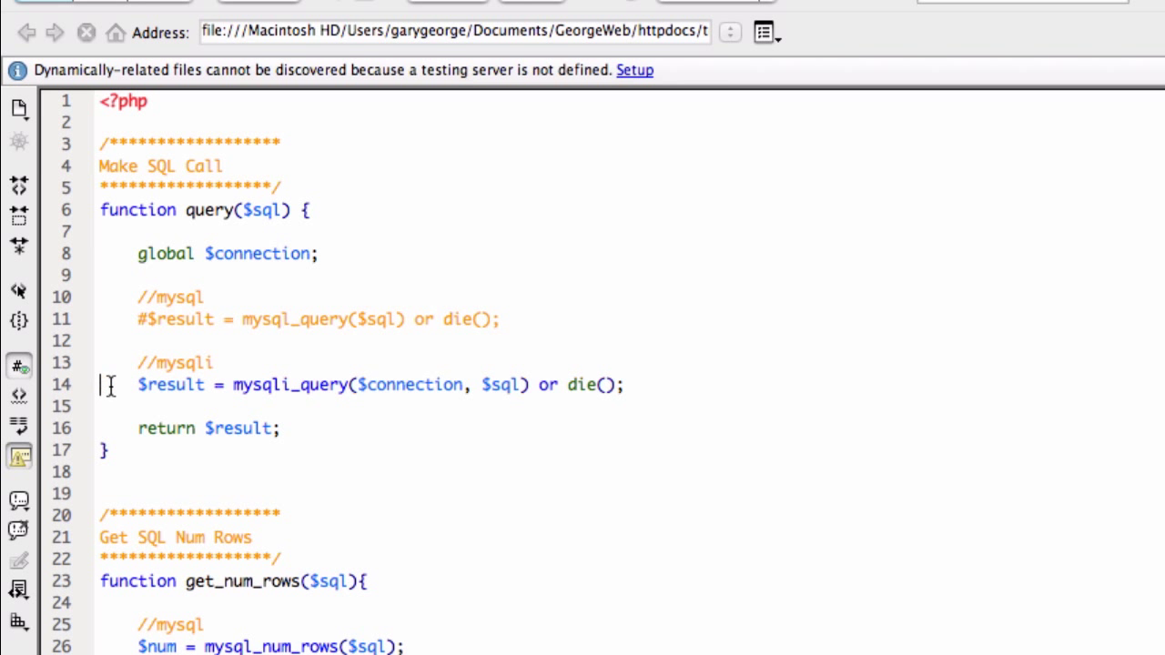
Swap get_num_rows to its mysqli_num_rows line by removing its # comment.
scroll("down", 3)
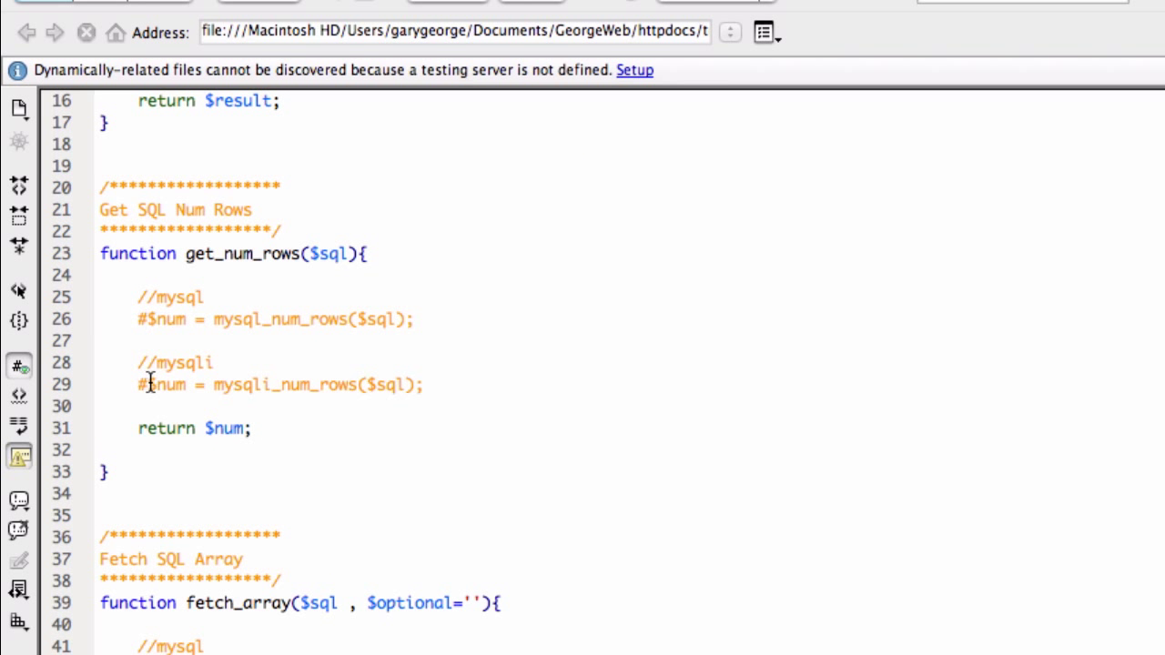
key("Backspace")
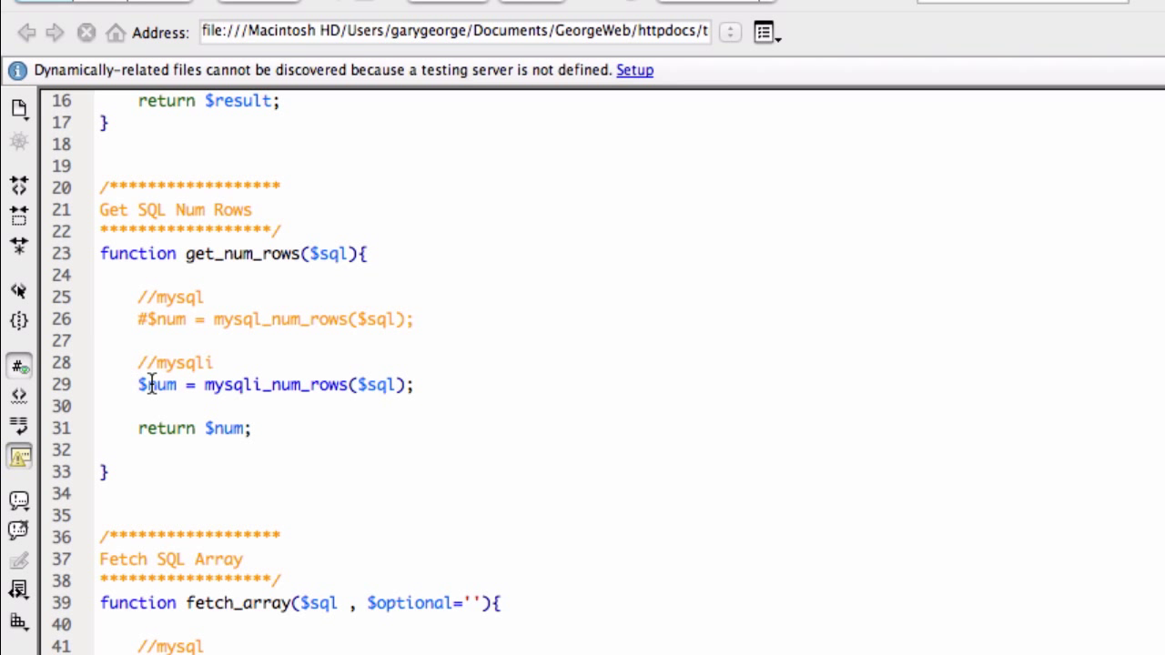
scroll("down", 3)
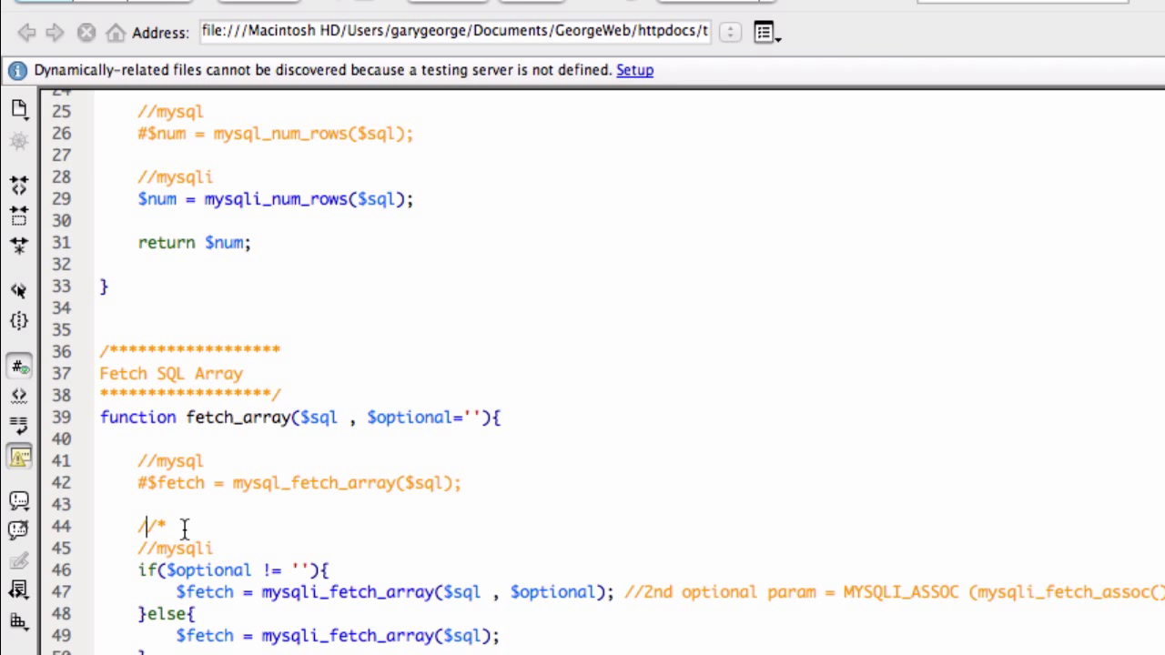
mouse_move(226, 542)
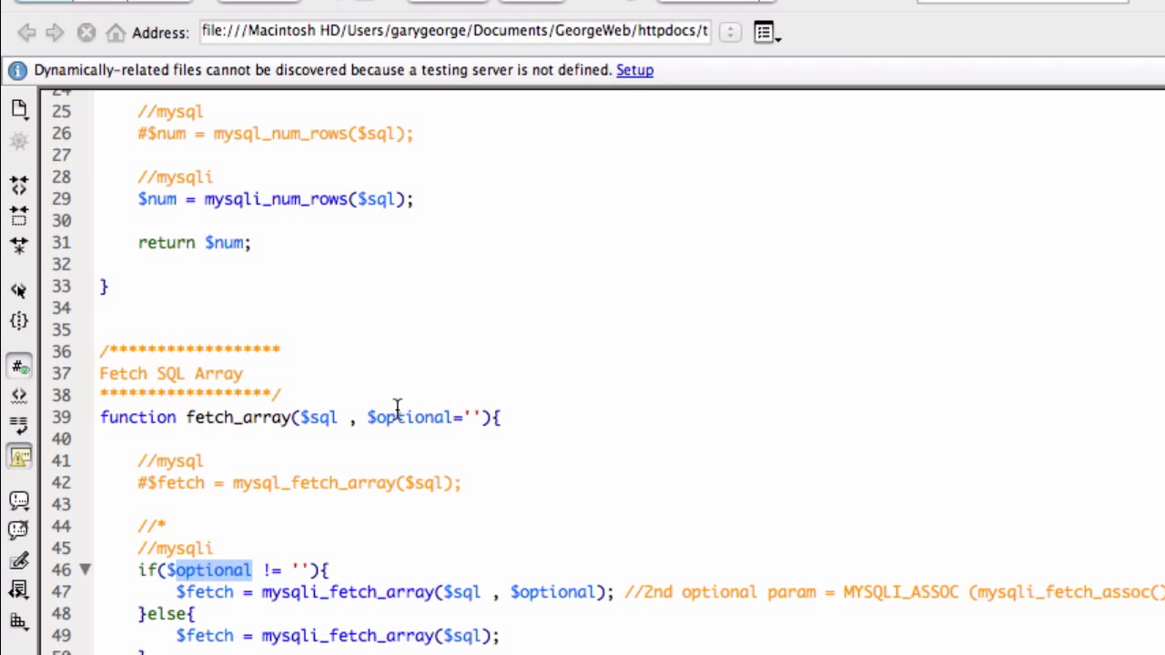
mouse_move(258, 573)
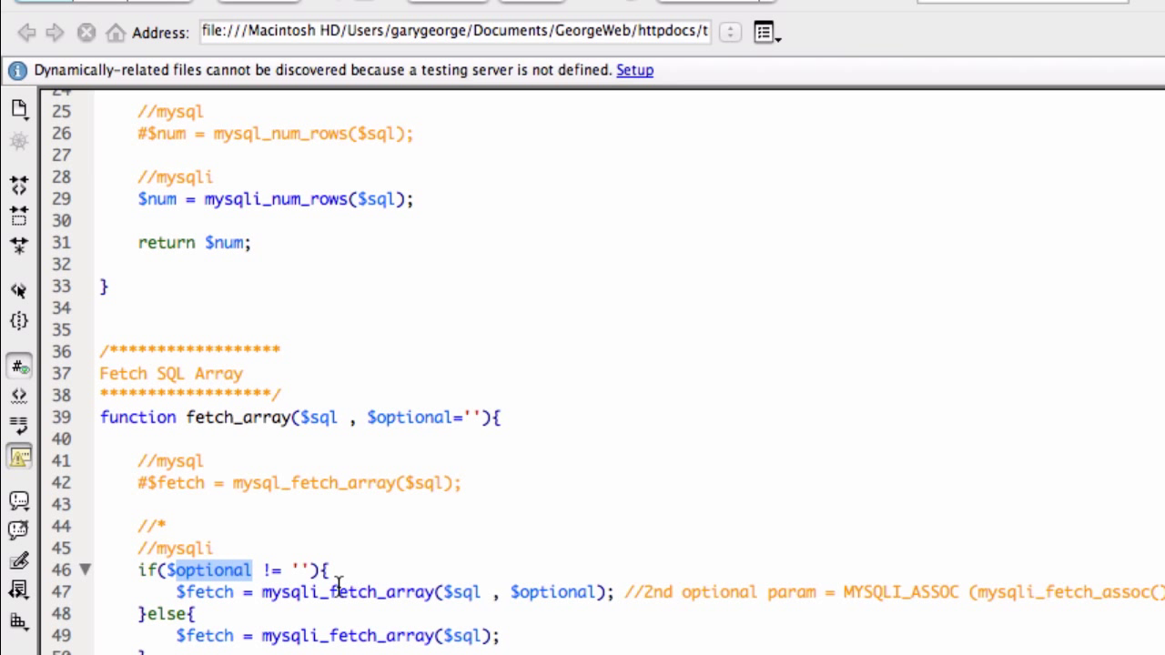
mouse_move(338, 596)
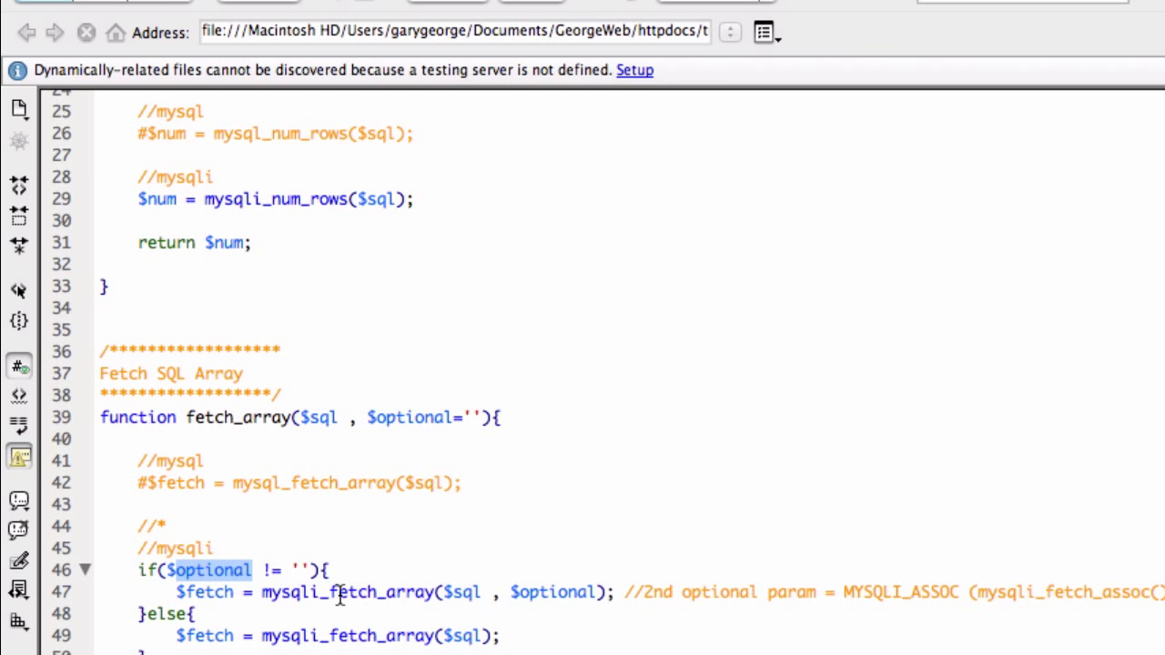
mouse_move(458, 593)
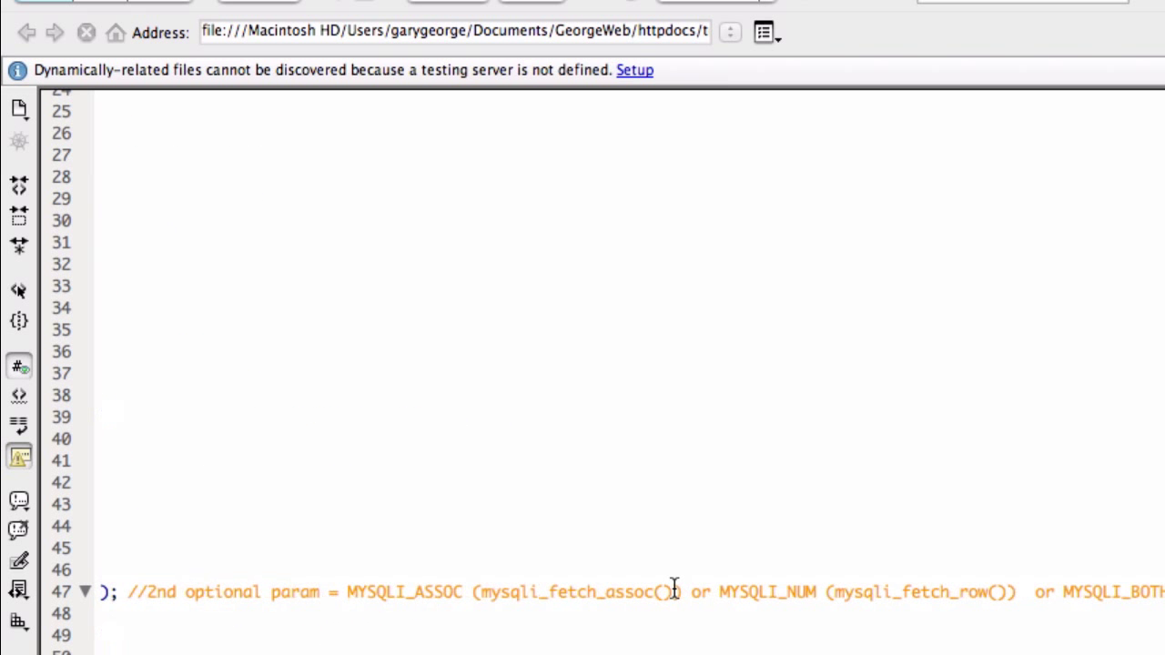
mouse_move(391, 597)
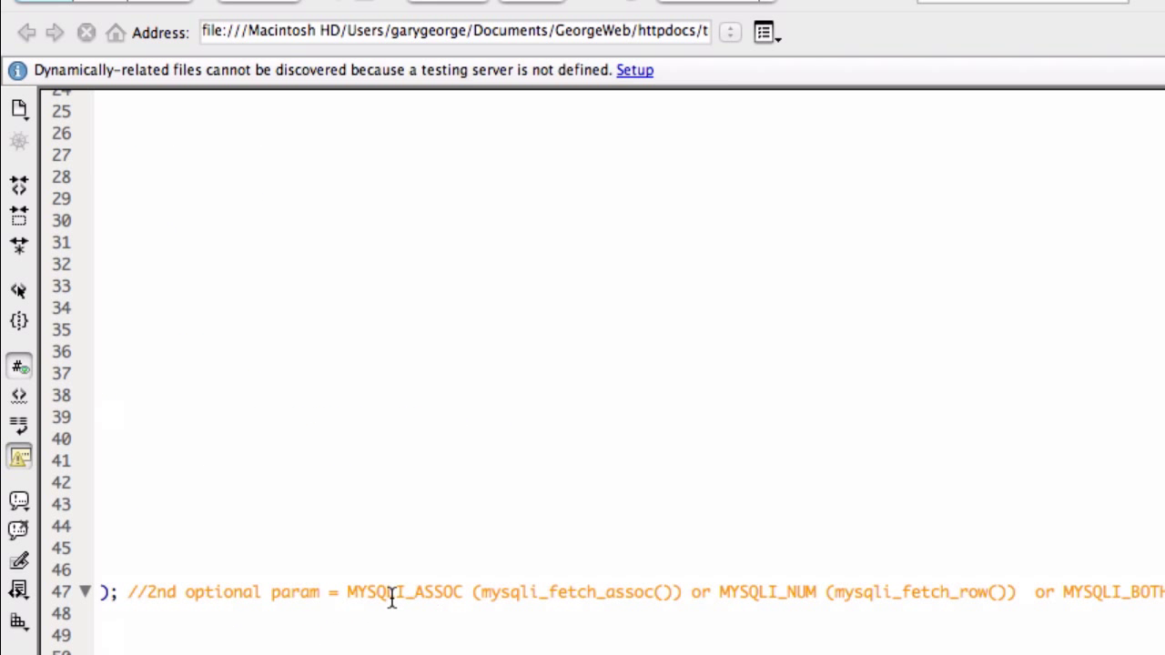
double_click(404, 593)
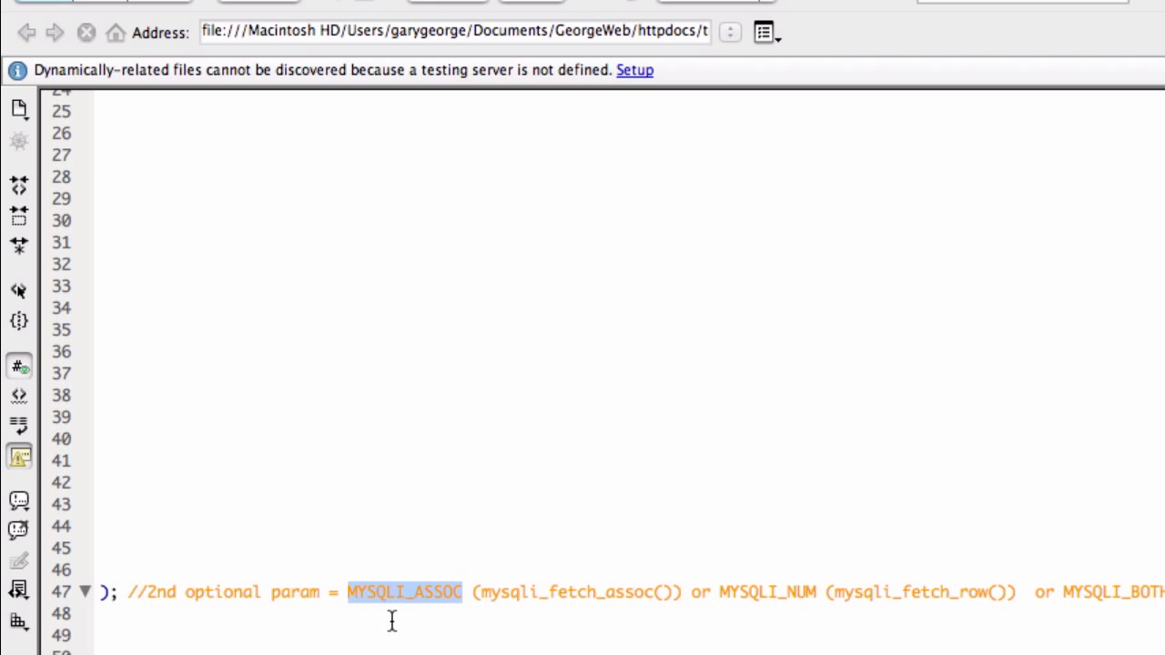
mouse_move(459, 610)
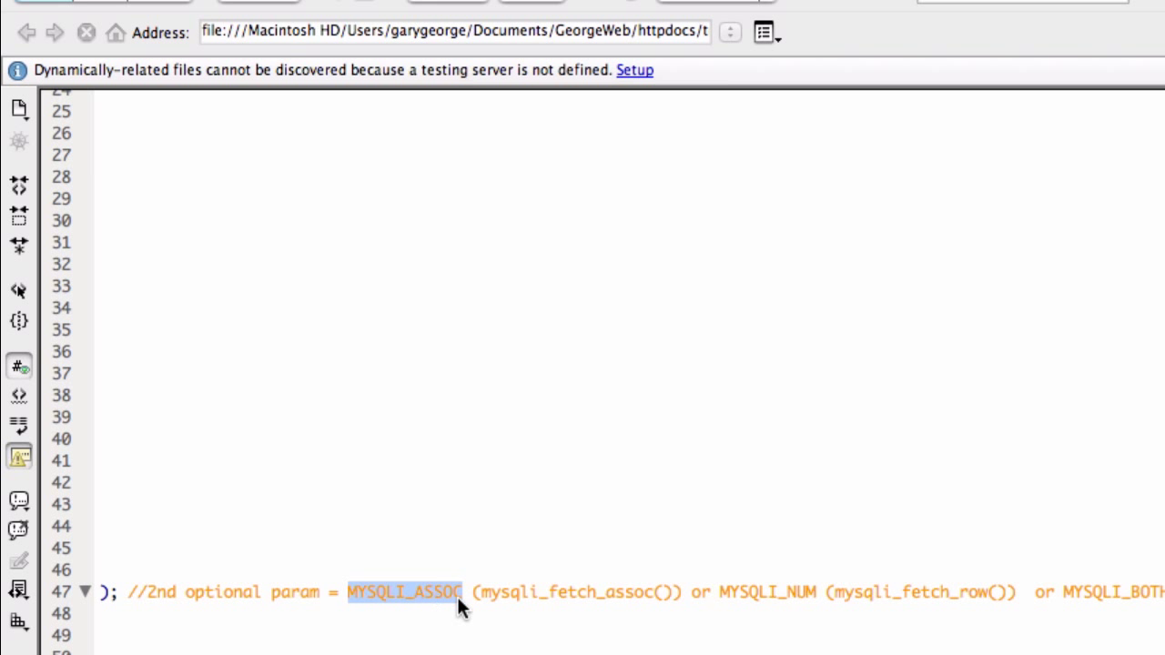
mouse_move(415, 597)
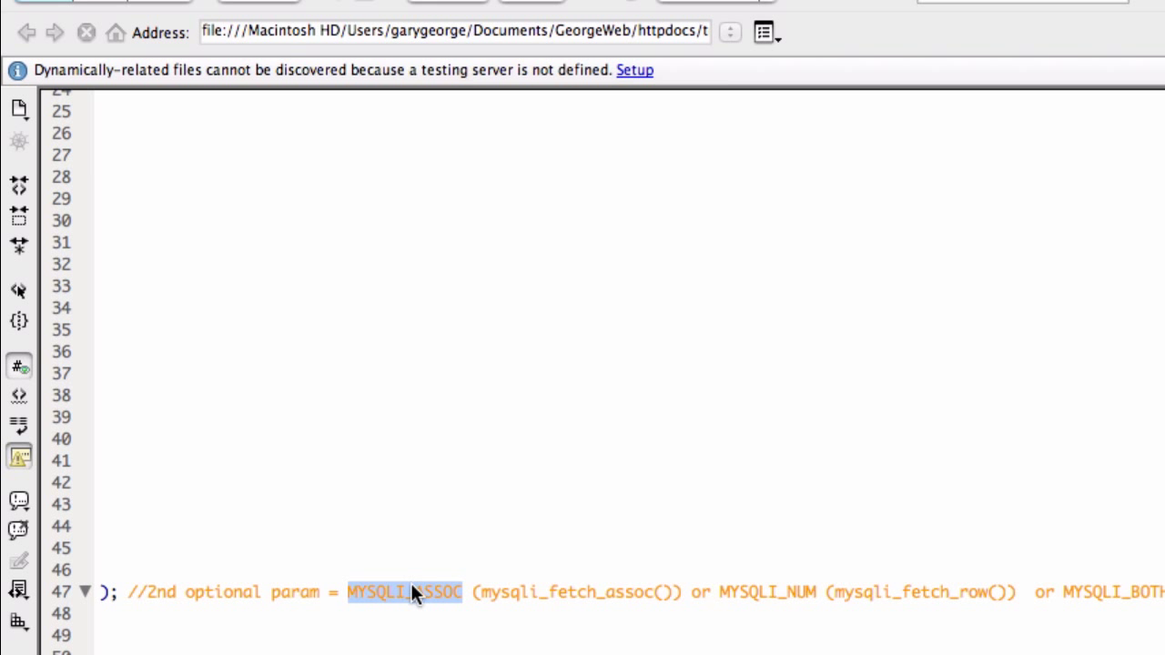
mouse_move(573, 591)
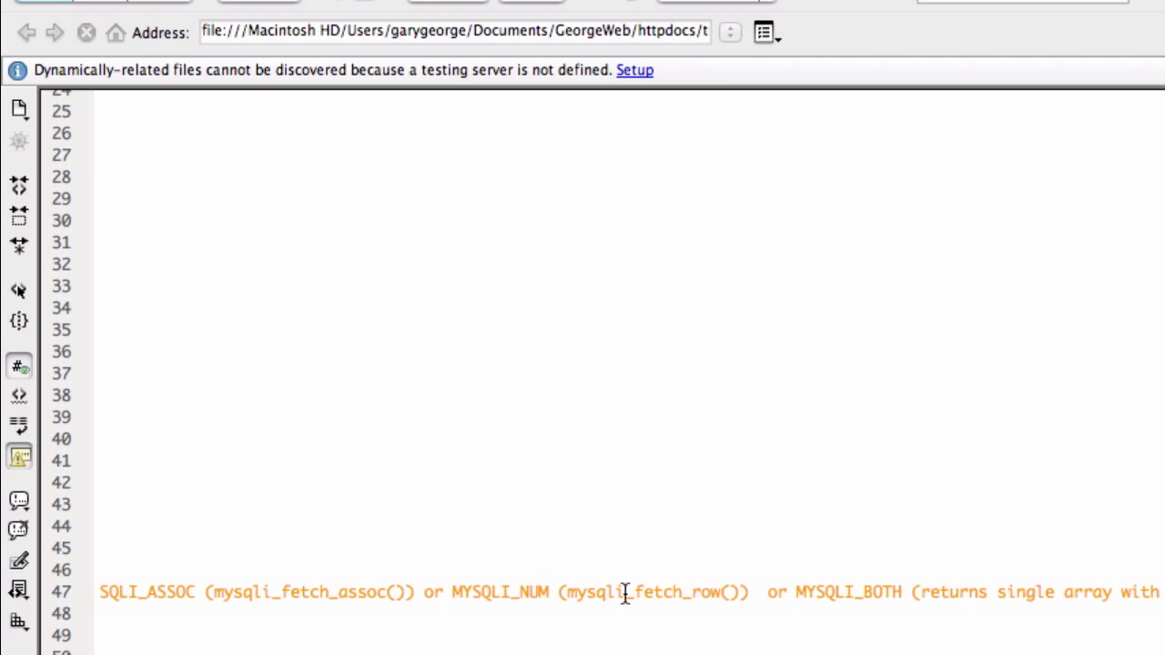
double_click(640, 594)
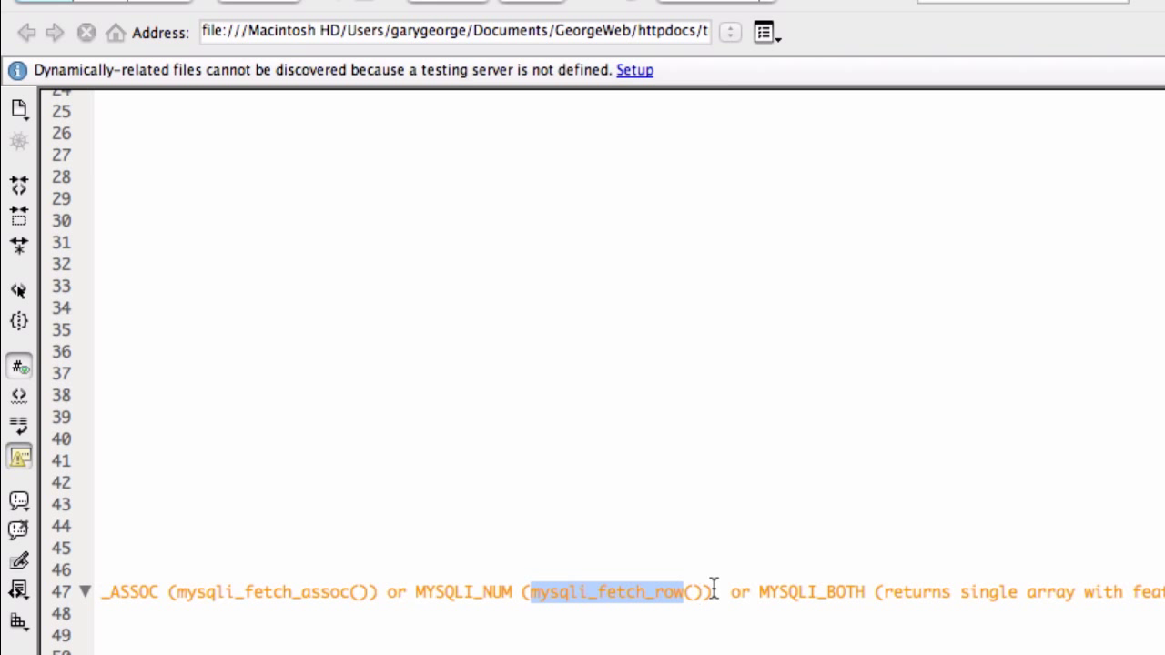
double_click(809, 591)
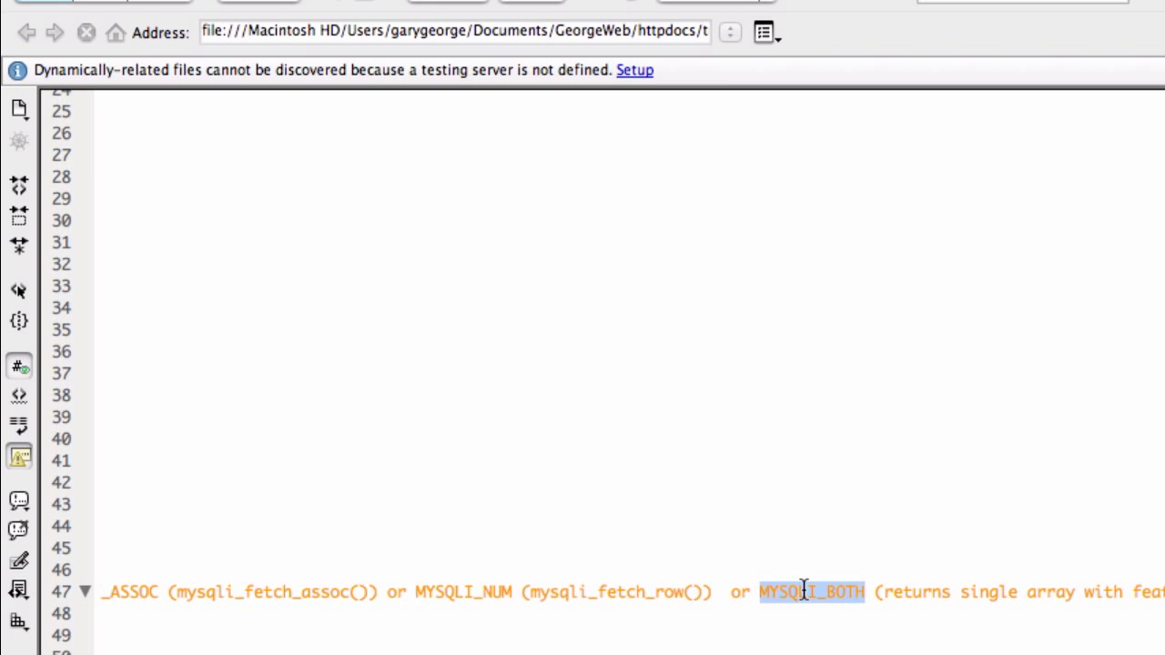
mouse_move(958, 582)
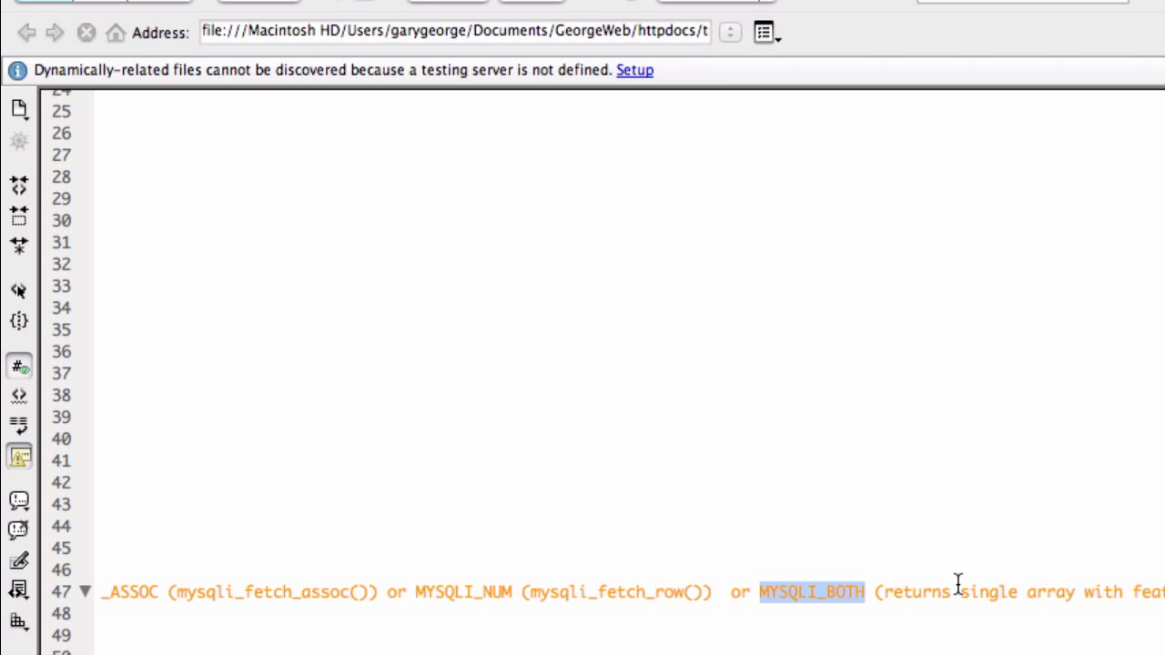
scroll("left", 3)
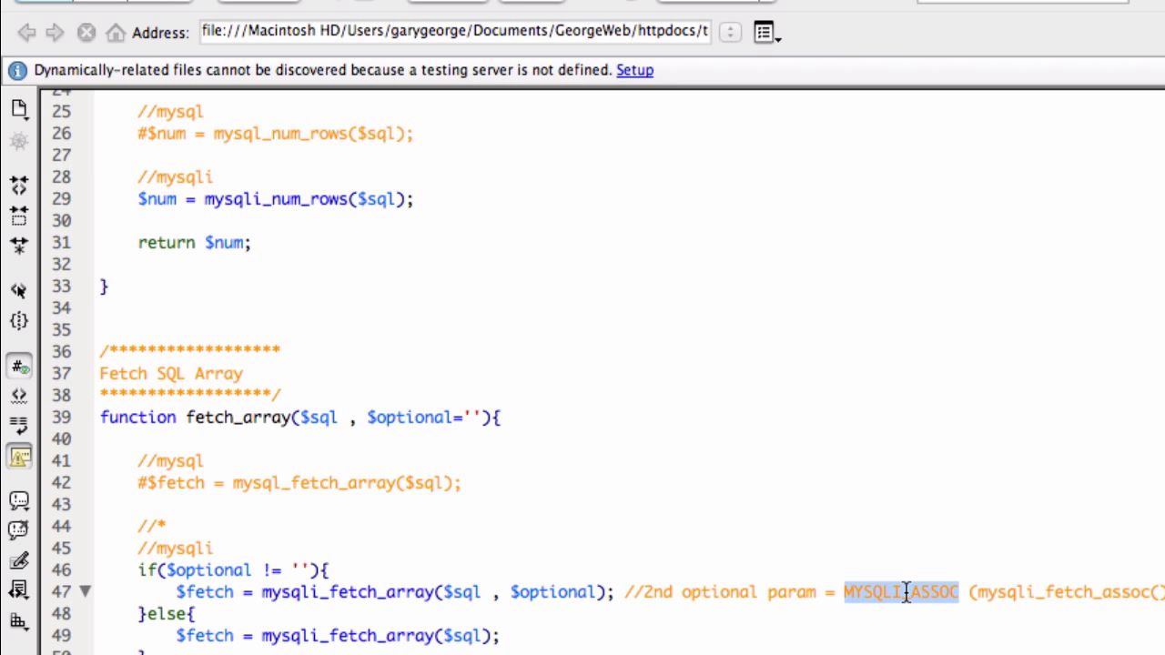
mouse_move(1035, 592)
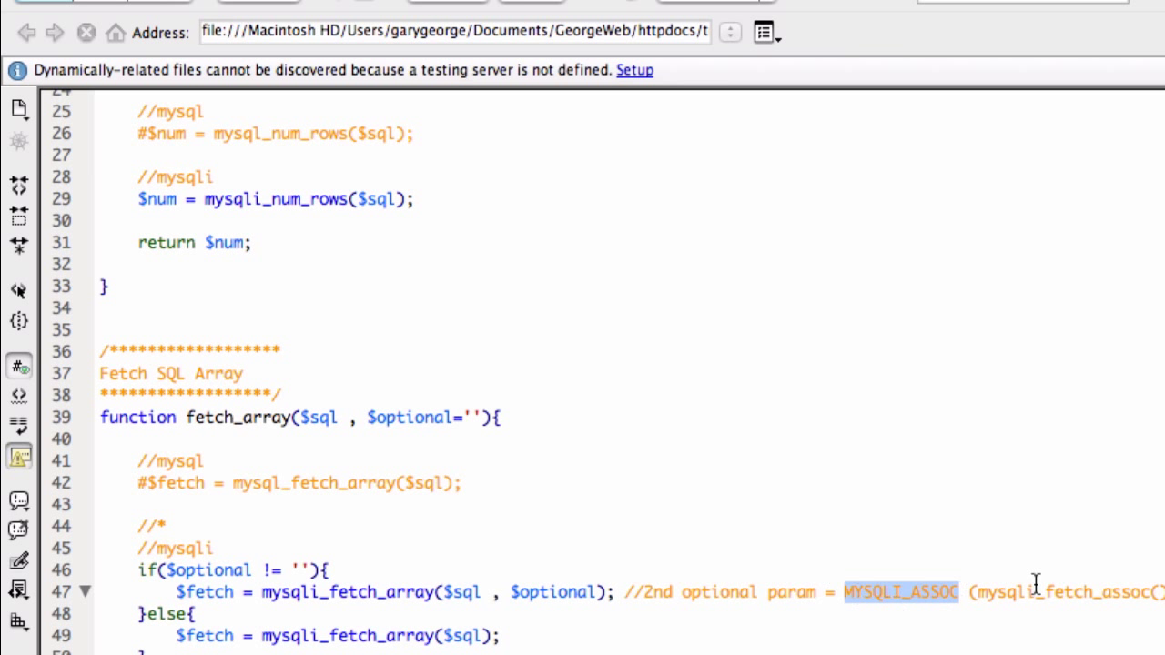
mouse_move(280, 582)
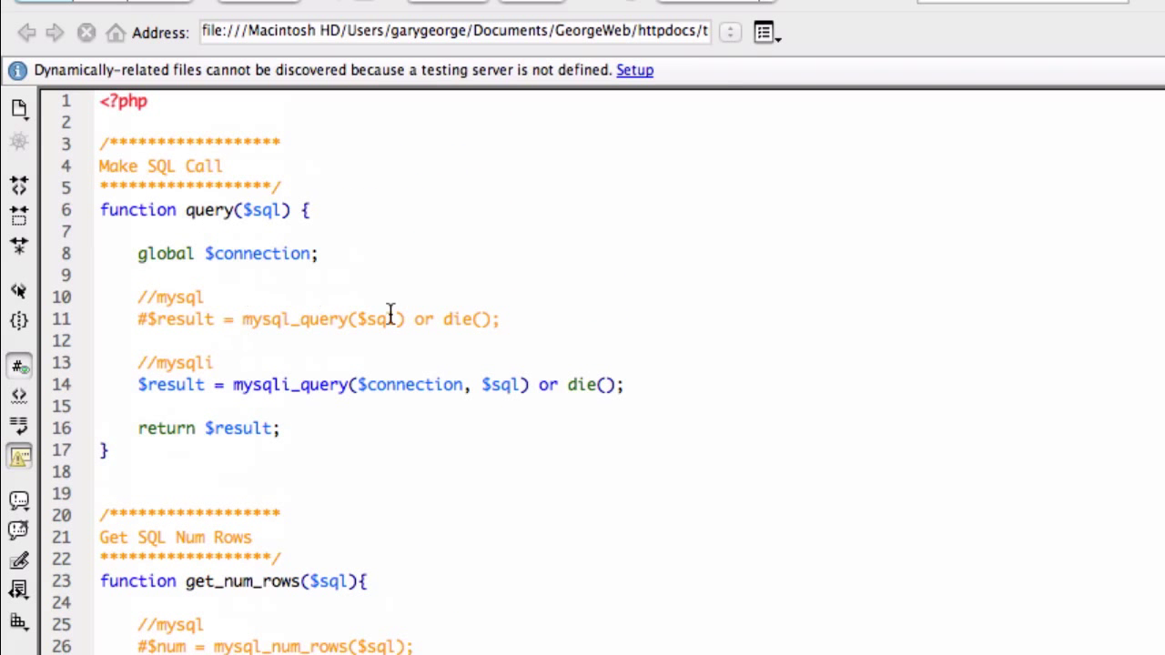
left_click_drag(234, 320, 499, 321)
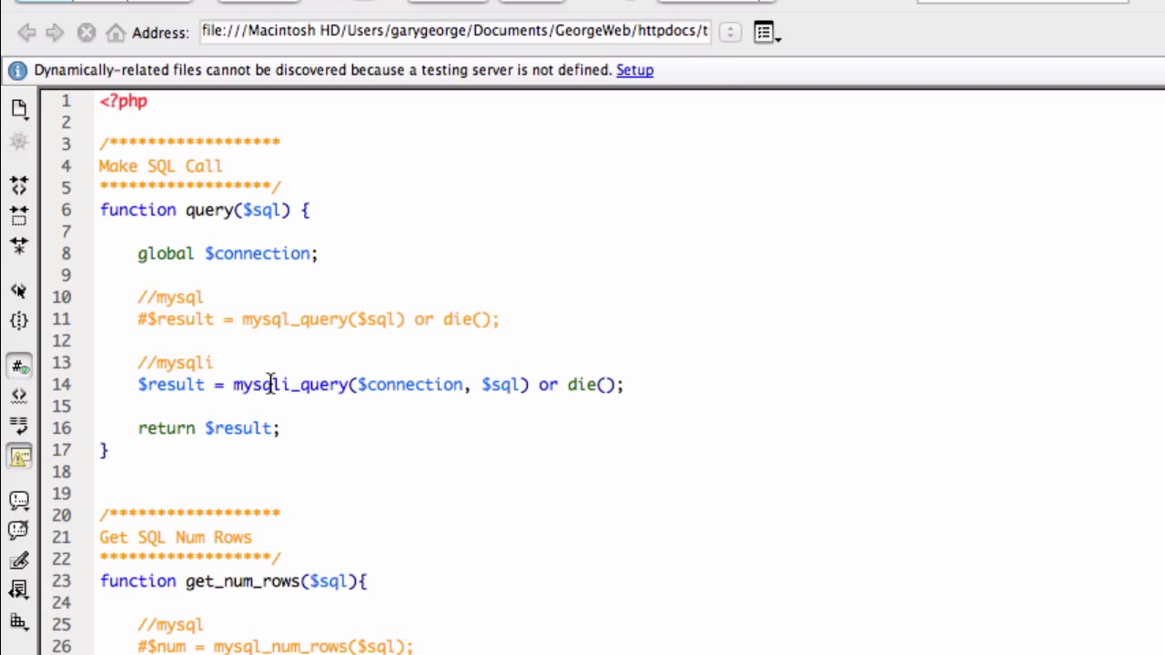
double_click(411, 384)
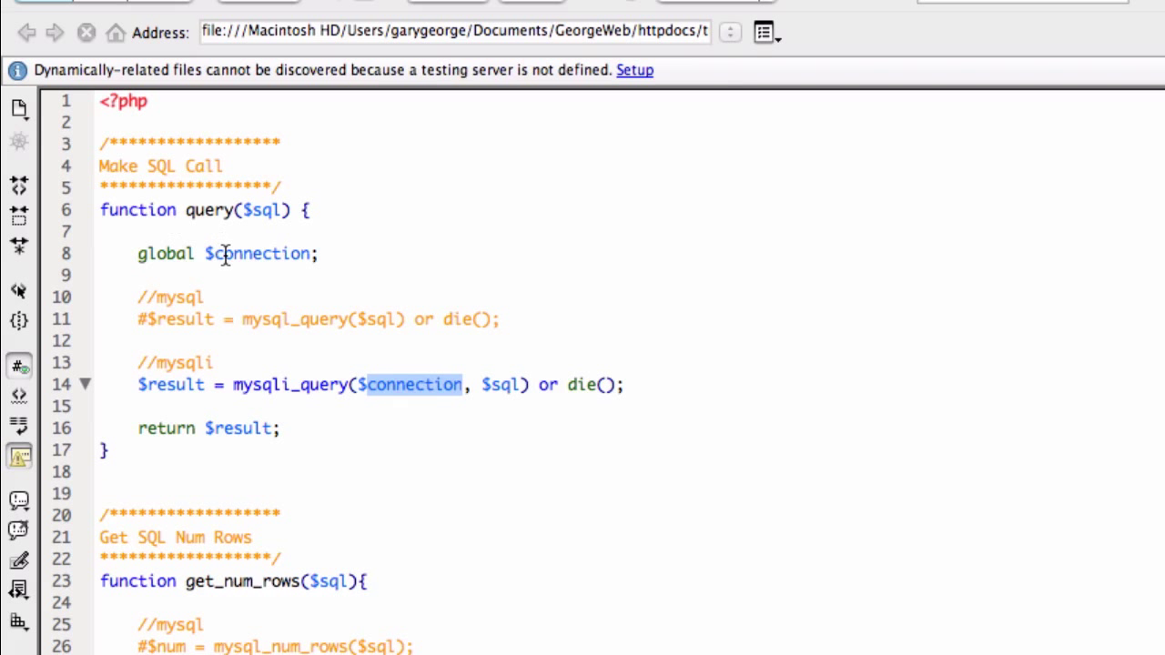
double_click(259, 254)
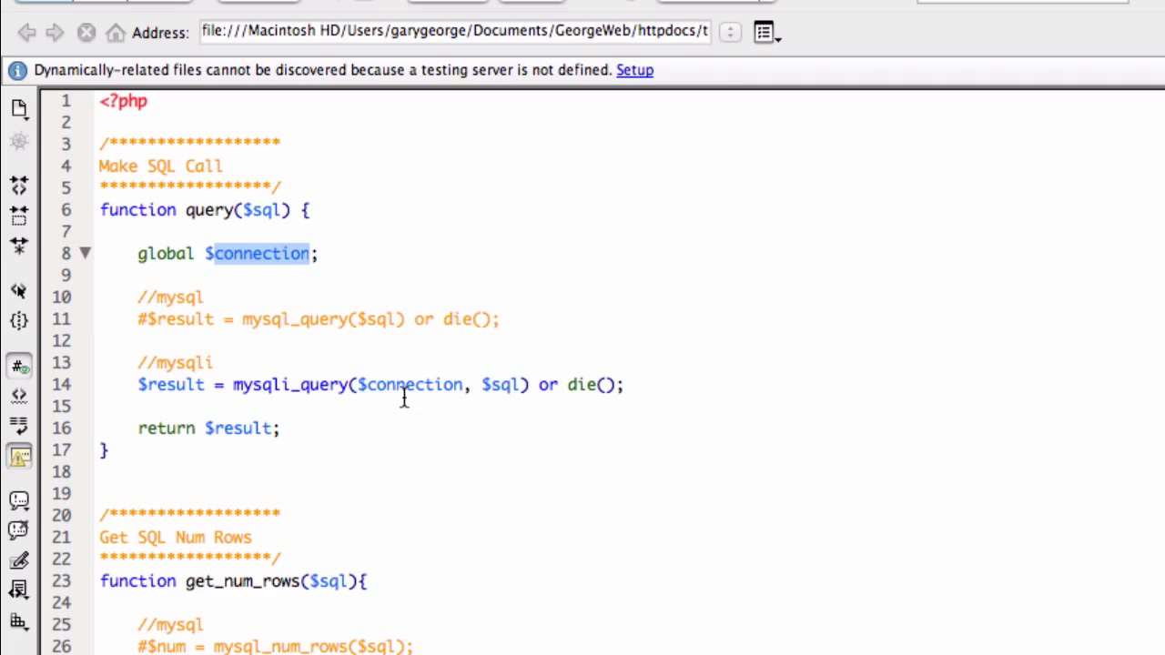
double_click(411, 384)
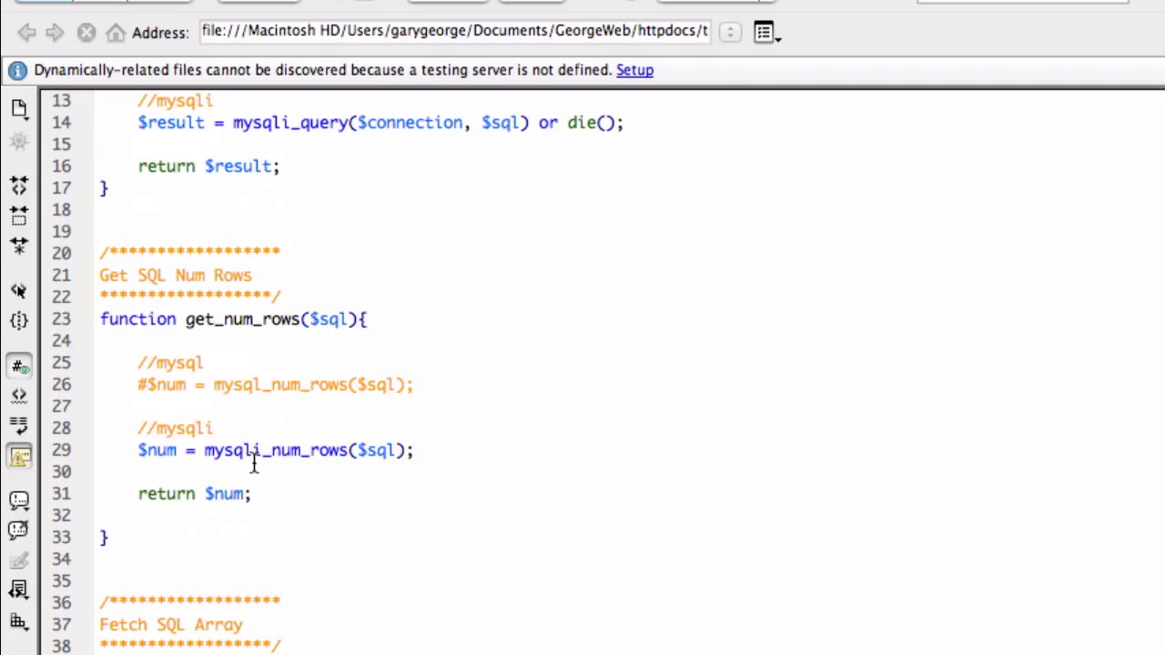
scroll("down", 3)
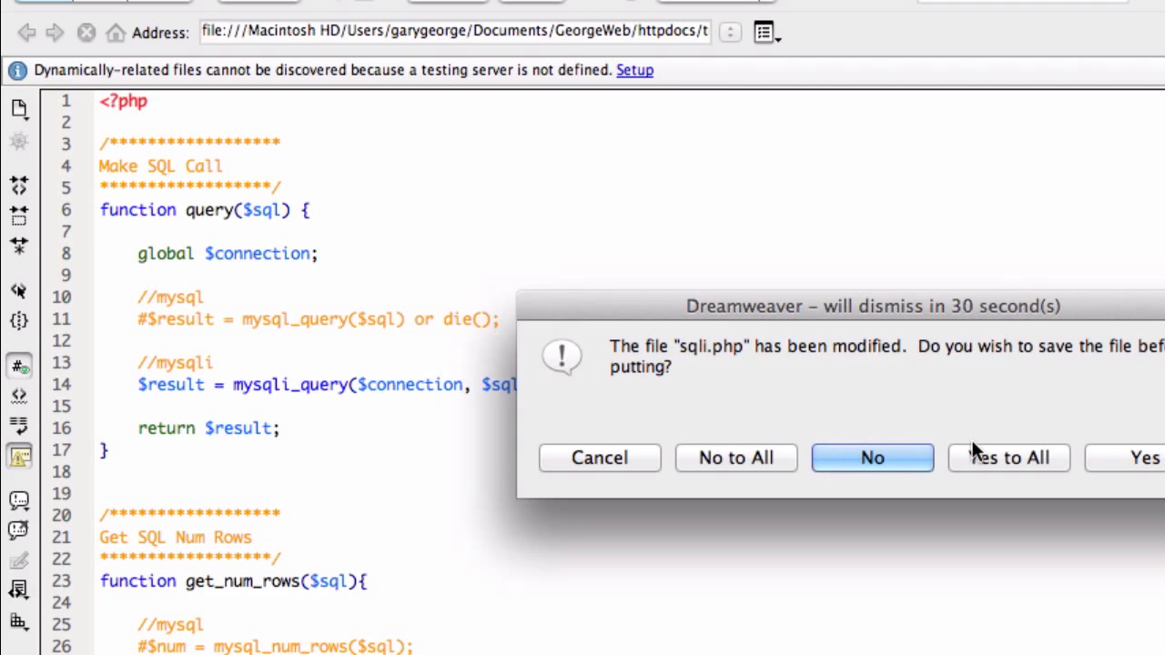
Answer the save-before-putting prompts for sqli.php and connection.php to upload them.
left_click(870, 459)
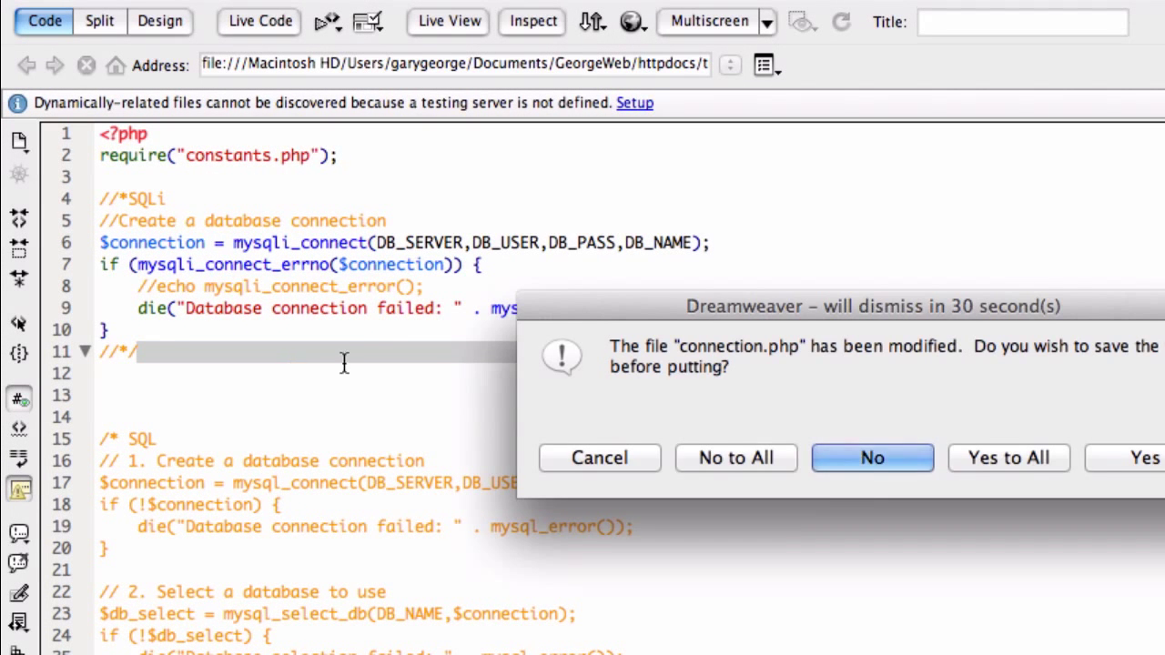
left_click(869, 458)
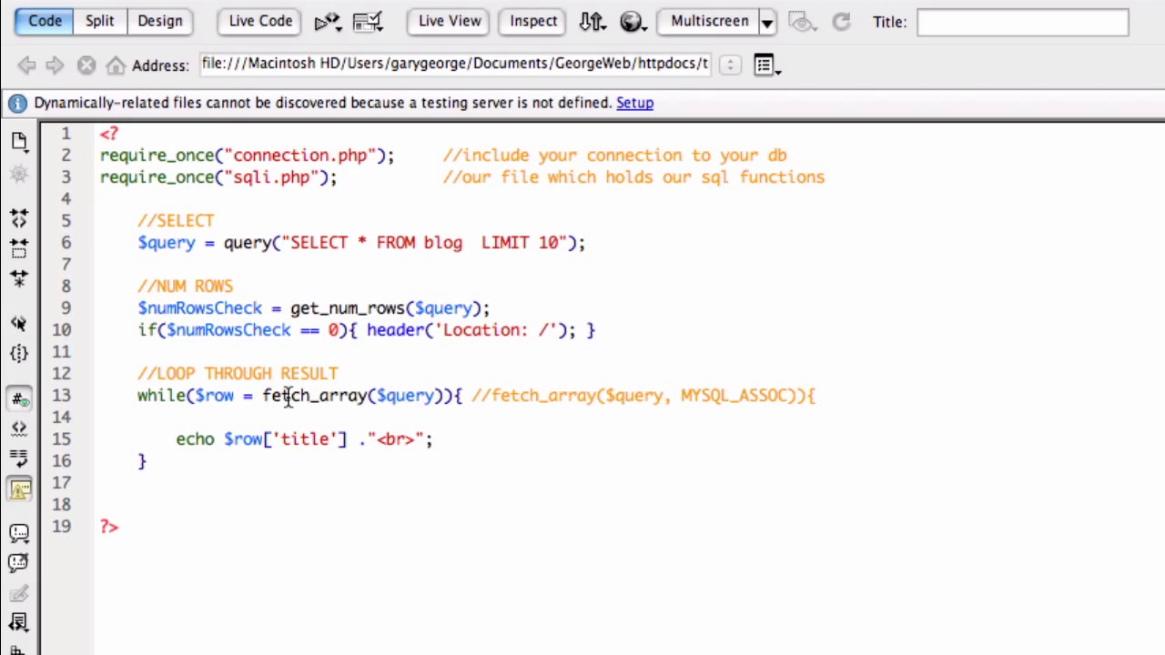
Rewrite line 13 as while($row = fetch_array($query, MYSQL_ASSOC)){ and upload example.php.
double_click(313, 395)
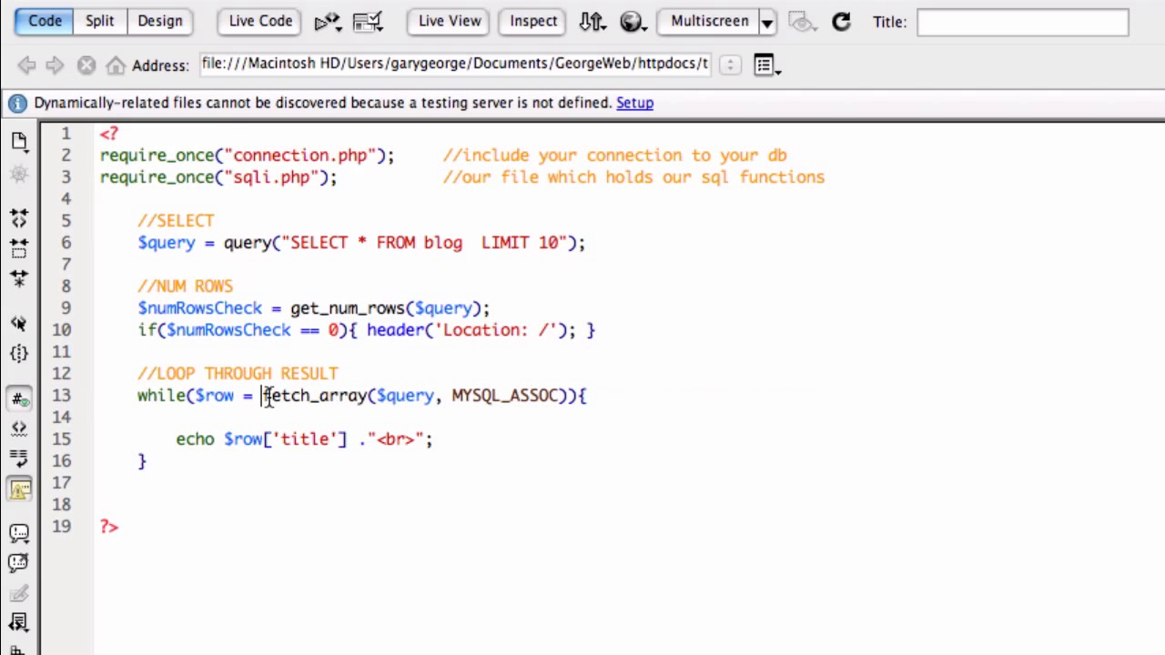
double_click(498, 395)
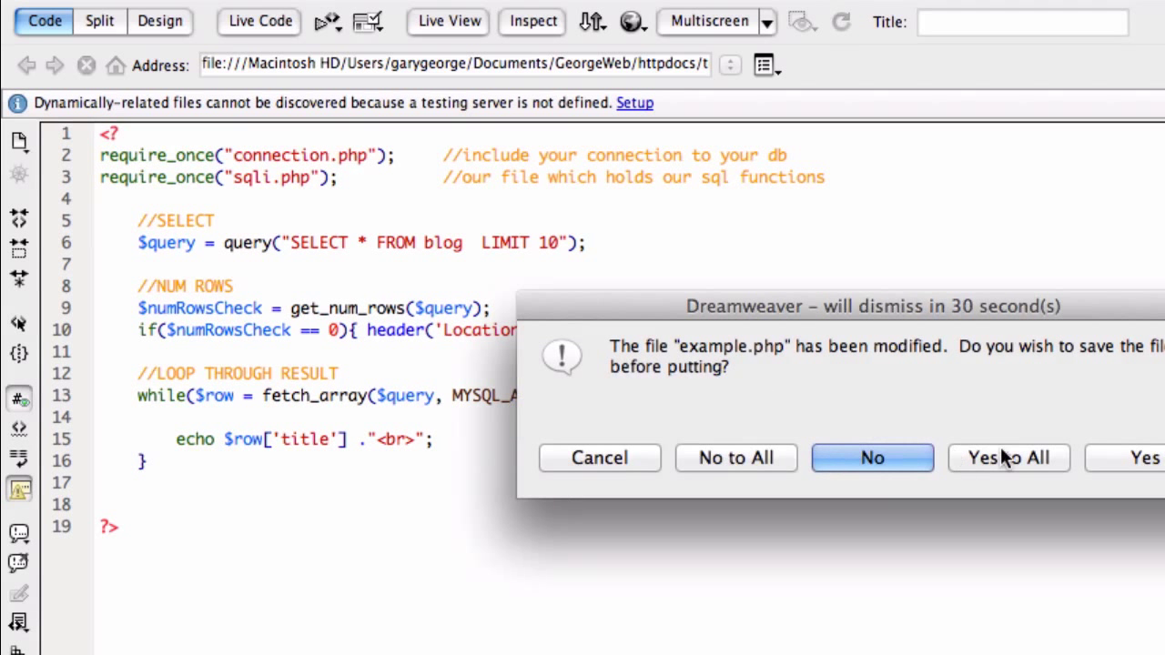
left_click(870, 458)
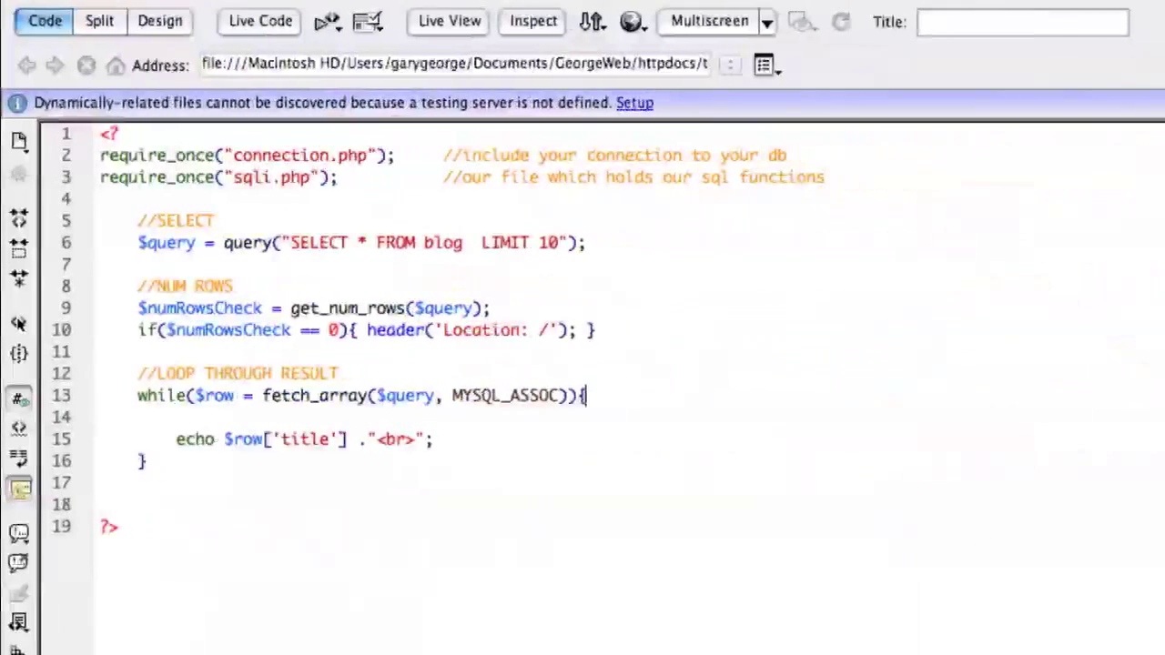
left_click(448, 20)
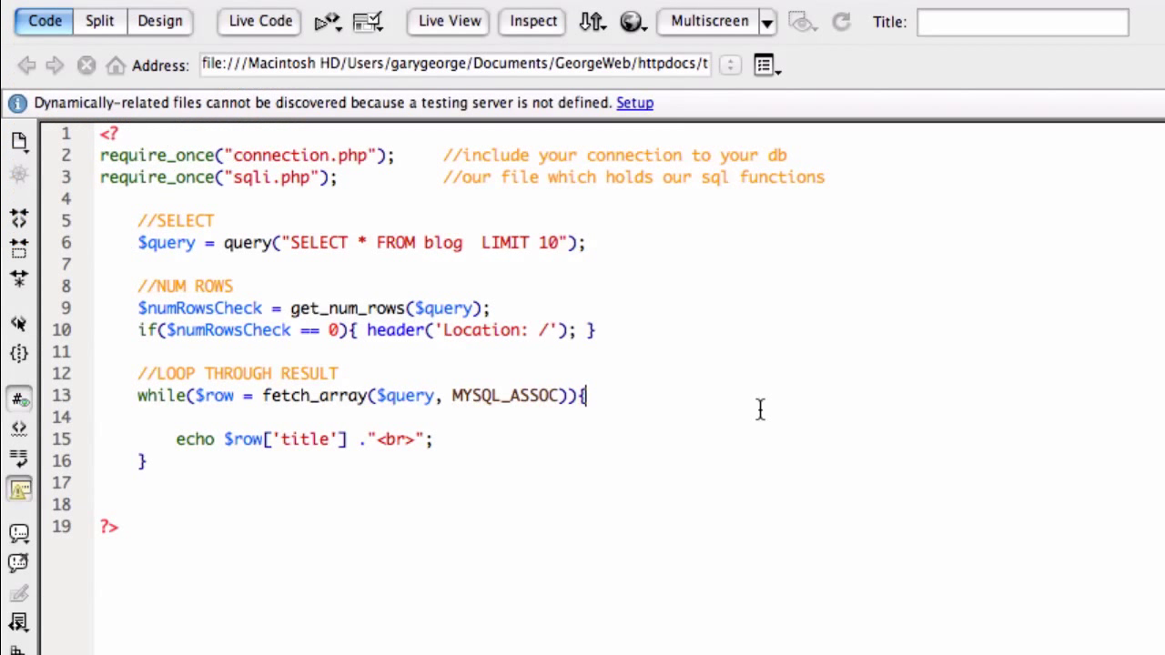
mouse_move(277, 321)
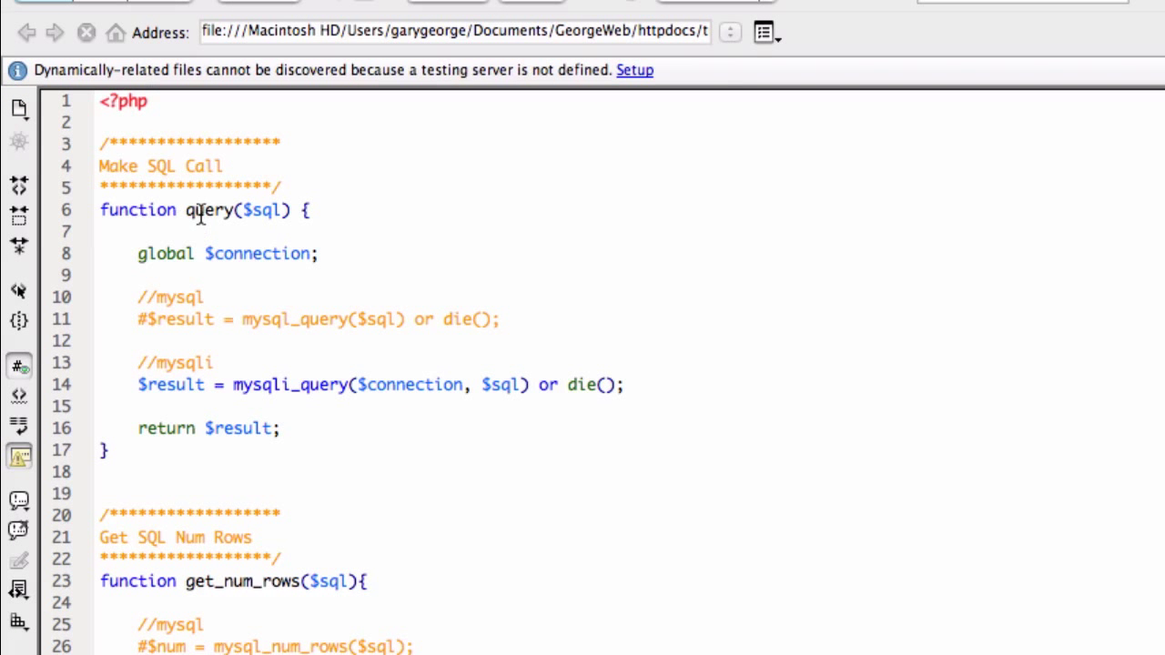
Review the query and get_num_rows helpers in sqli.php by highlighting each function name.
double_click(207, 211)
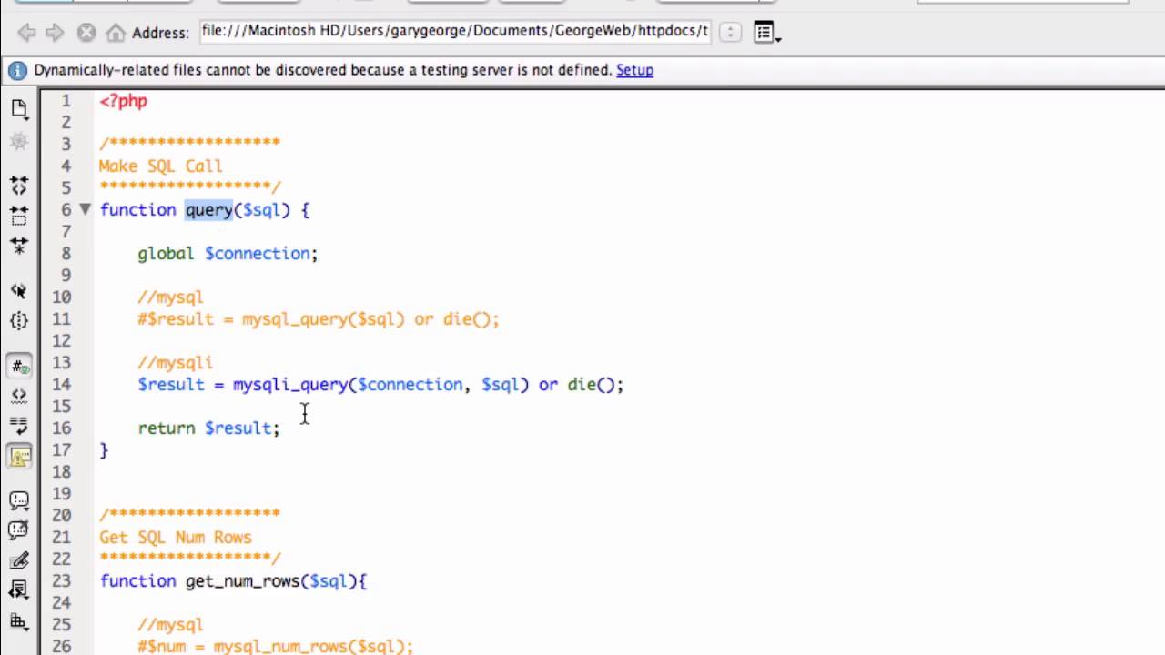
scroll("down", 3)
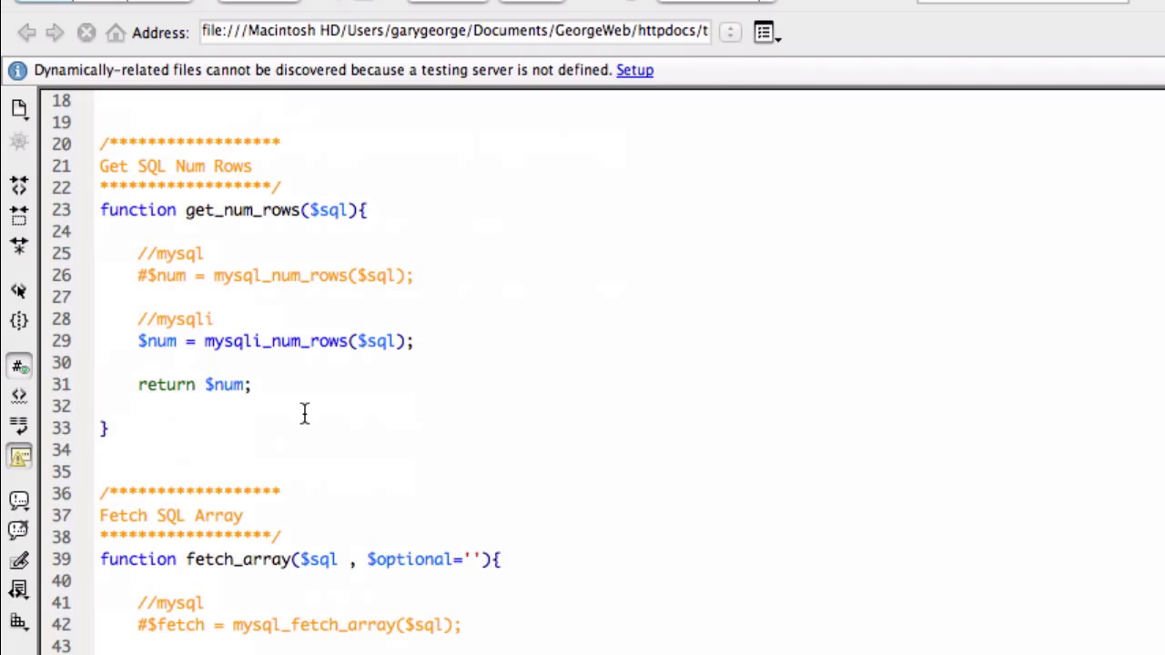
double_click(242, 211)
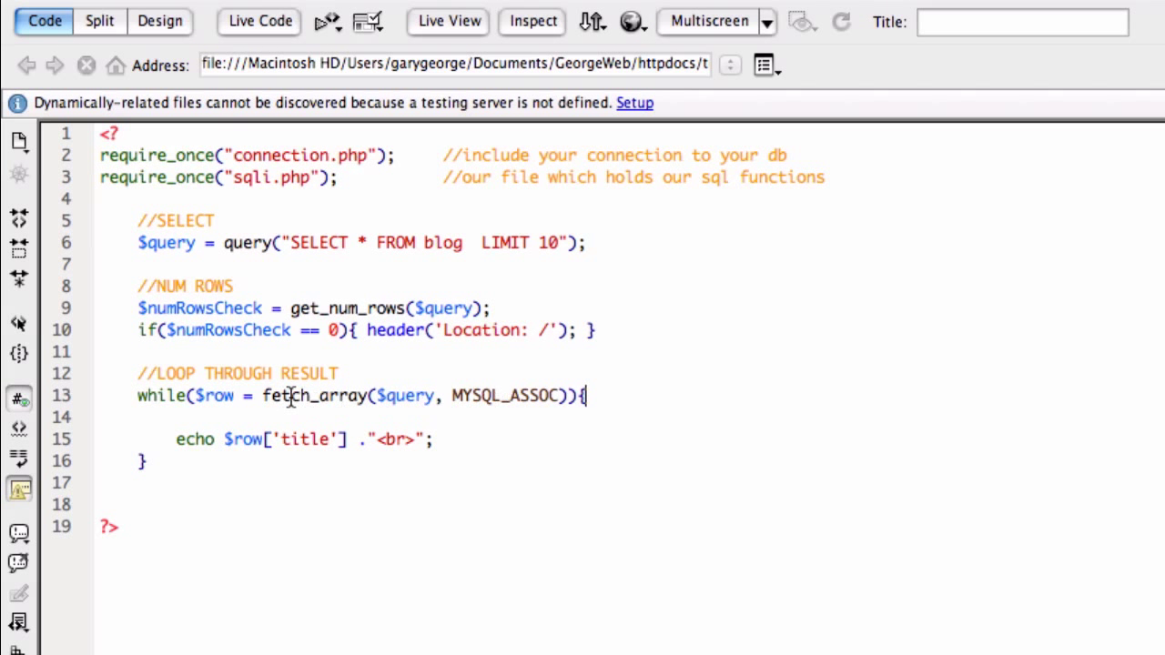
Highlight the fetch_array call, then confirm the save prompt so example.php uploads with dependents.
double_click(504, 397)
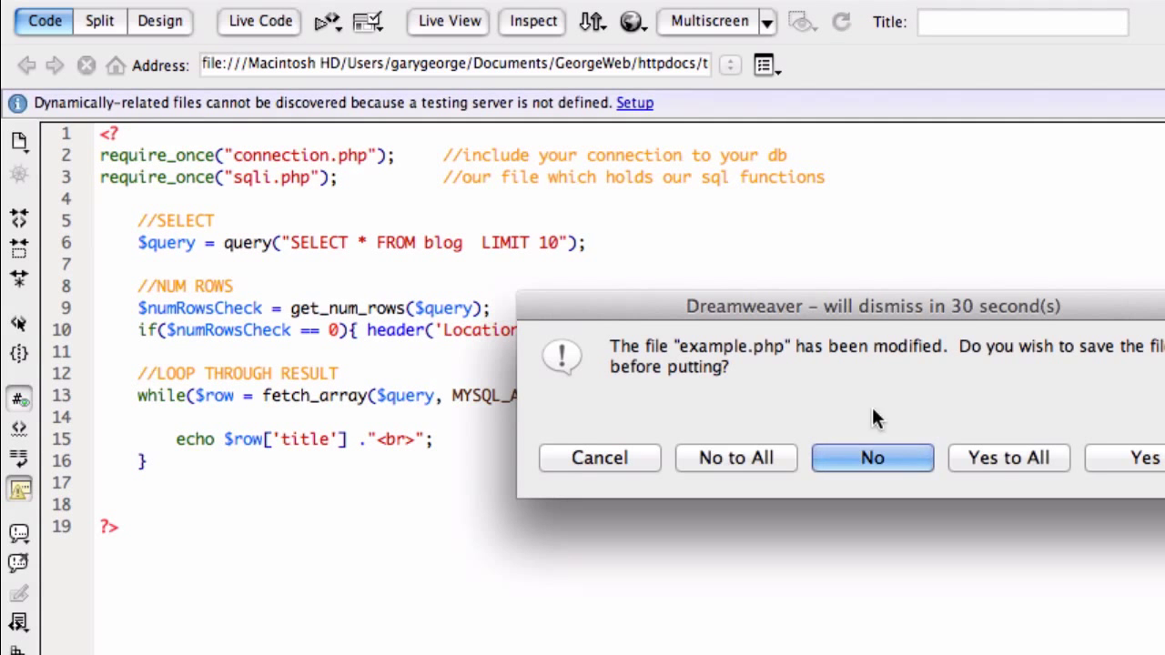
left_click(870, 459)
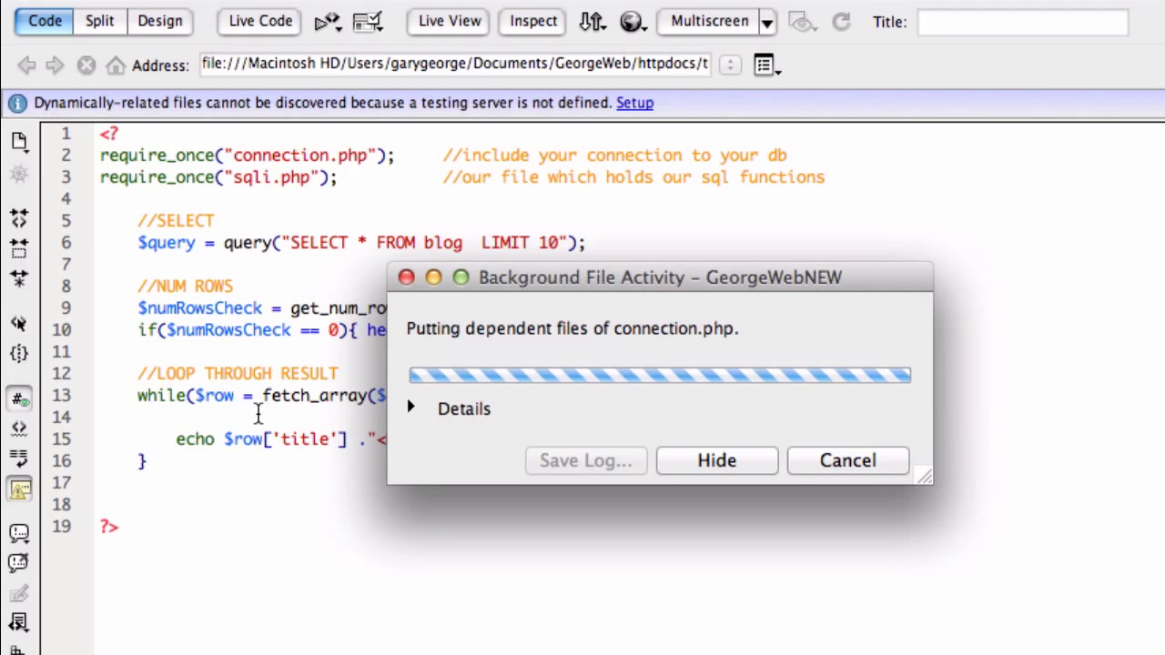